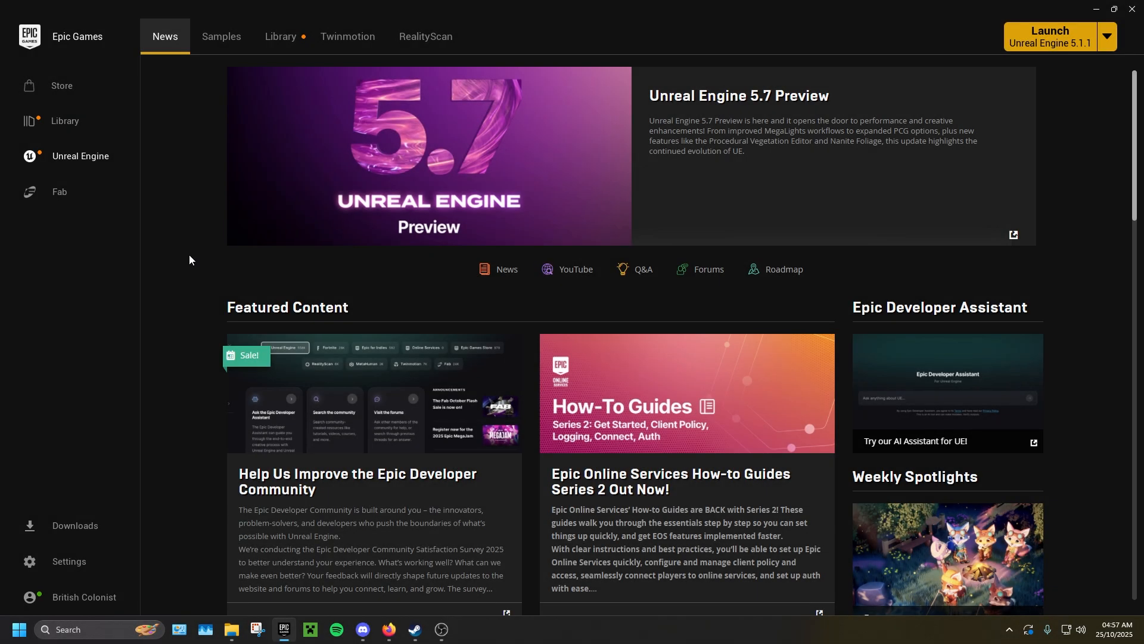
# Step: Show the Unreal Engine library listing engines 5.1.1, 5.5.4, 5.6.1 and existing projects
pyautogui.click(80, 155)
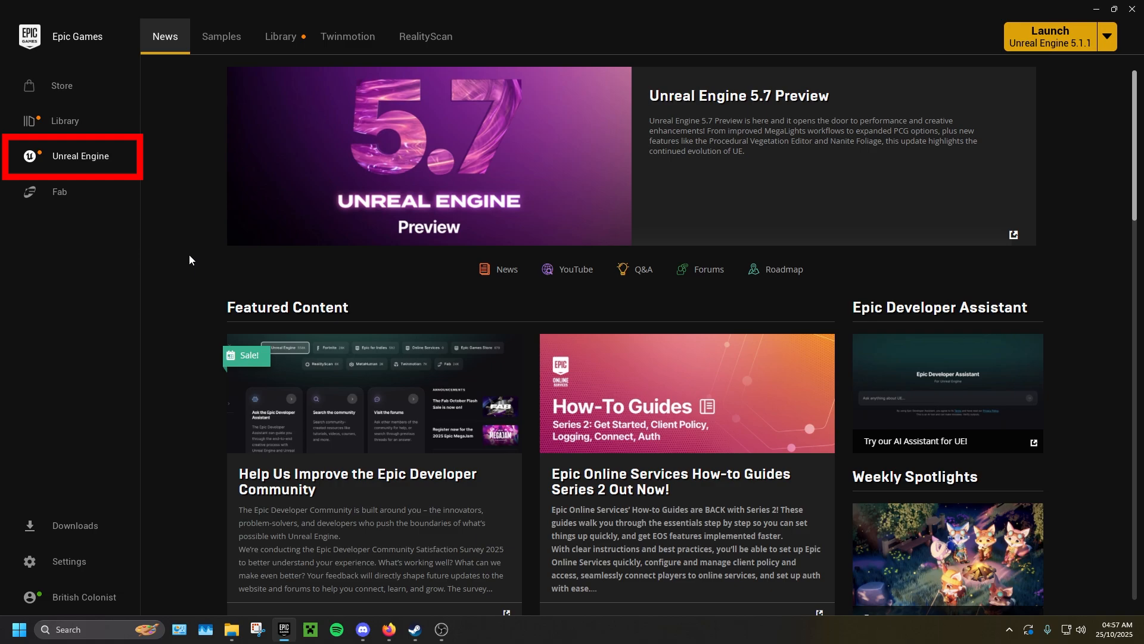
pyautogui.click(282, 37)
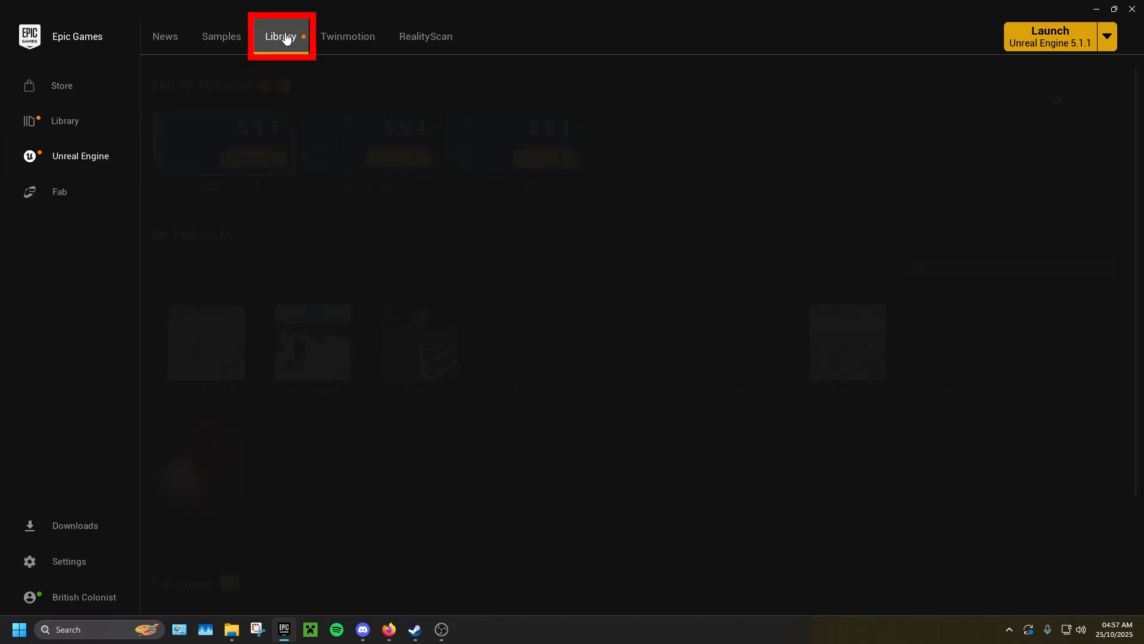
pyautogui.click(279, 37)
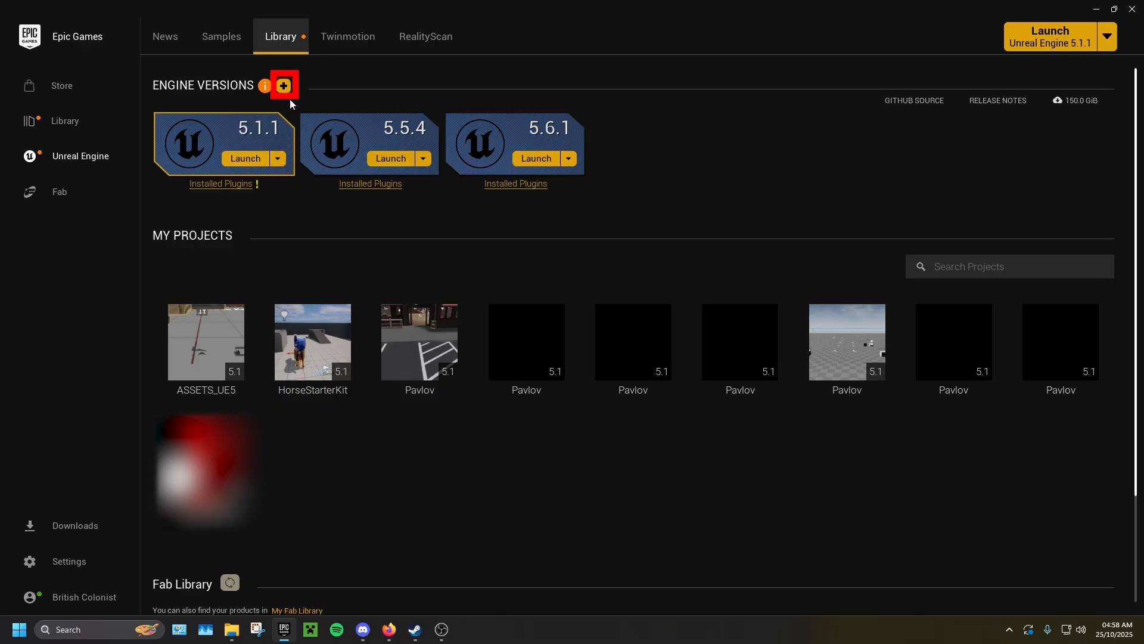
pyautogui.moveTo(284, 84)
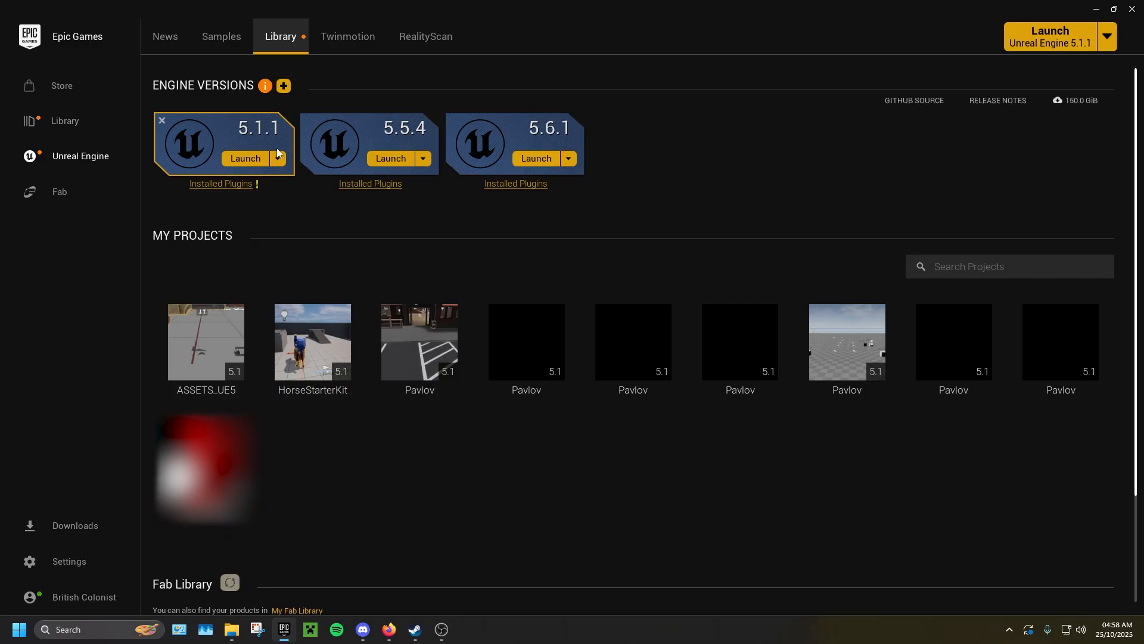
# Step: Review engine 5.1.1's installation options confirming Starter Content and Engine Source are ticked
pyautogui.click(277, 158)
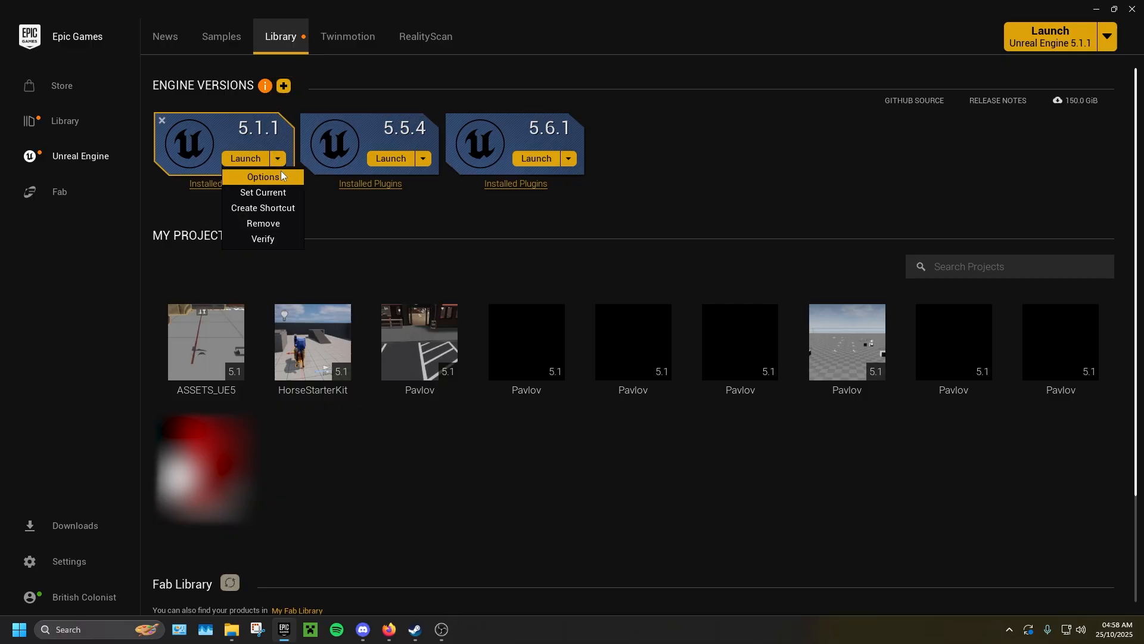
pyautogui.click(262, 176)
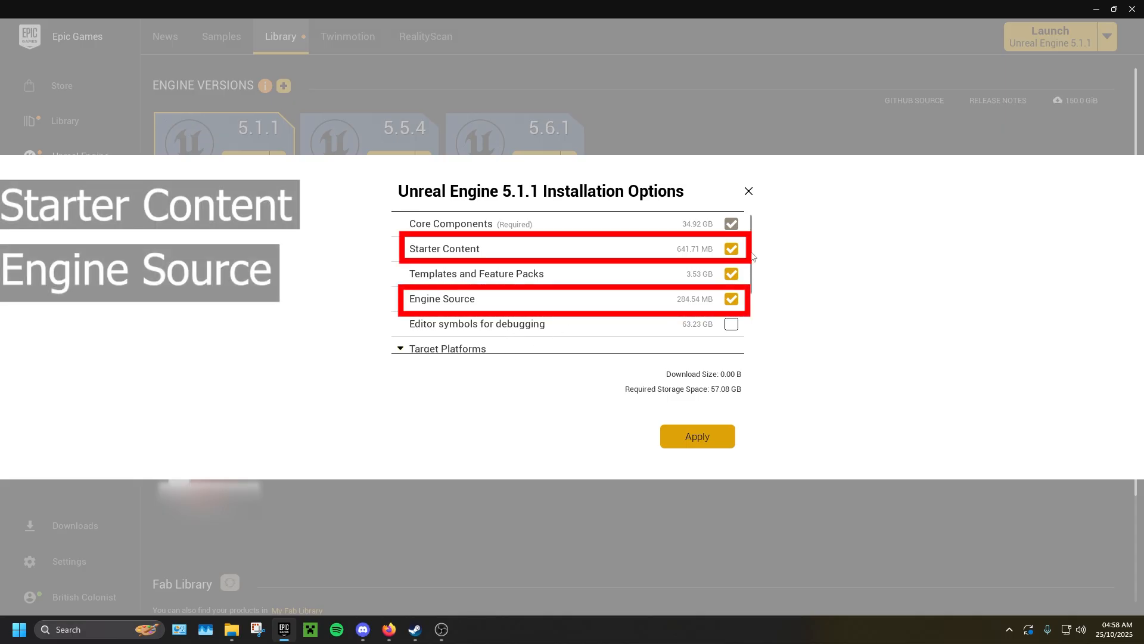
pyautogui.scroll(-3)
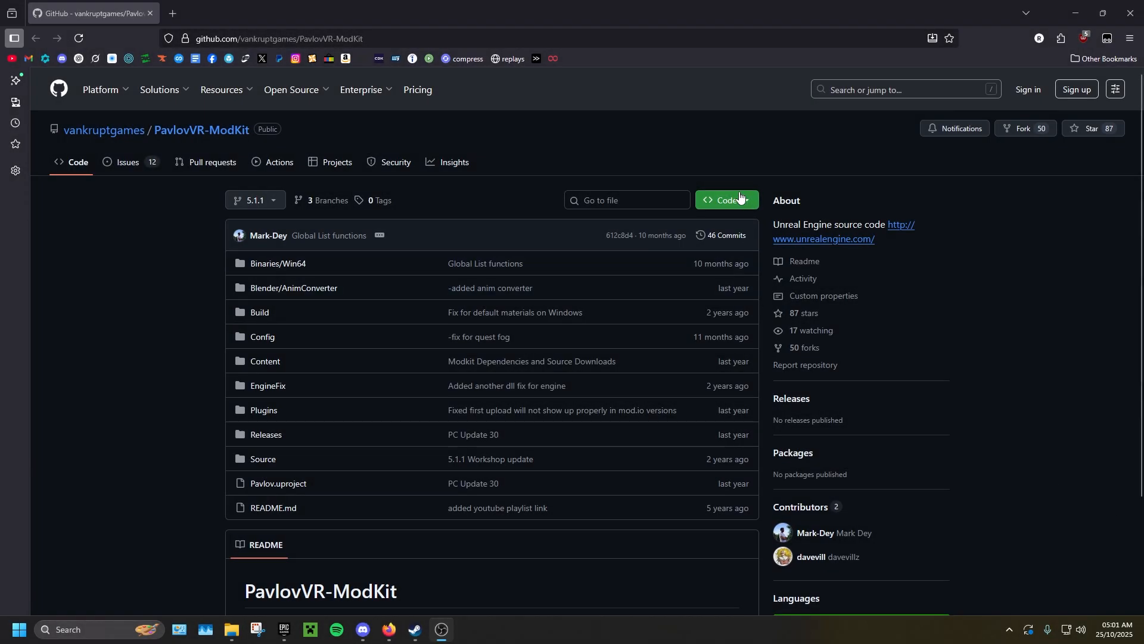
pyautogui.moveTo(740, 200)
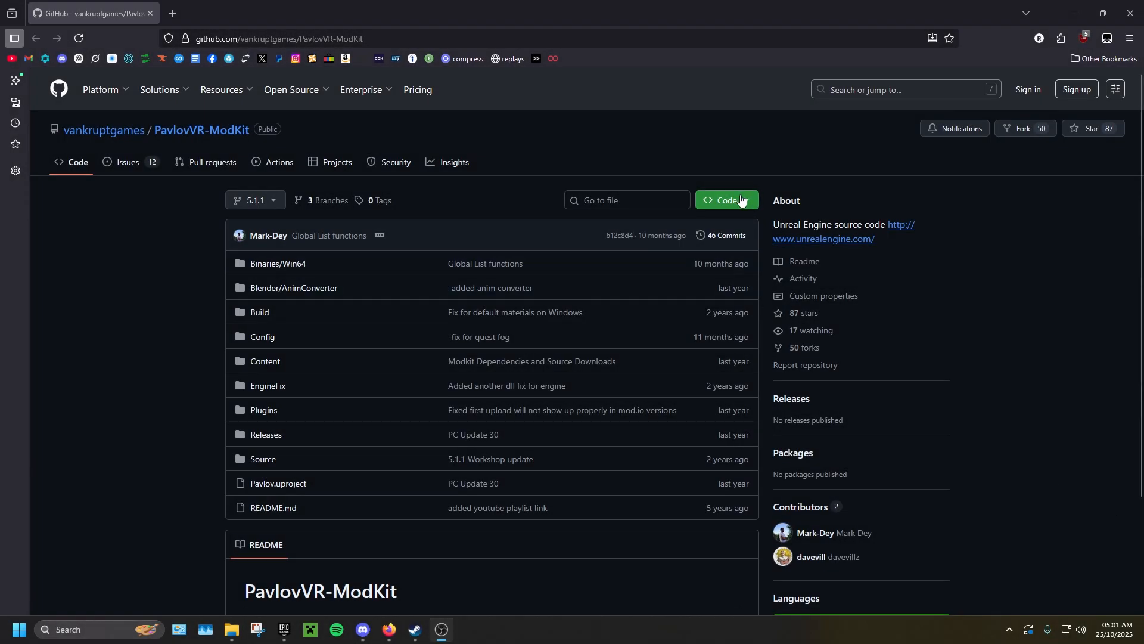
# Step: Download the PavlovVR-ModKit 5.1.1 branch as a ZIP from the Code menu
pyautogui.click(569, 352)
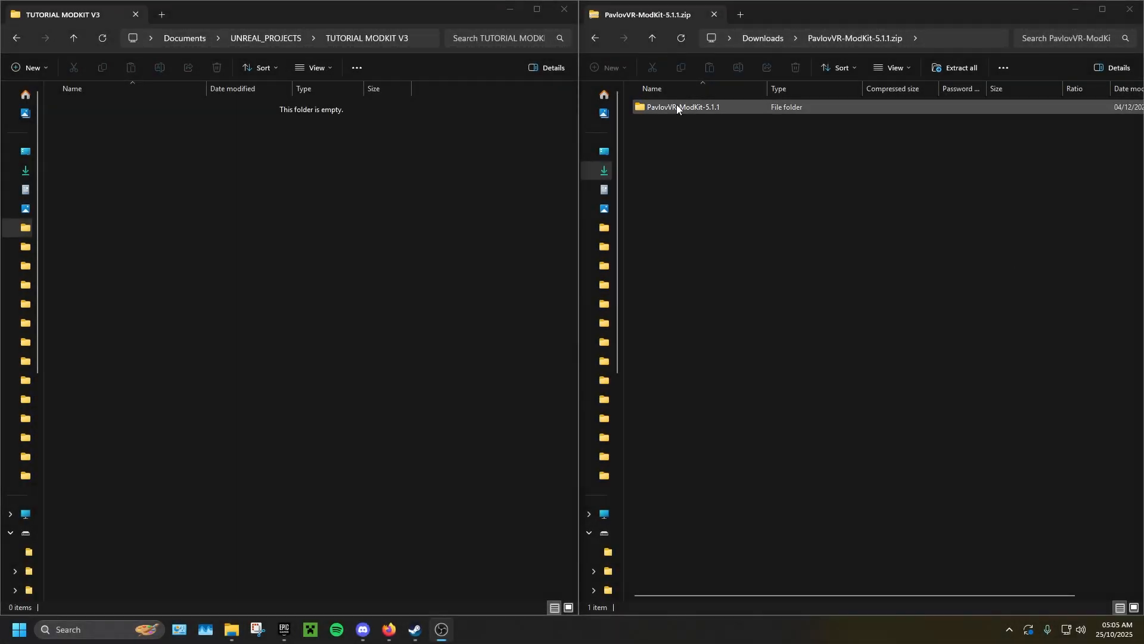
# Step: Move the PavlovVR-ModKit-5.1.1 folder from the zip into TUTORIAL MODKIT V3
pyautogui.click(683, 106)
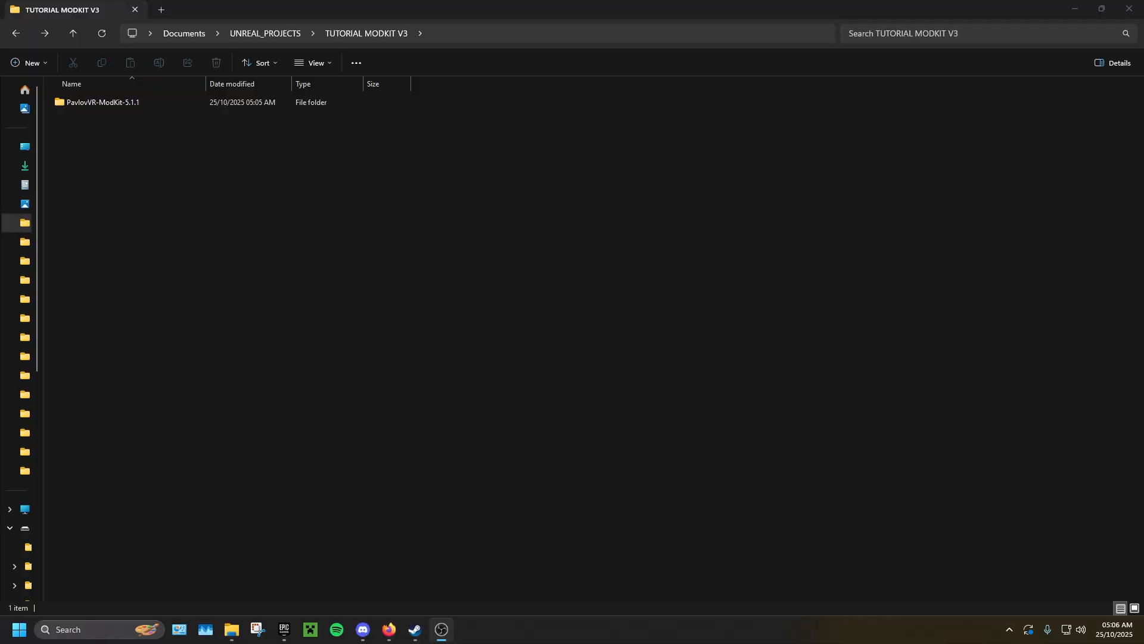
# Step: Launch Pavlov.uproject from the mod kit folder, then choose another app to open it
pyautogui.doubleClick(103, 102)
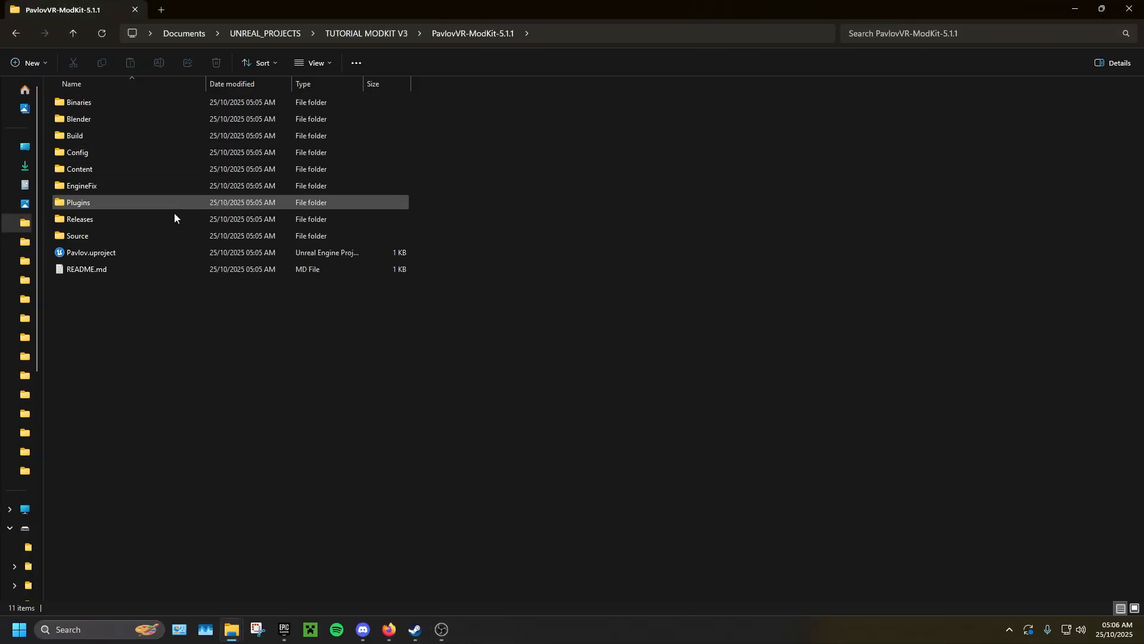
pyautogui.click(92, 252)
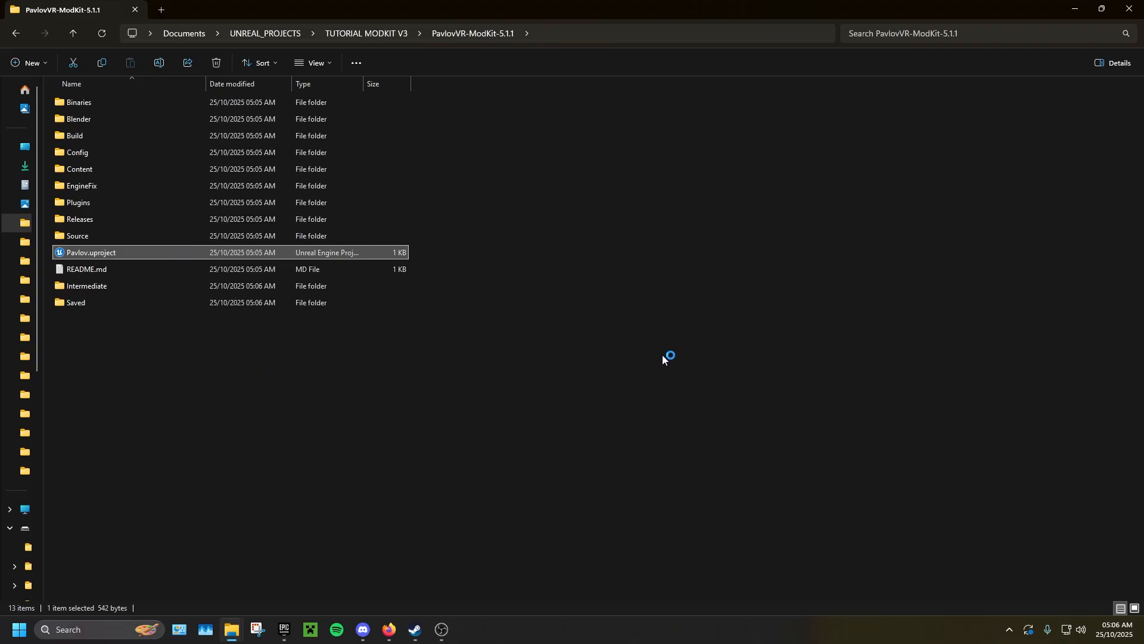
pyautogui.doubleClick(91, 251)
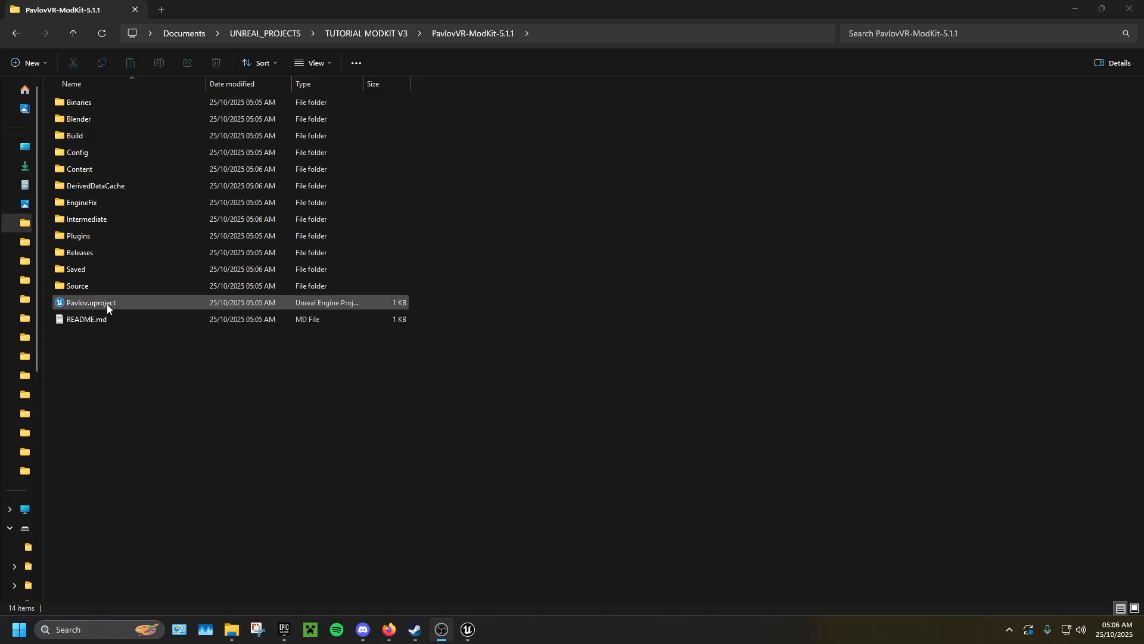
pyautogui.rightClick(90, 302)
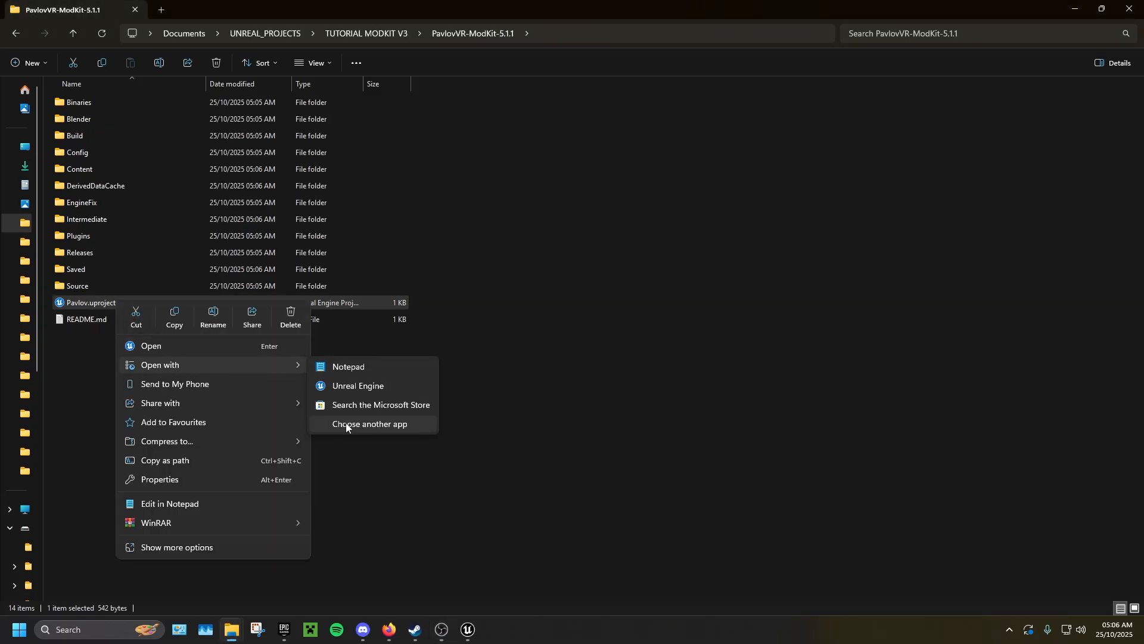
pyautogui.click(369, 425)
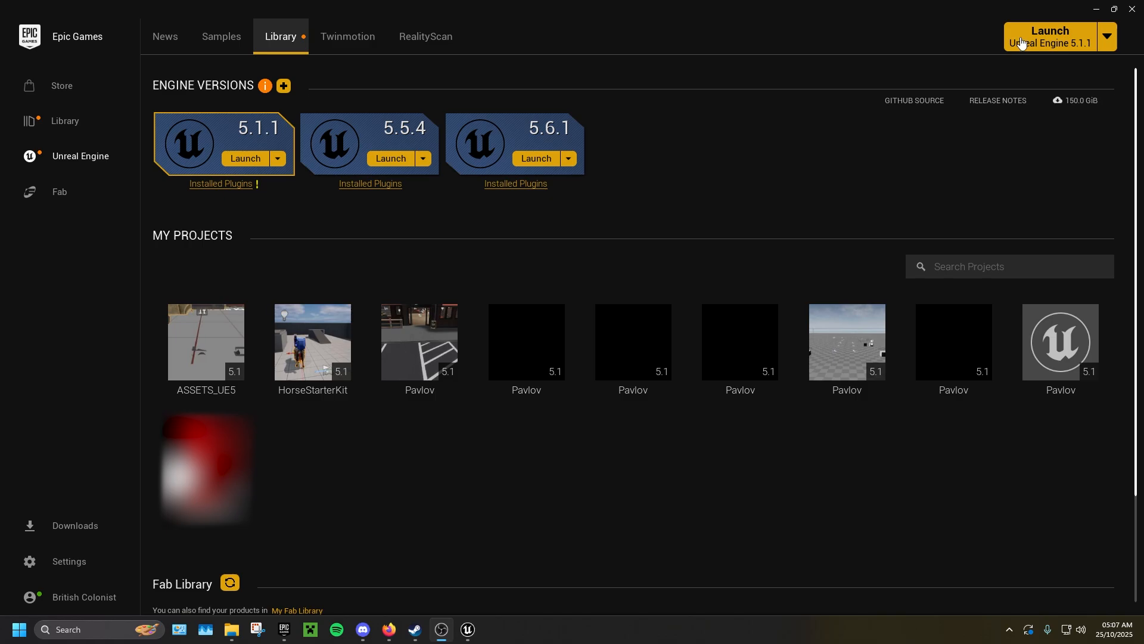
# Step: Start Unreal Engine 5.1.1 so the Project Browser lists recent projects
pyautogui.click(1049, 37)
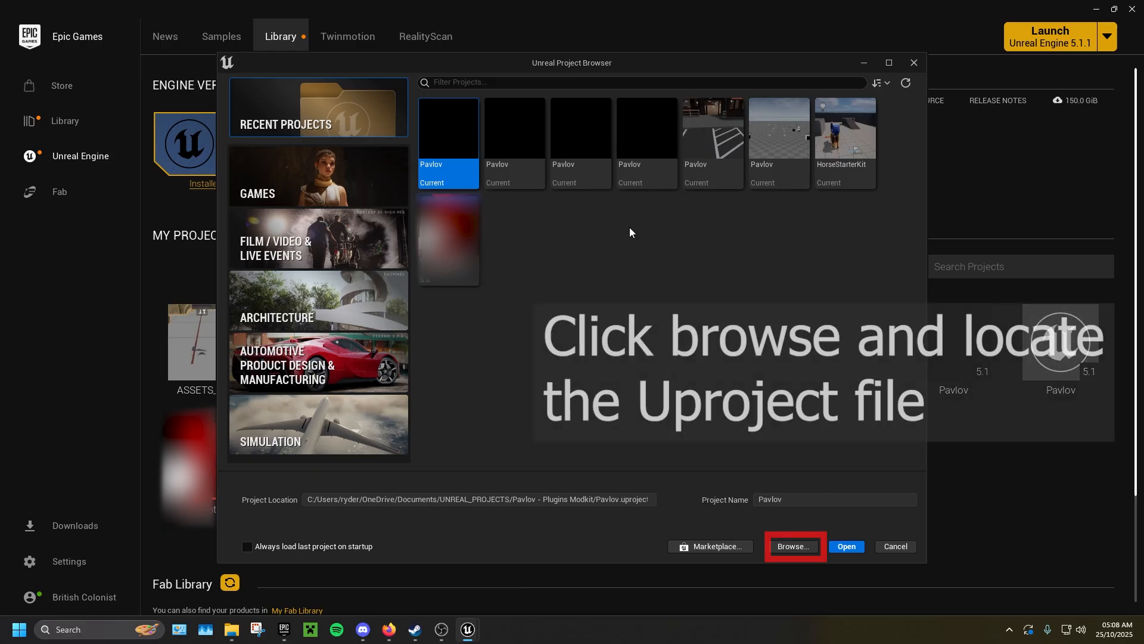
pyautogui.moveTo(640, 256)
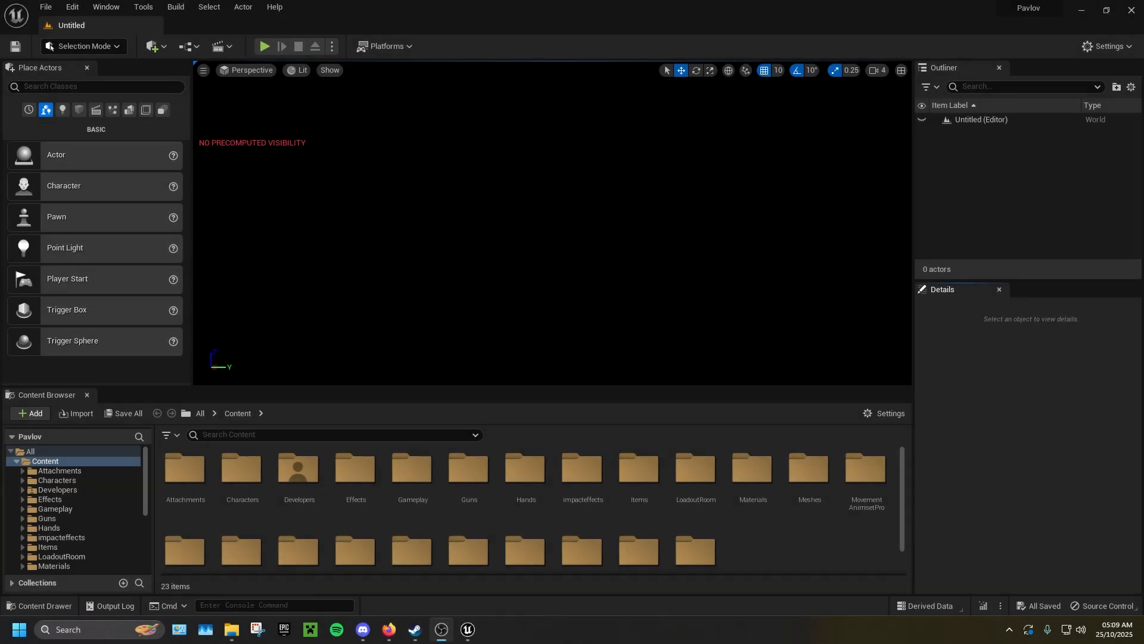
pyautogui.moveTo(104, 7)
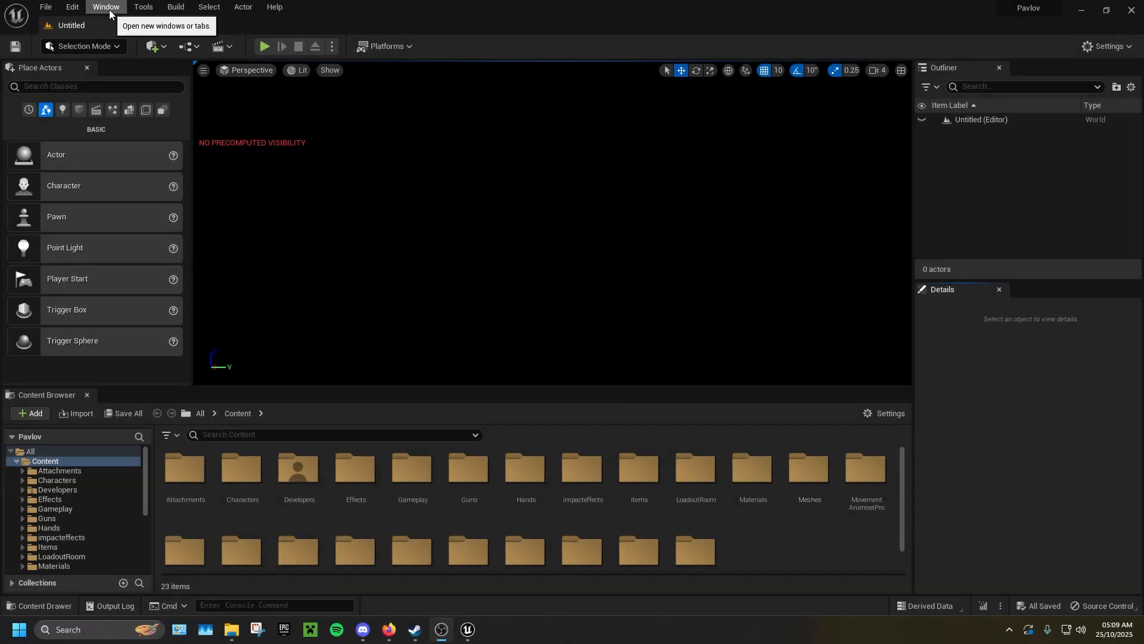
# Step: Bring up the Pavlov Workshop panel from the Window menu, showing the account logged in
pyautogui.click(106, 7)
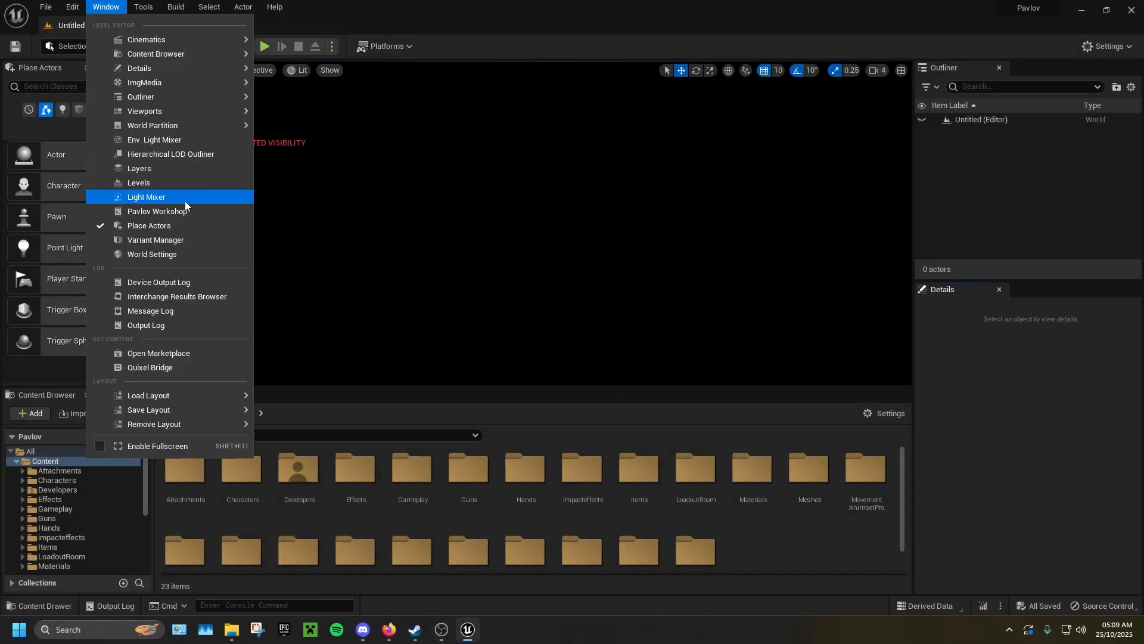
pyautogui.click(158, 212)
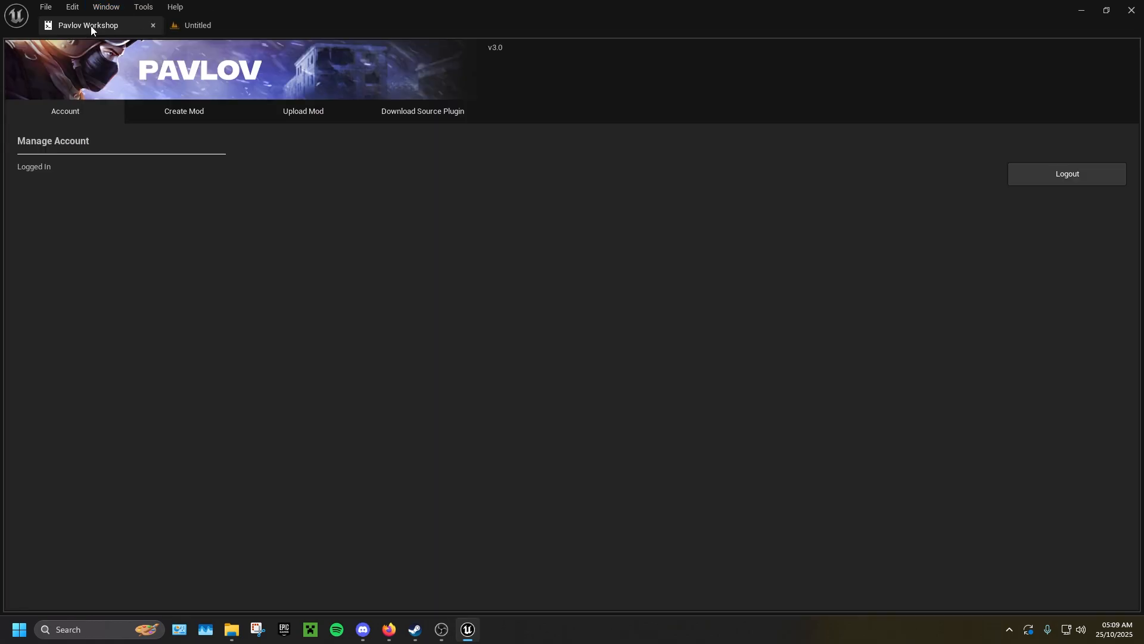
pyautogui.moveTo(297, 275)
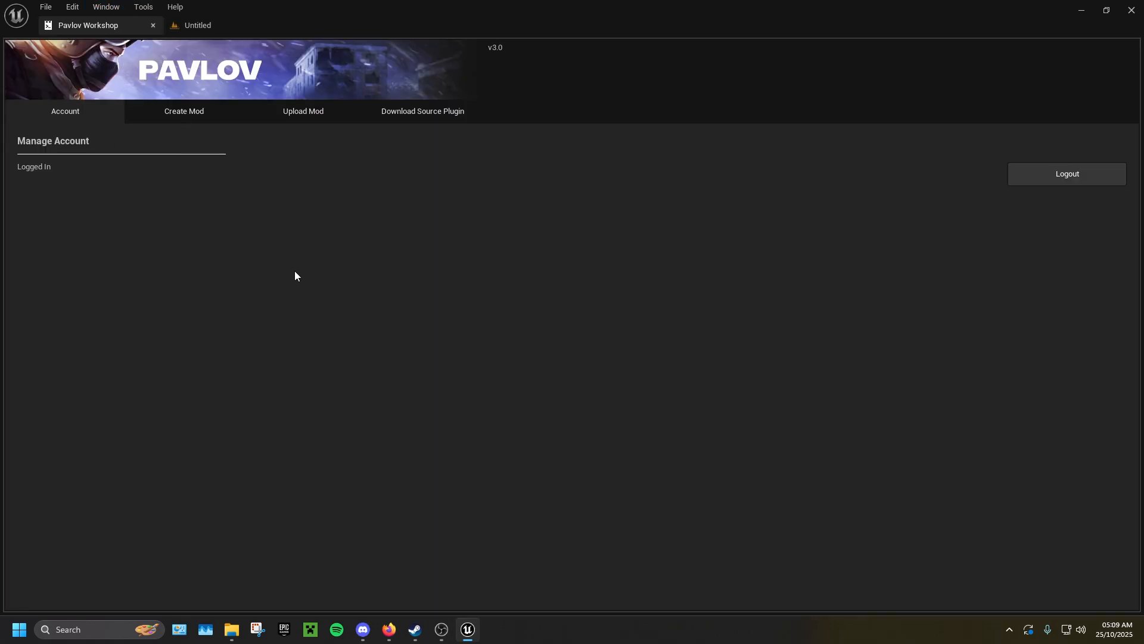
pyautogui.moveTo(460, 207)
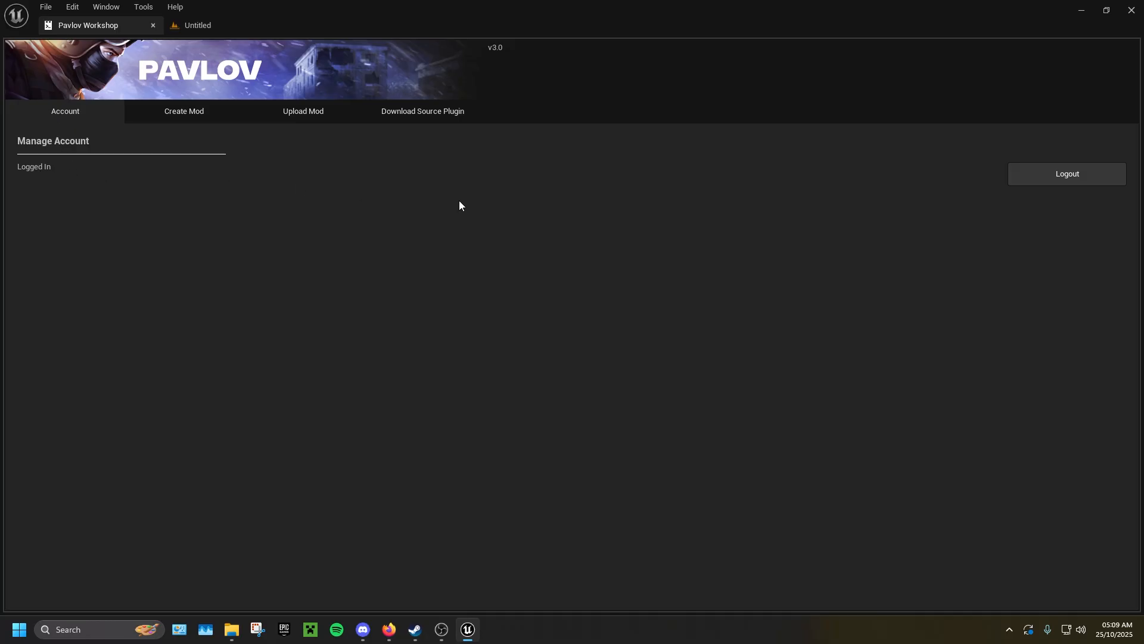
pyautogui.moveTo(58, 211)
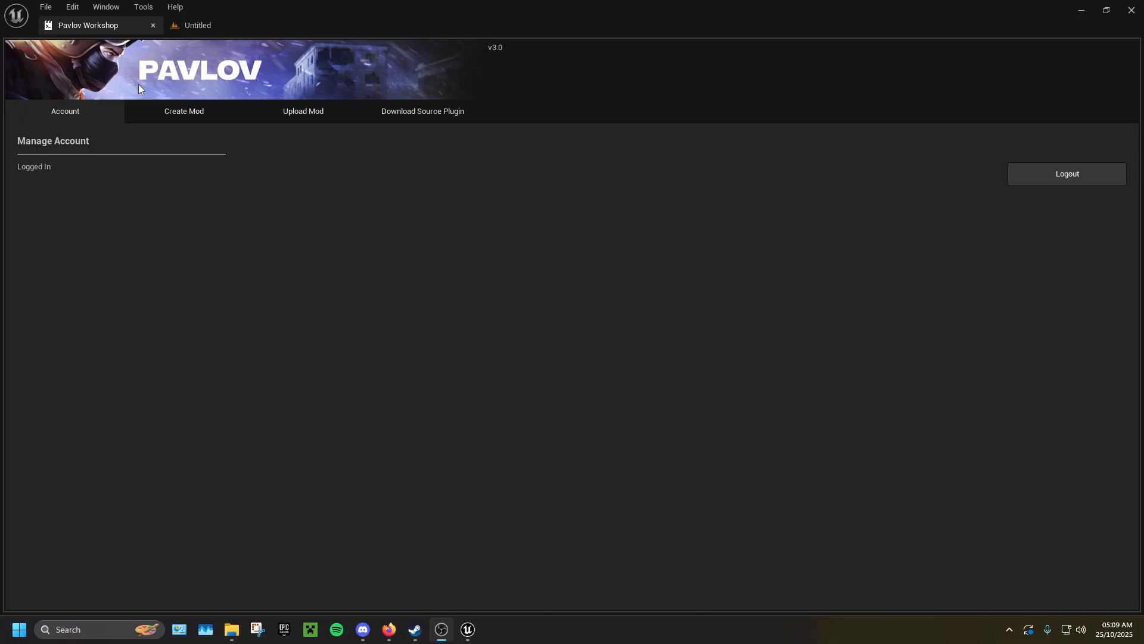
# Step: Return to the level editor and reopen Pavlov Workshop via the Window menu
pyautogui.click(197, 25)
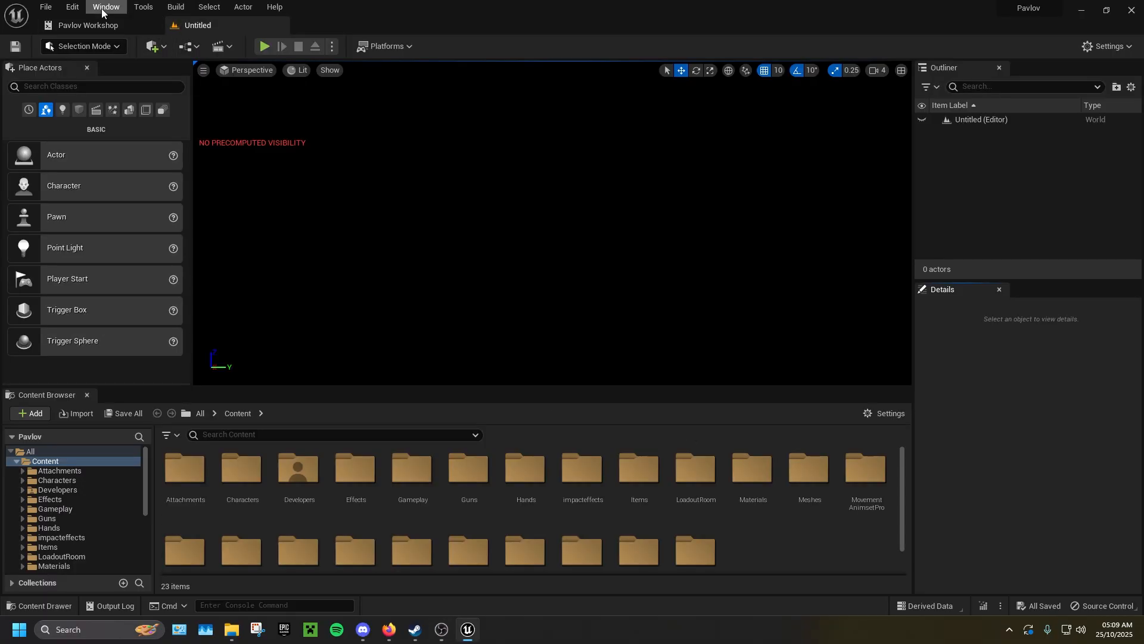
pyautogui.click(105, 7)
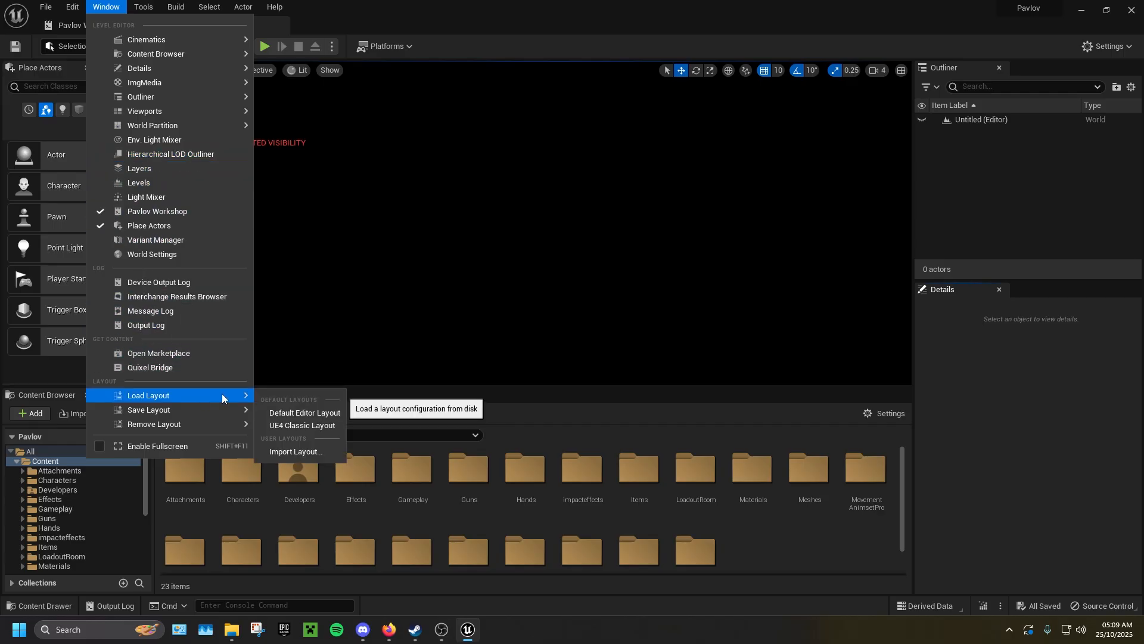
pyautogui.moveTo(301, 425)
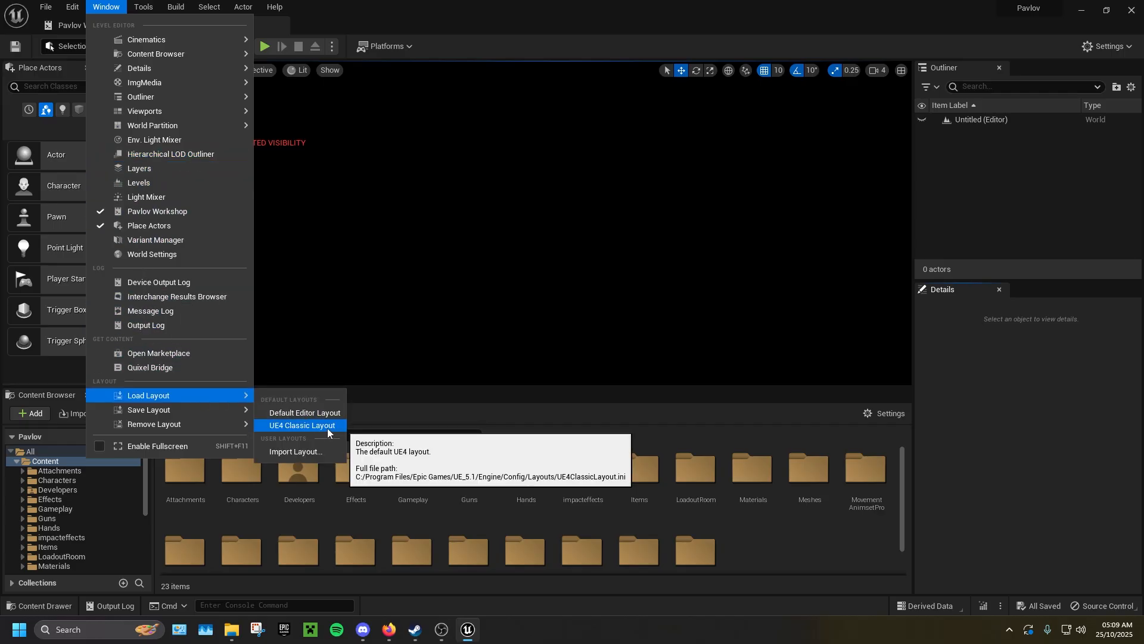
pyautogui.click(301, 424)
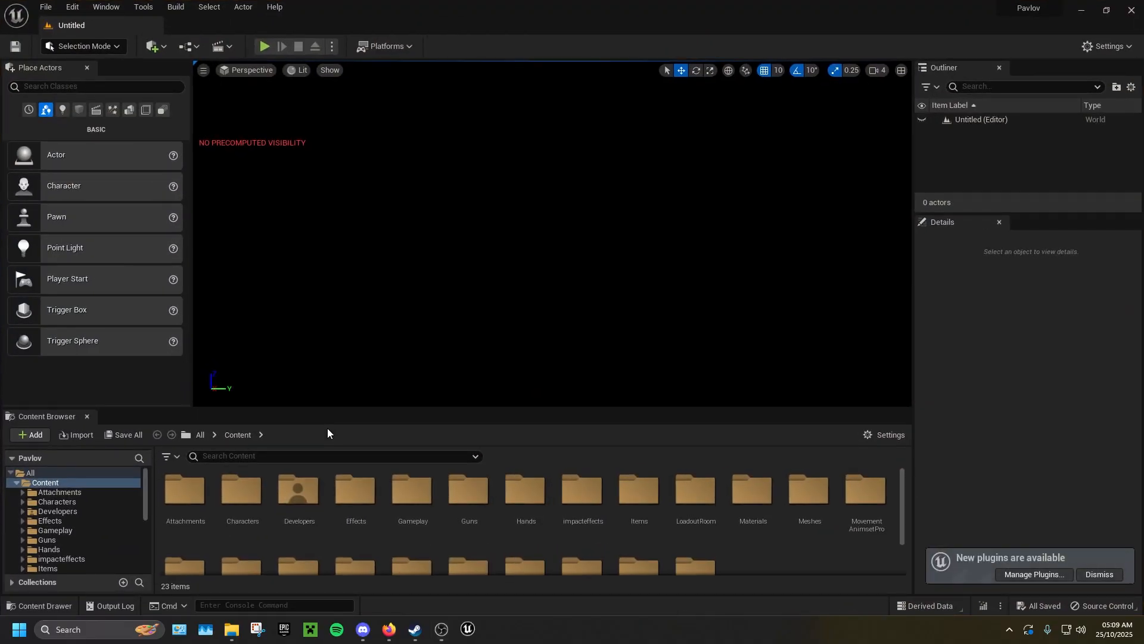
pyautogui.moveTo(855, 473)
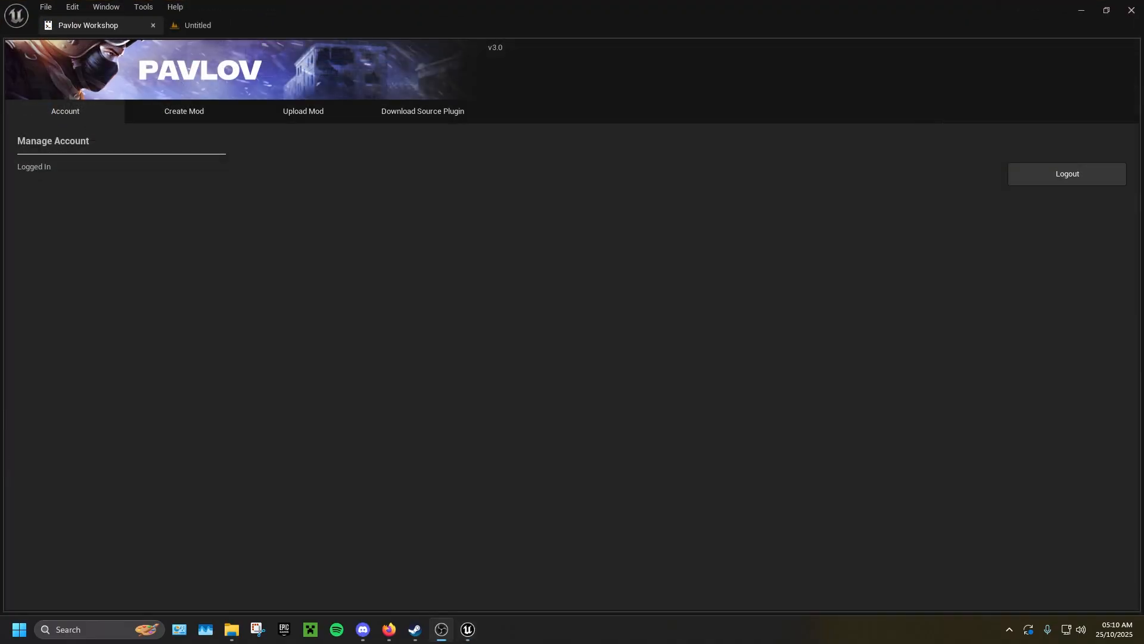
# Step: Switch Pavlov Workshop to its Create Mod form with Map as the mod type
pyautogui.click(183, 111)
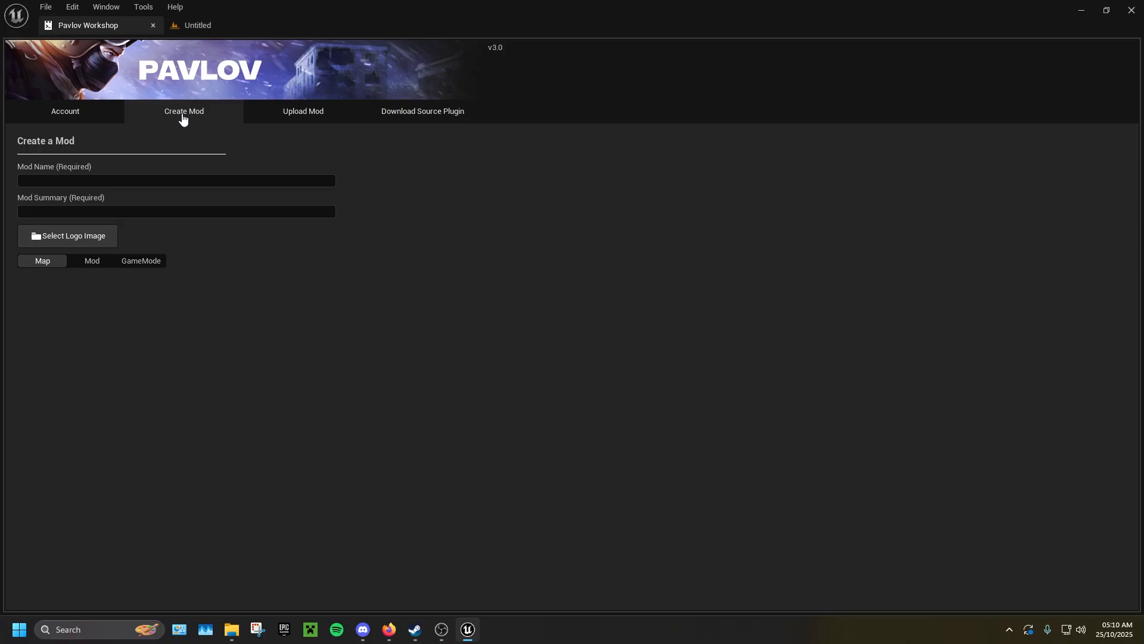
pyautogui.moveTo(78, 275)
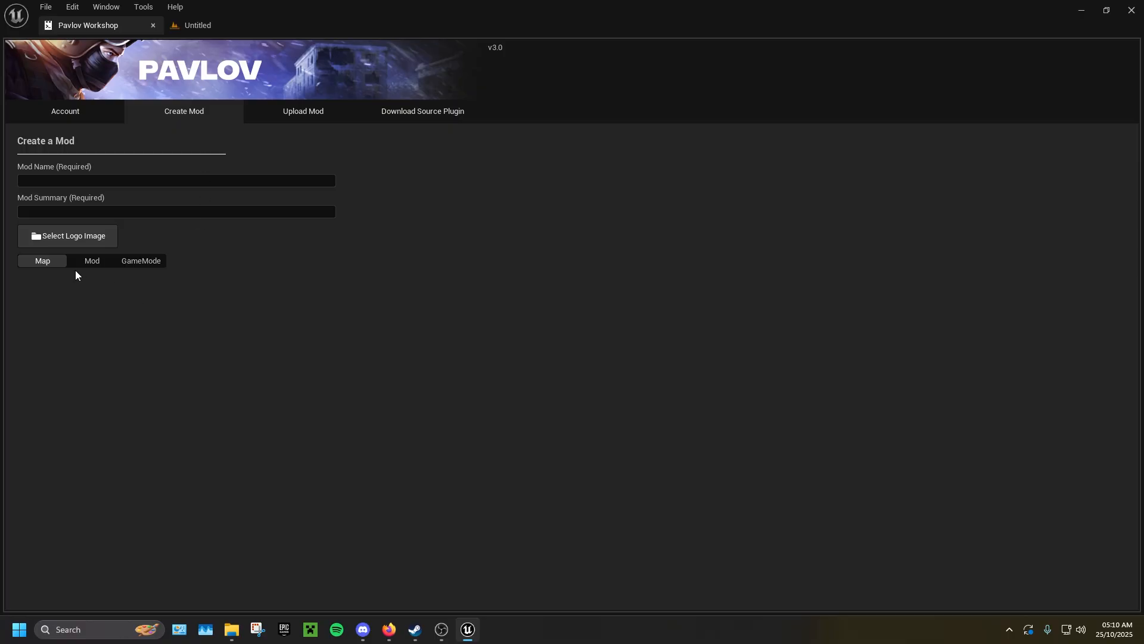
pyautogui.moveTo(31, 275)
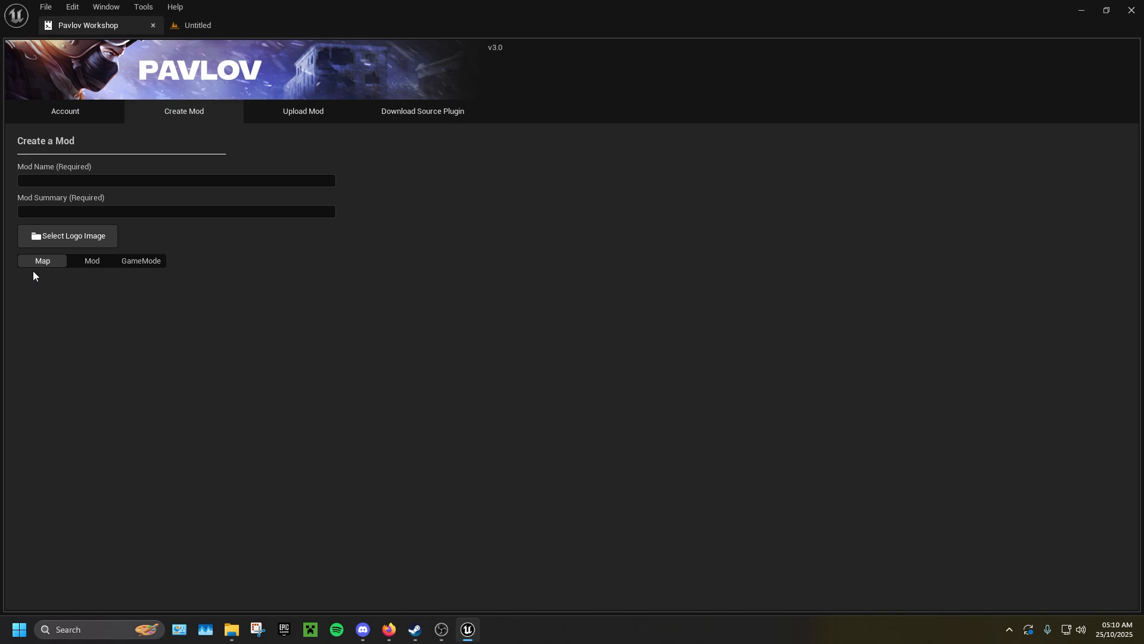
pyautogui.moveTo(77, 275)
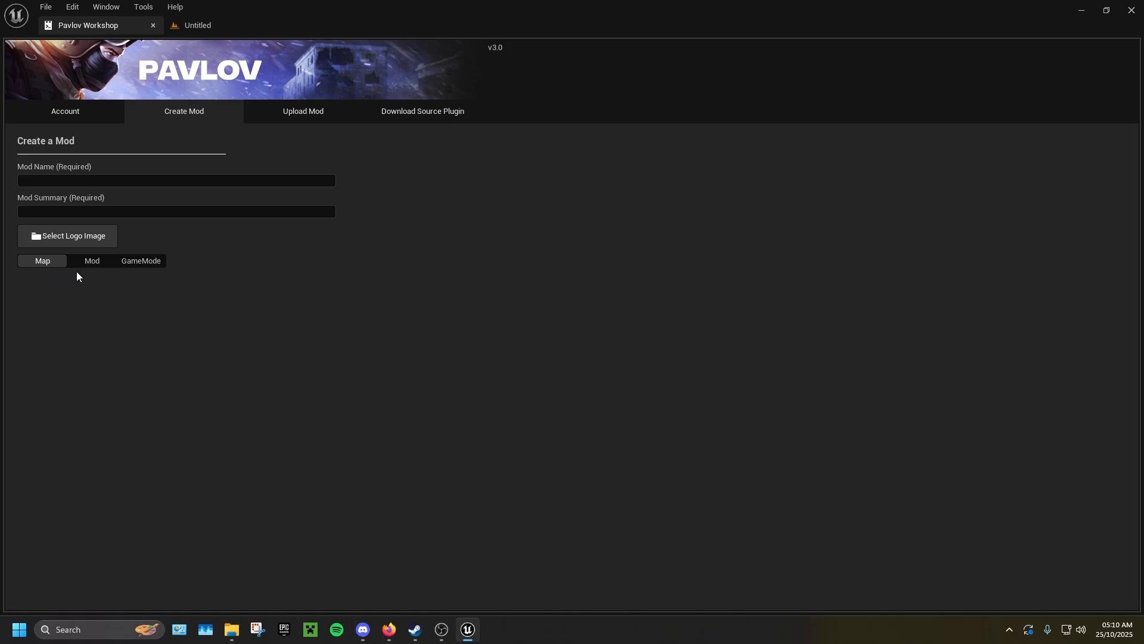
pyautogui.moveTo(131, 279)
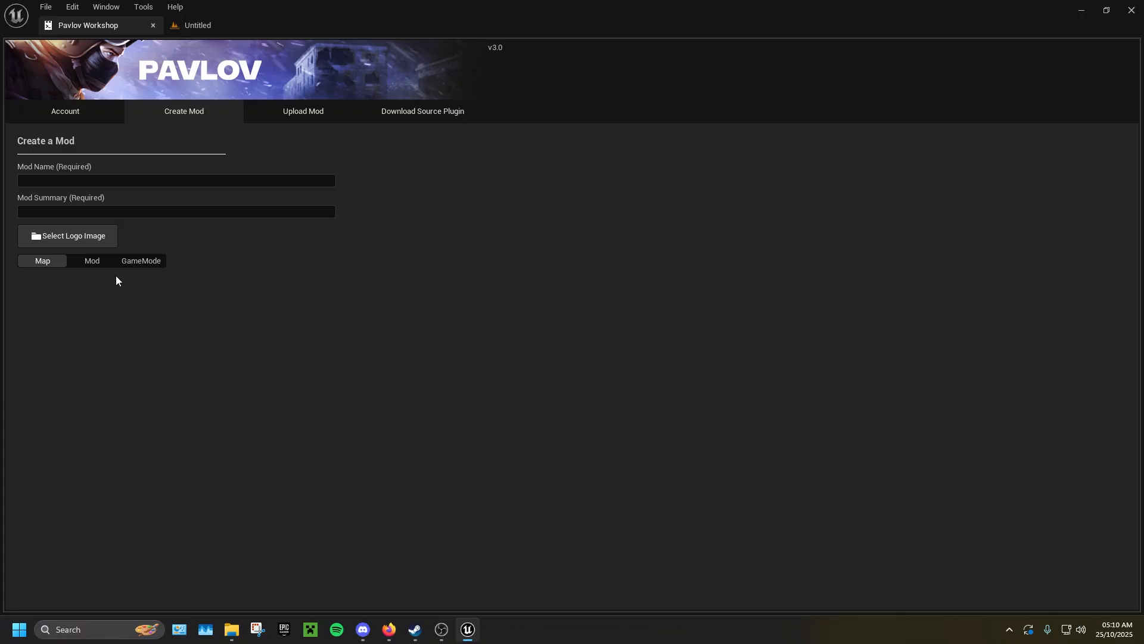
pyautogui.moveTo(39, 281)
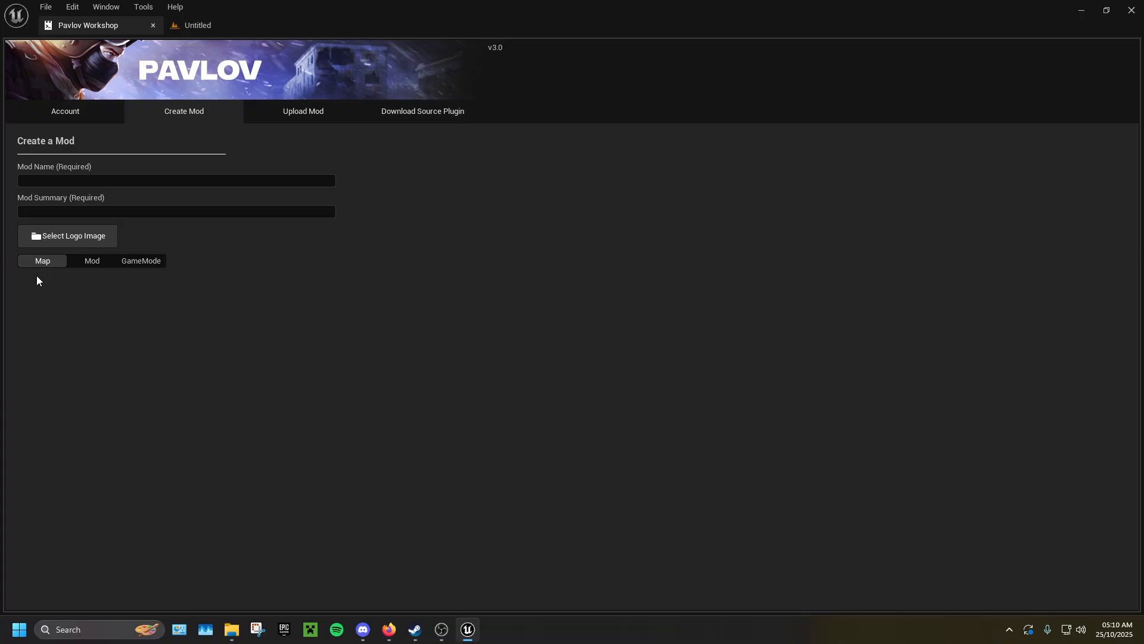
pyautogui.moveTo(63, 283)
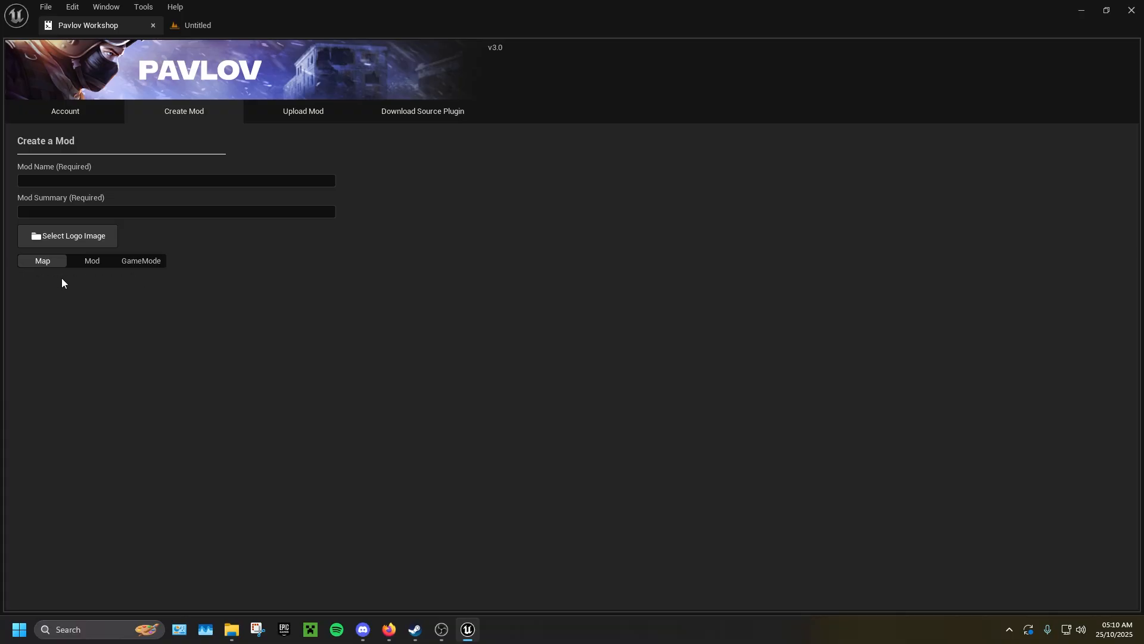
pyautogui.moveTo(147, 291)
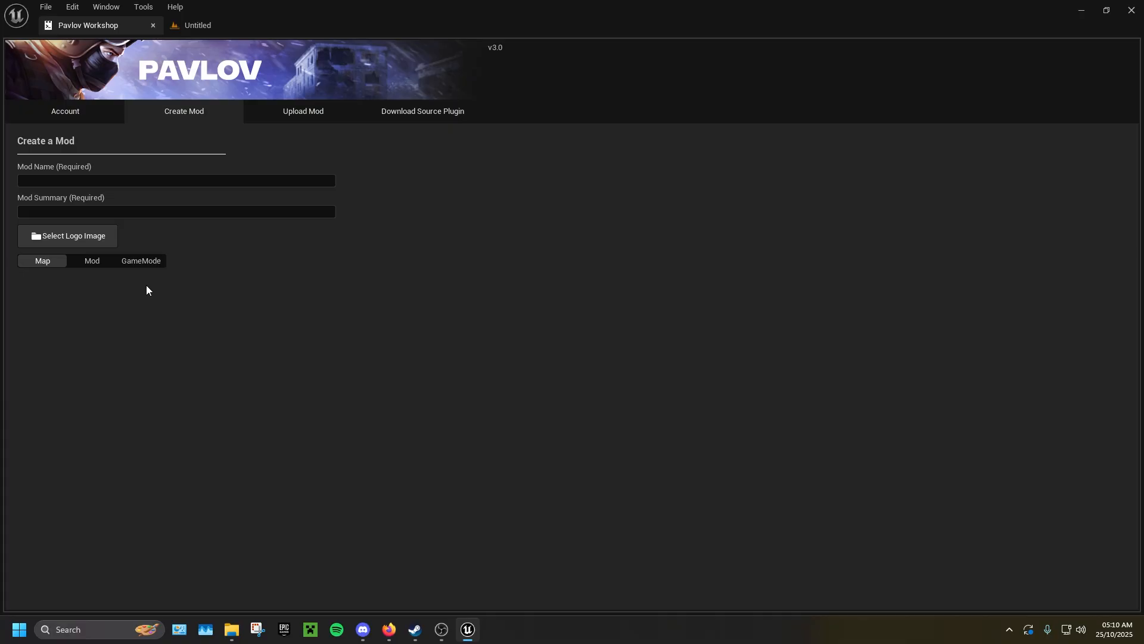
# Step: Enter 'tutorial test map' as mod name and summary, create the mod and return to the editor
pyautogui.click(175, 180)
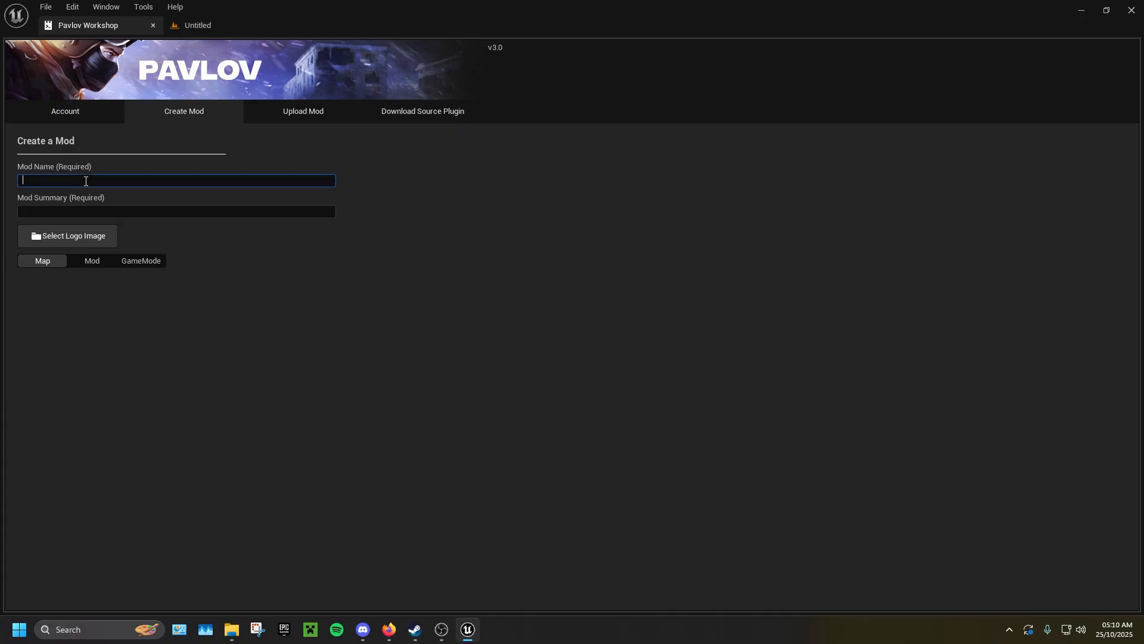
pyautogui.write('tutori')
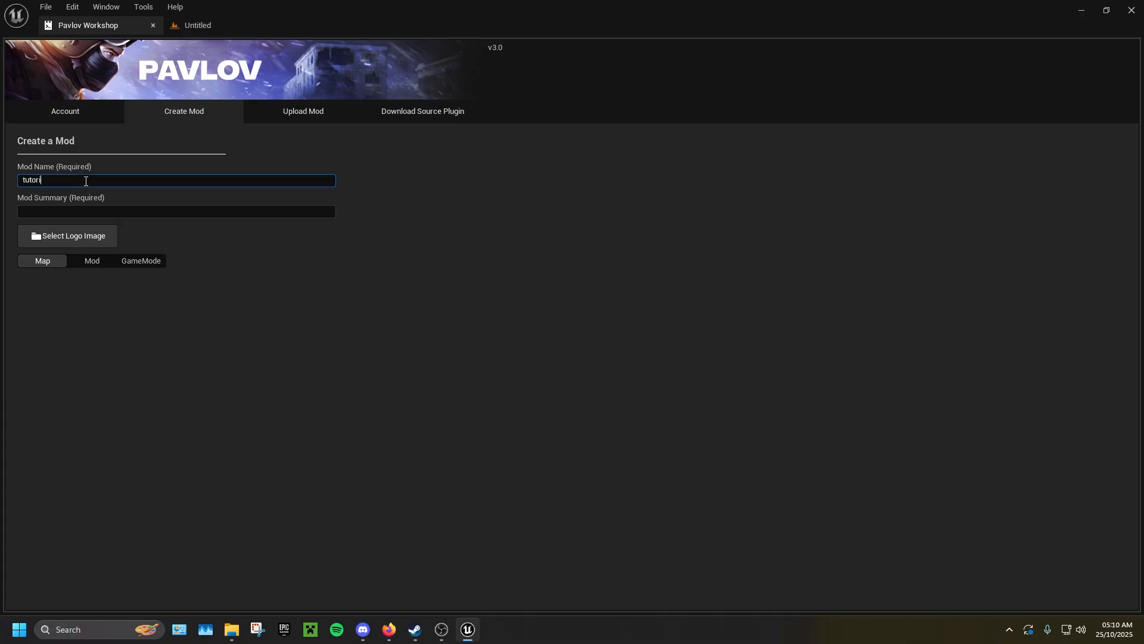
pyautogui.click(175, 211)
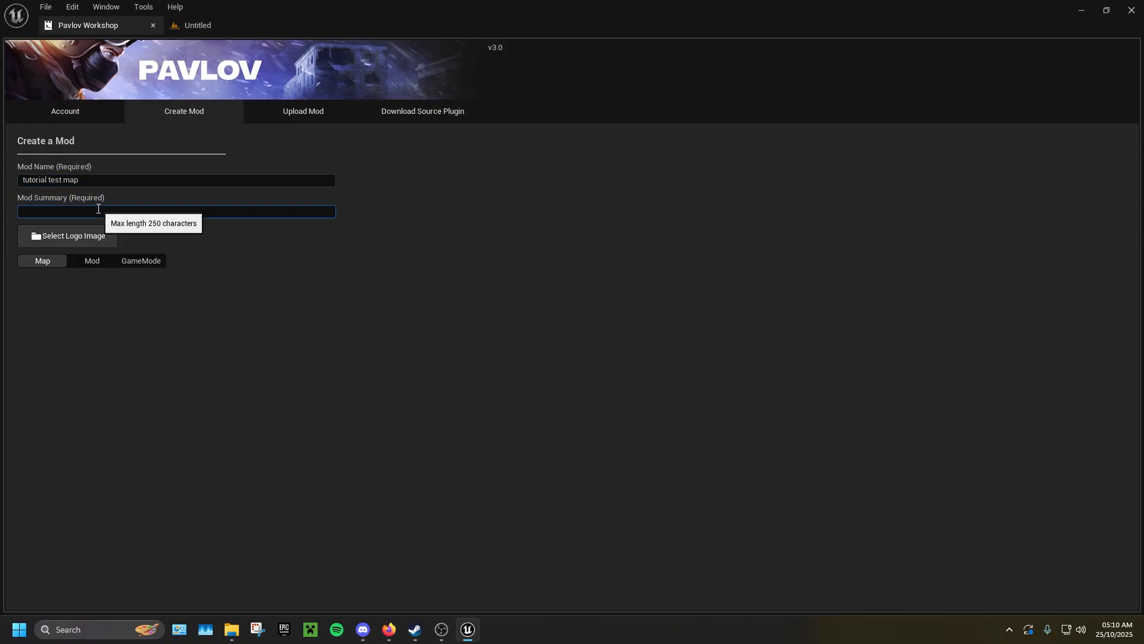
pyautogui.write('tutorial test map')
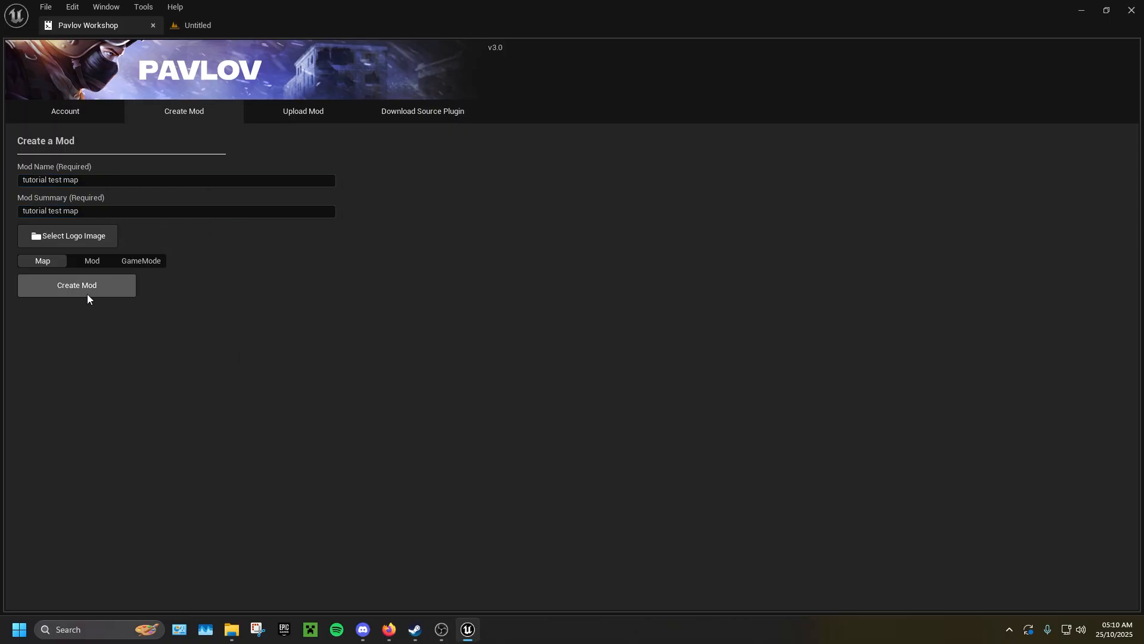
pyautogui.click(76, 285)
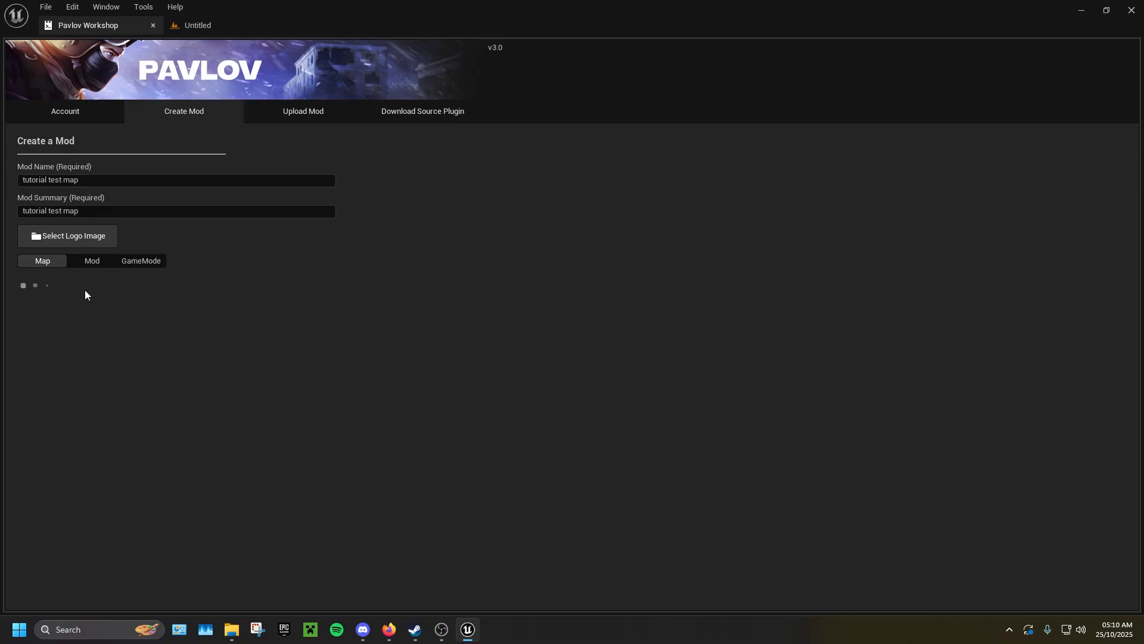
pyautogui.click(76, 285)
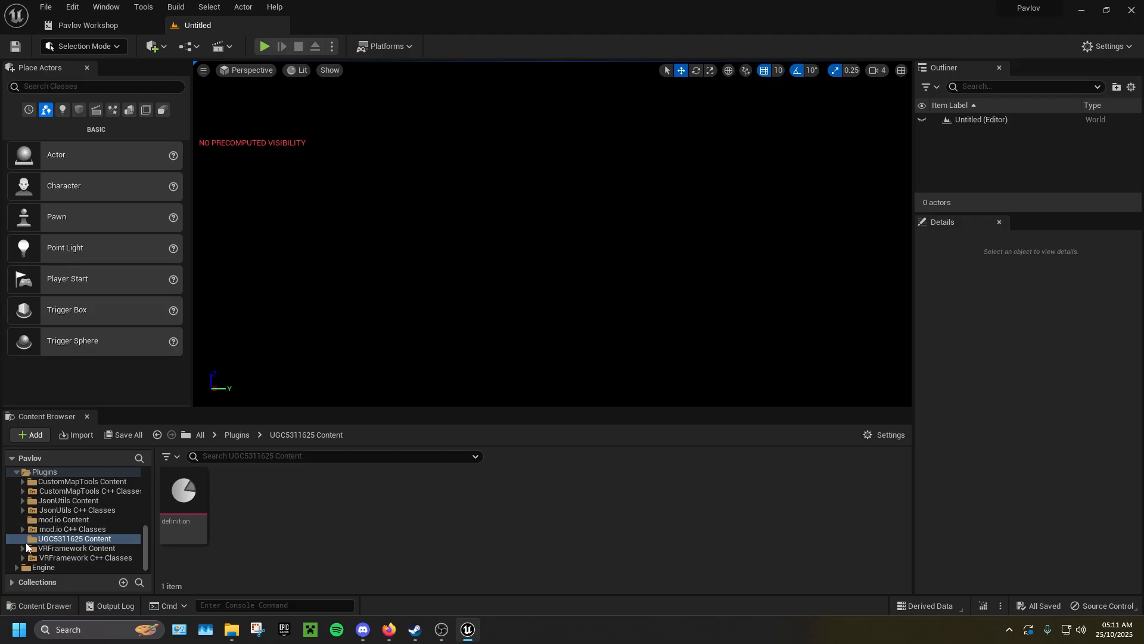
# Step: Set the UGC5311625 Content folder's colour to a red-orange via Set Color
pyautogui.rightClick(74, 539)
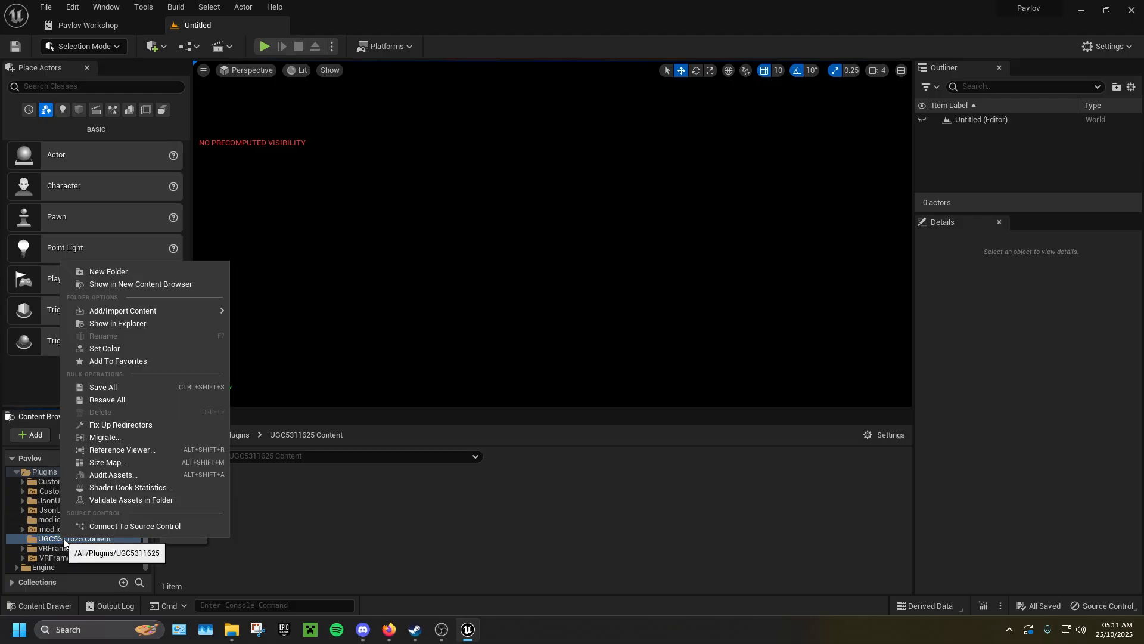
pyautogui.click(105, 350)
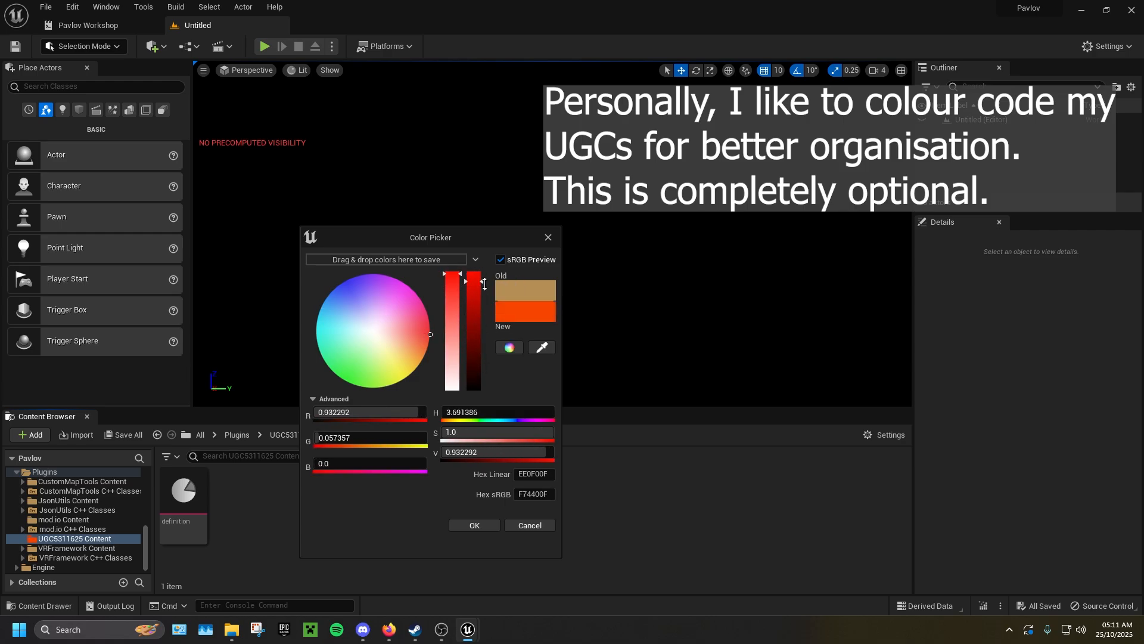
pyautogui.moveTo(466, 281); pyautogui.dragTo(466, 324)
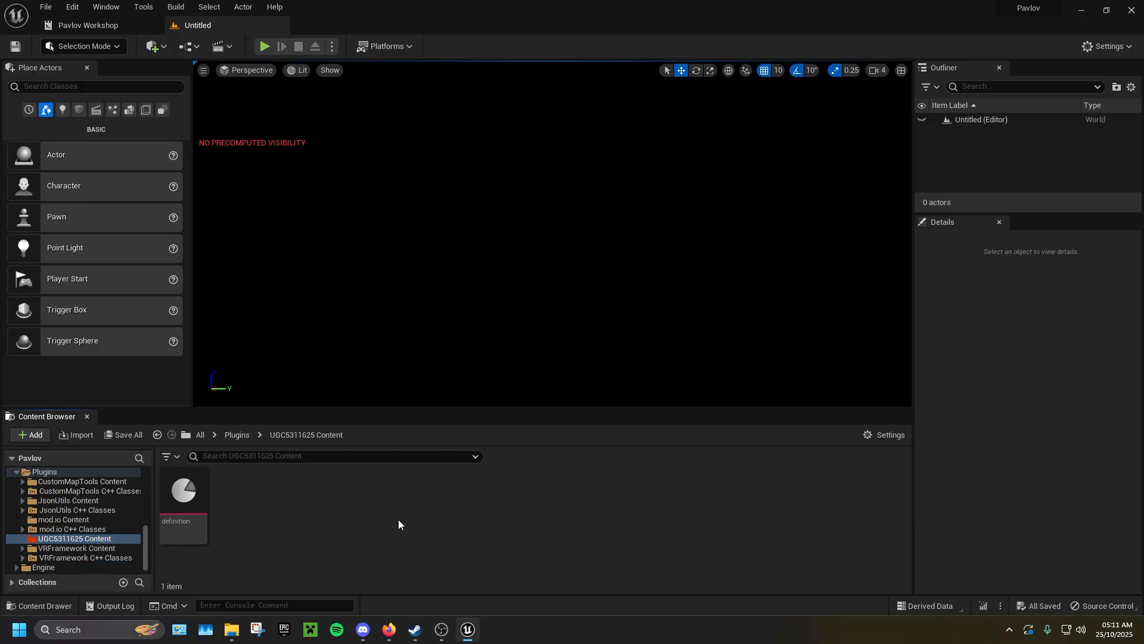
pyautogui.moveTo(1133, 583)
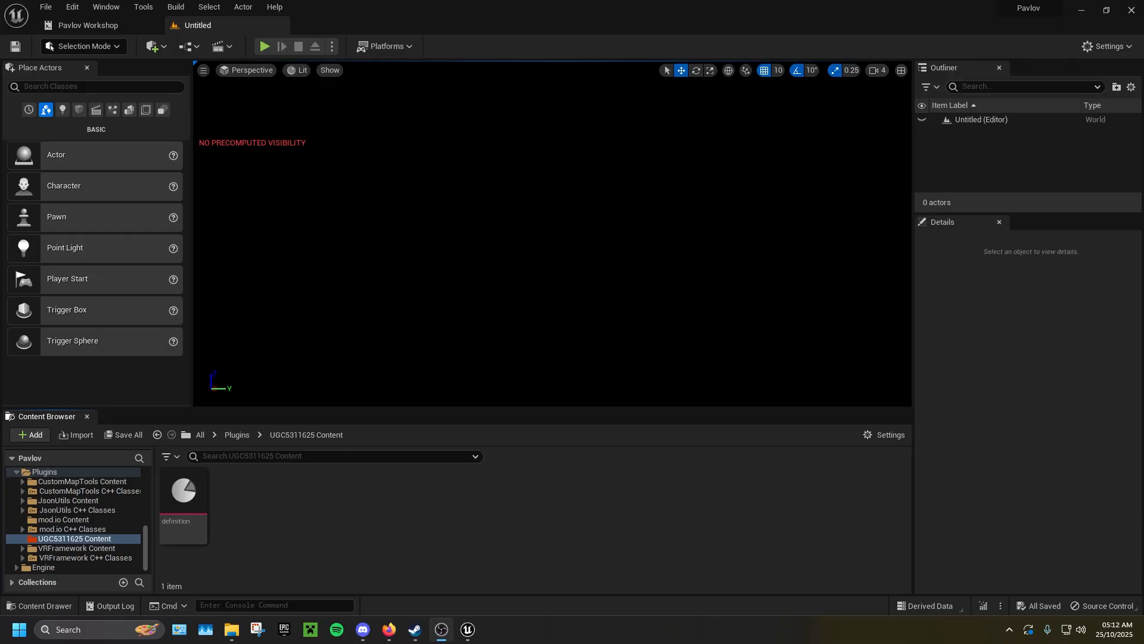
pyautogui.moveTo(275, 235)
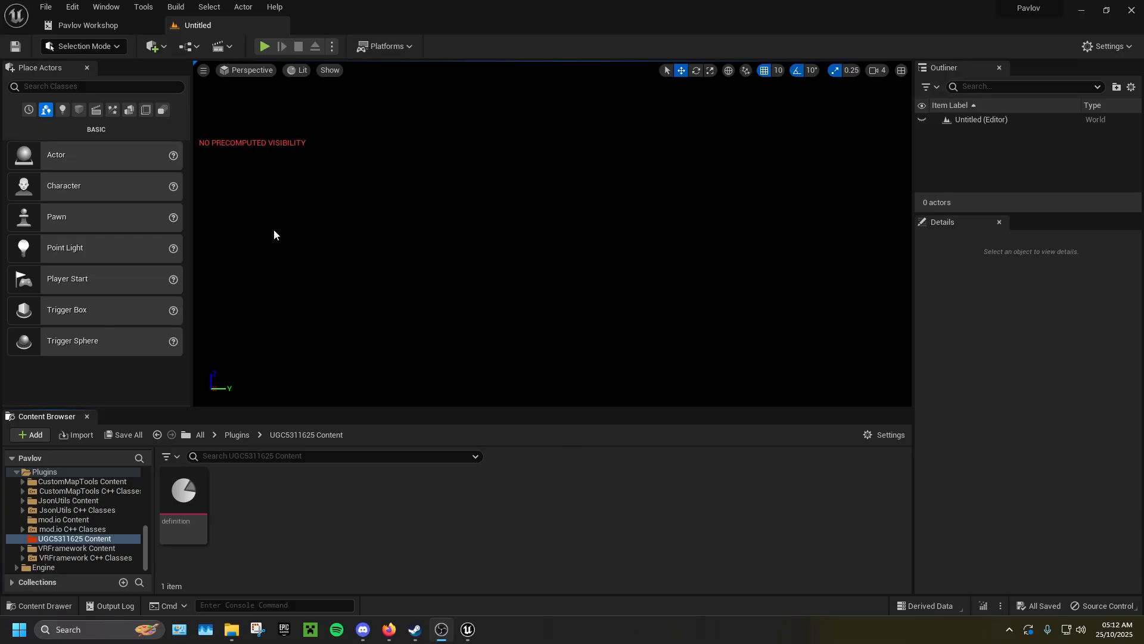
# Step: Create a new level from the Basic template with floor, sky and lighting
pyautogui.click(45, 8)
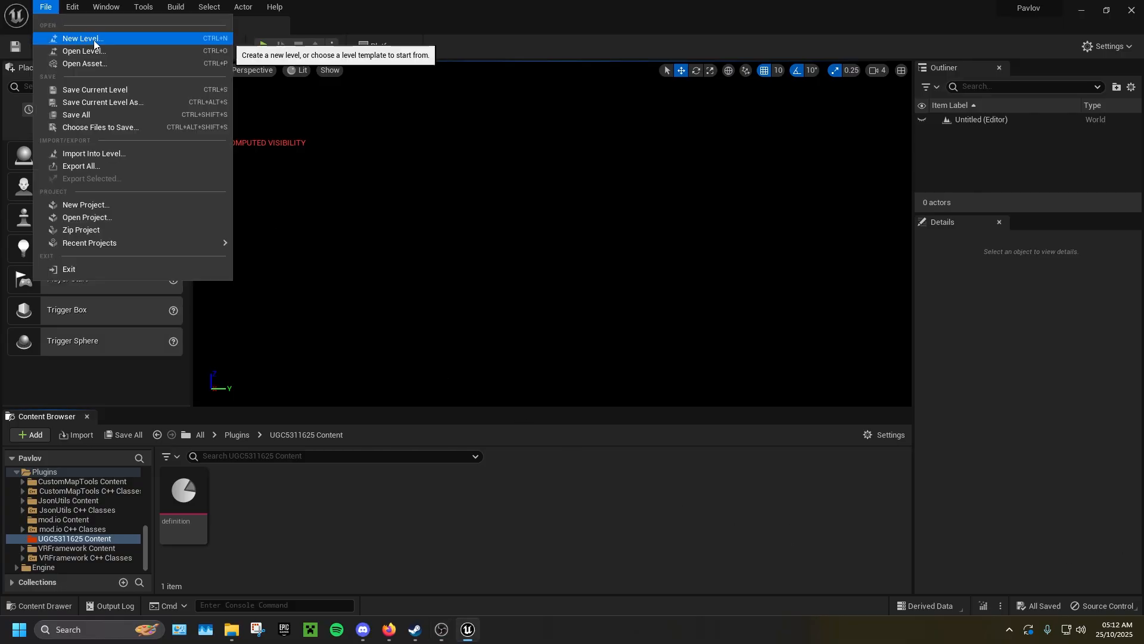
pyautogui.click(82, 38)
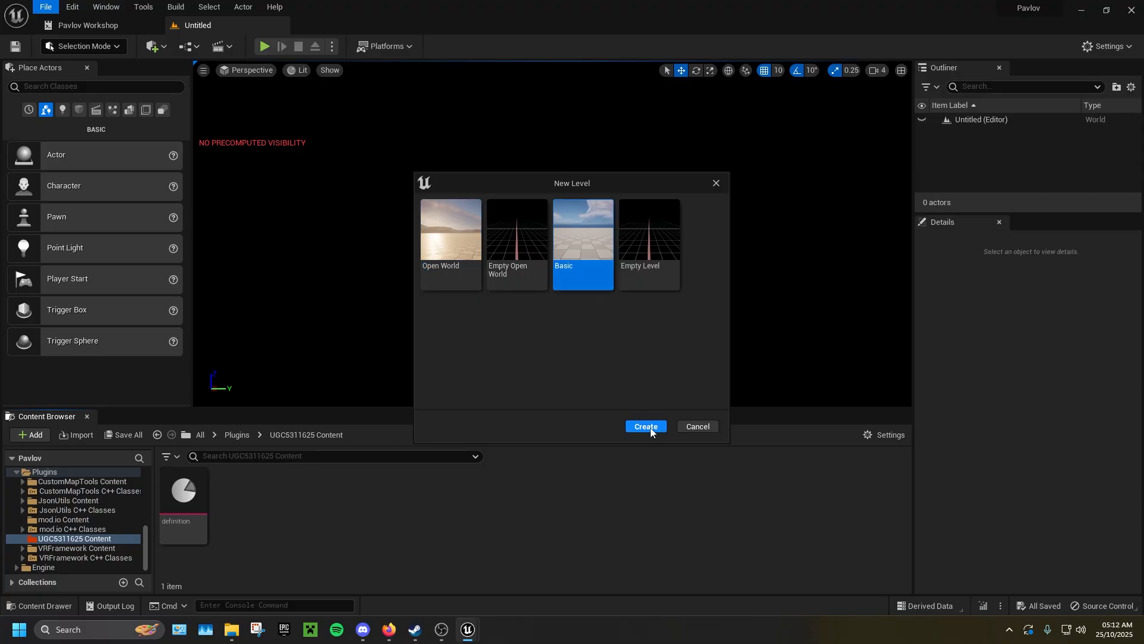
pyautogui.click(645, 426)
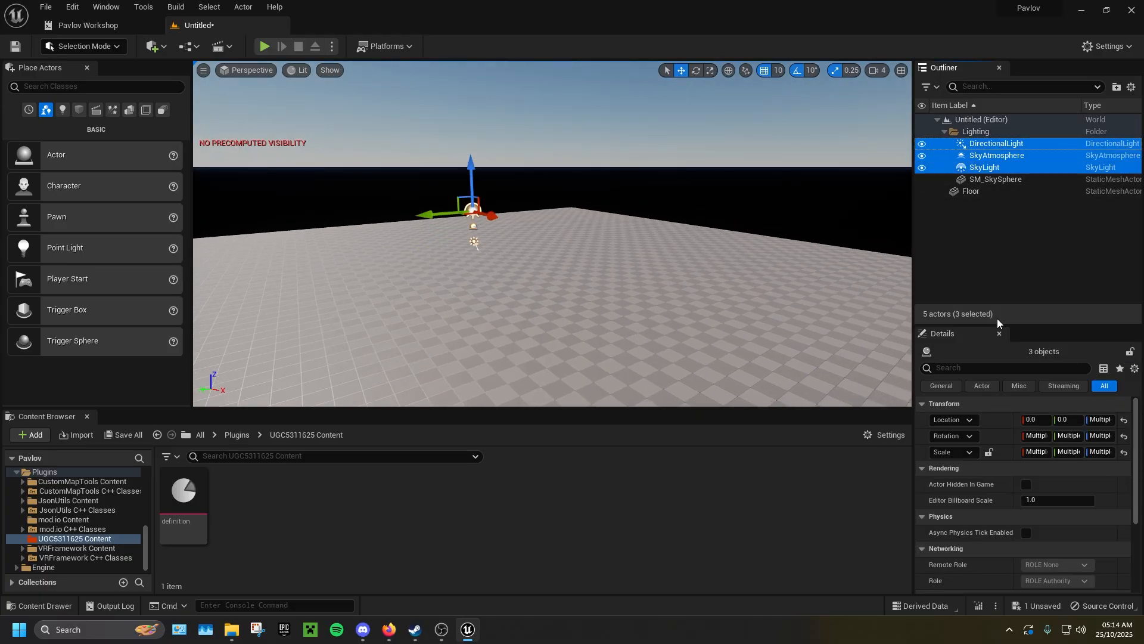
pyautogui.click(995, 143)
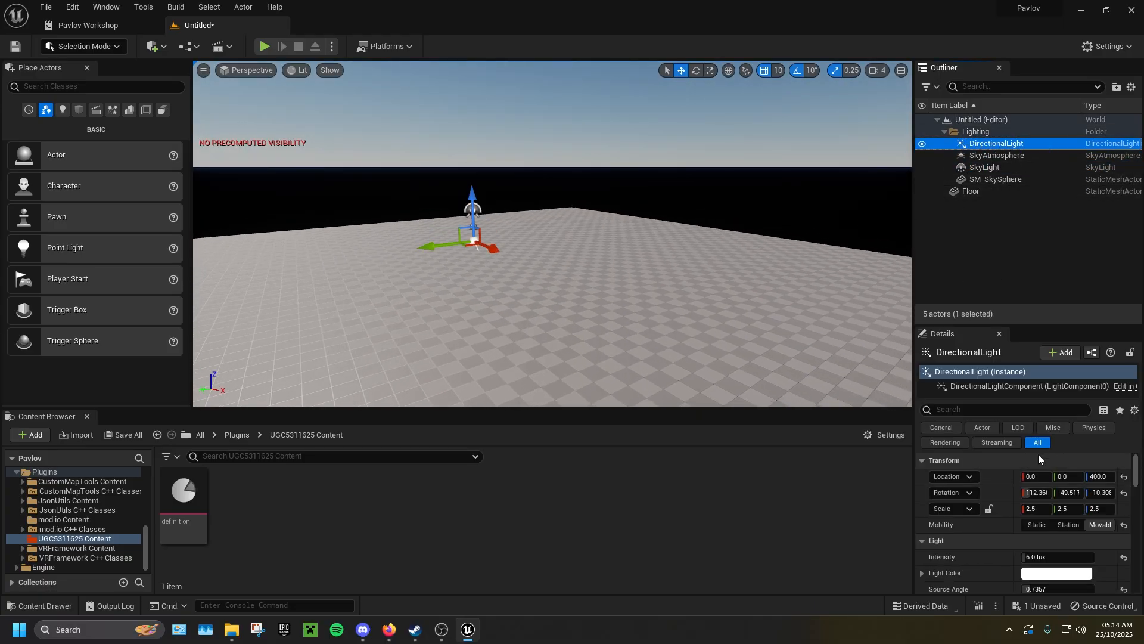
pyautogui.click(996, 155)
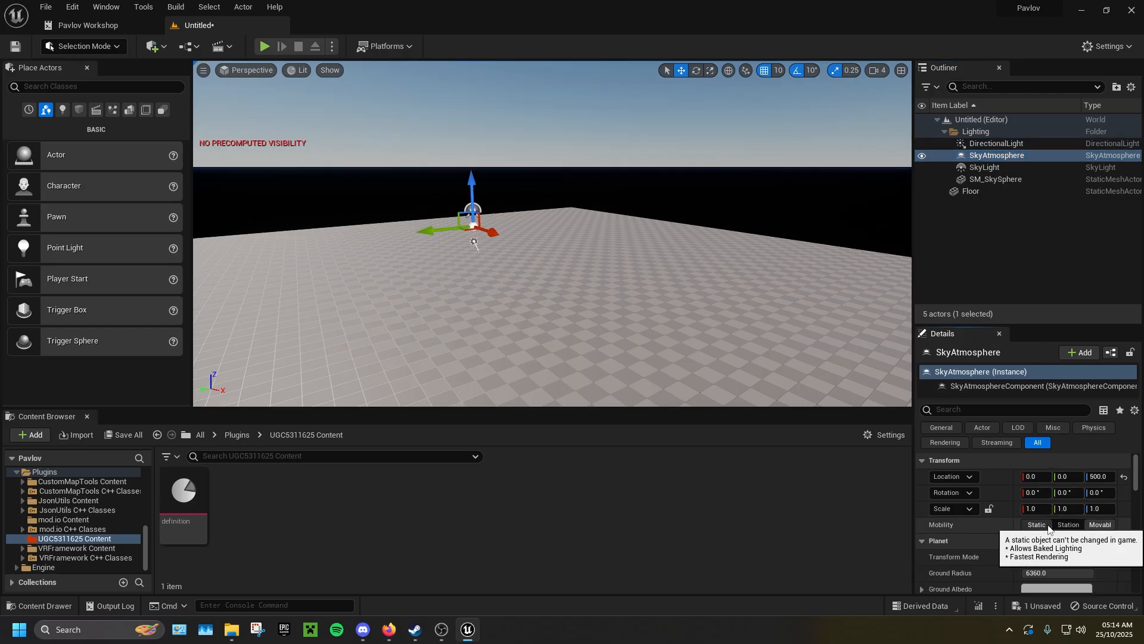
pyautogui.click(986, 167)
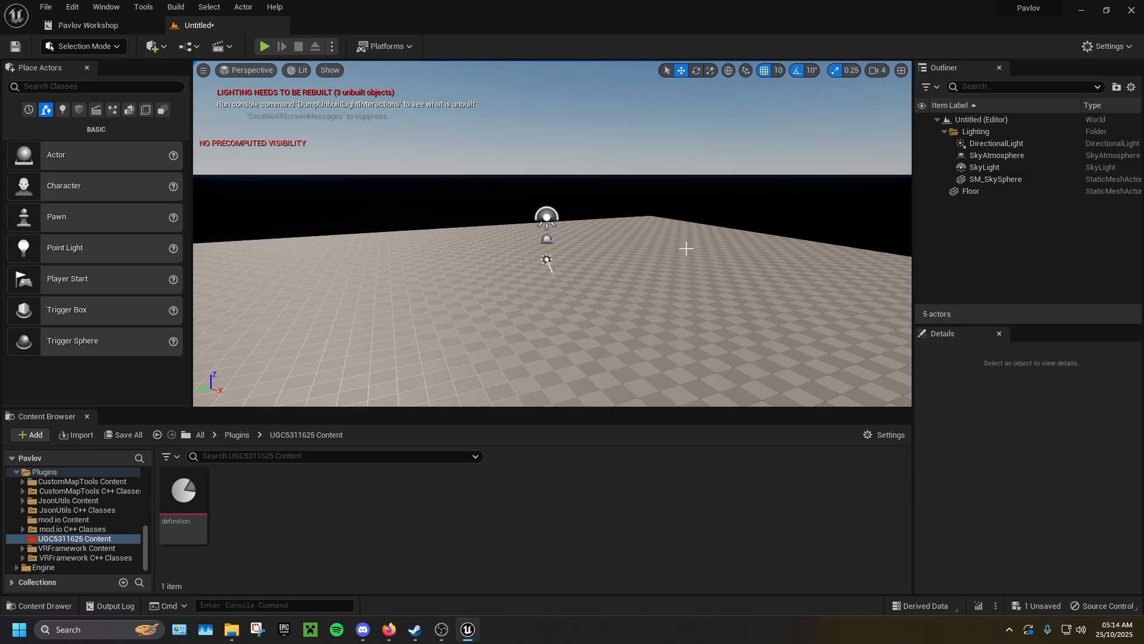
pyautogui.moveTo(682, 253)
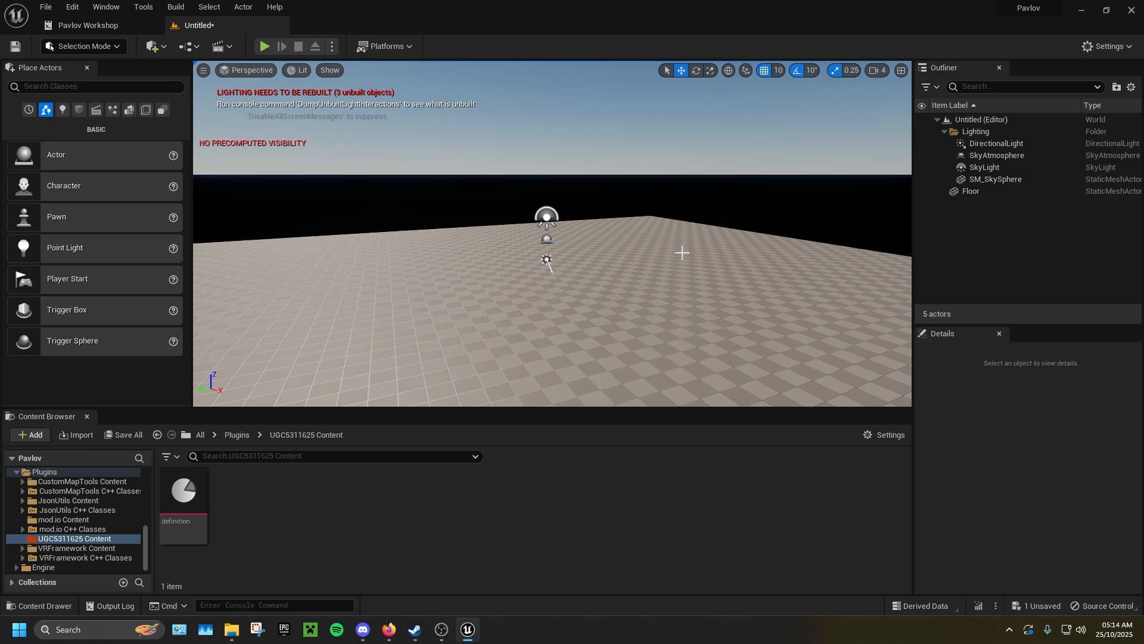
pyautogui.moveTo(866, 209)
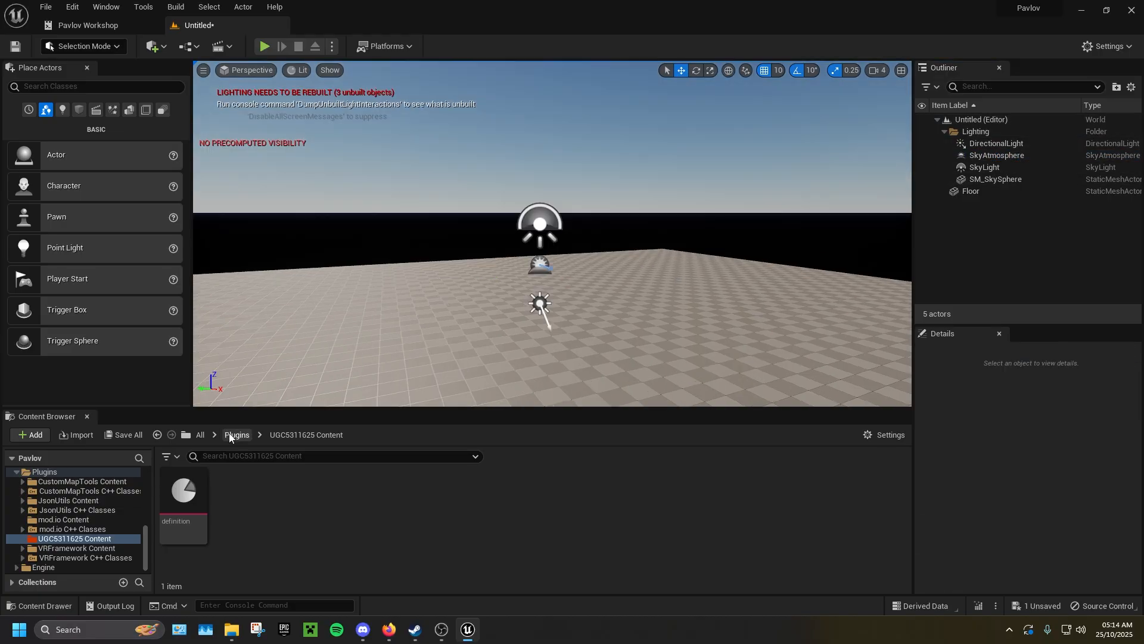
# Step: Save the untitled level as TUTORIAL_MAP under Plugins > UGC5311625 Content
pyautogui.click(123, 434)
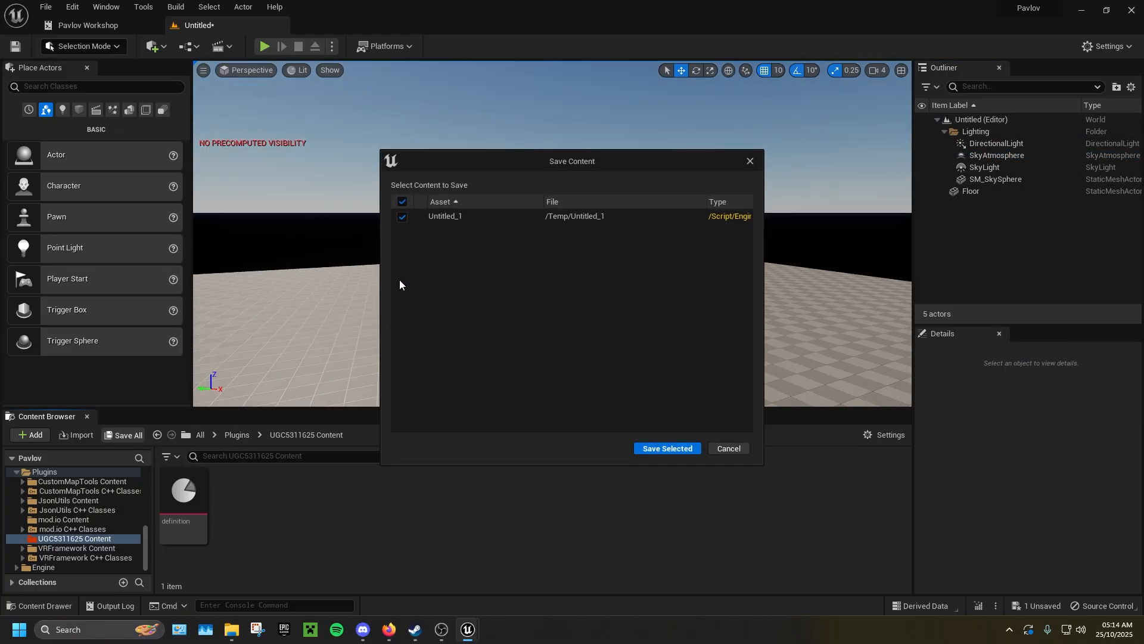
pyautogui.moveTo(665, 453)
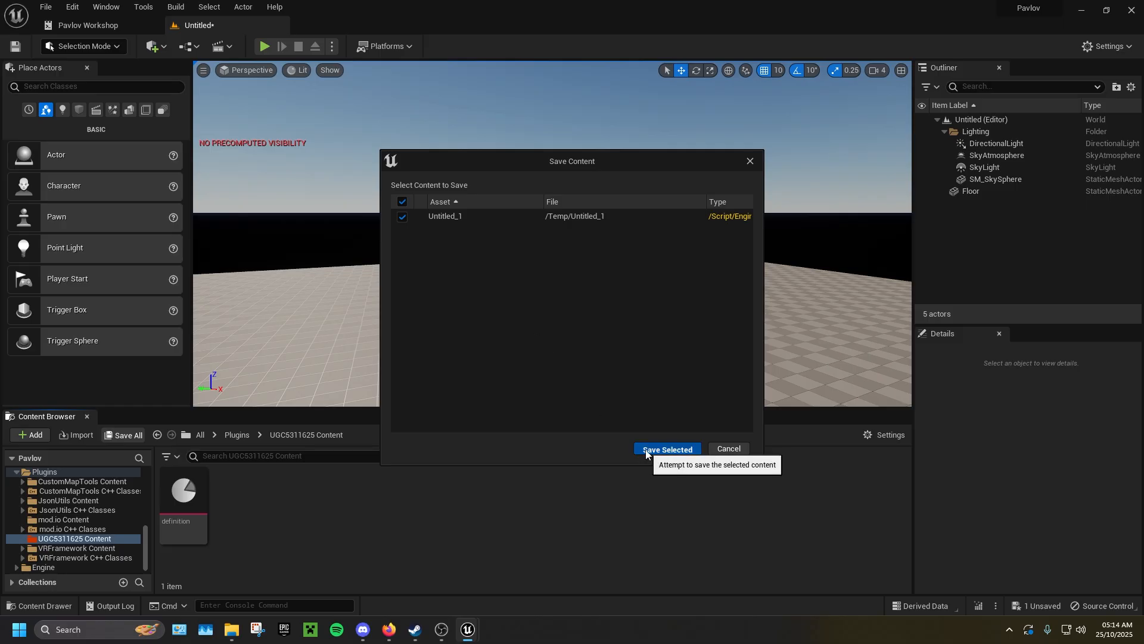
pyautogui.click(665, 450)
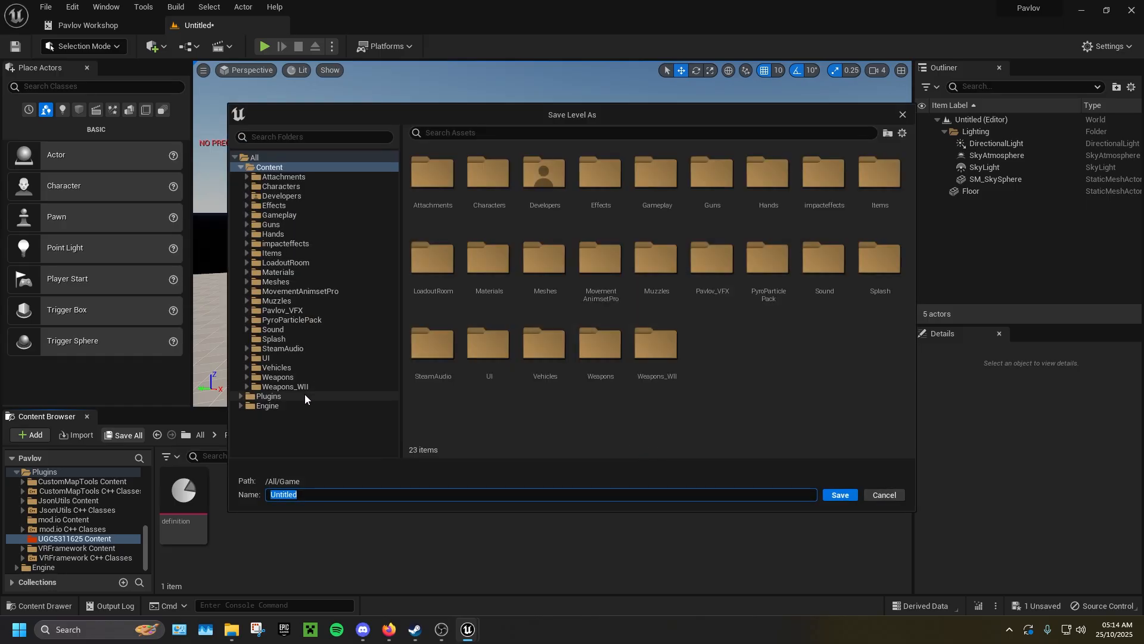
pyautogui.click(268, 396)
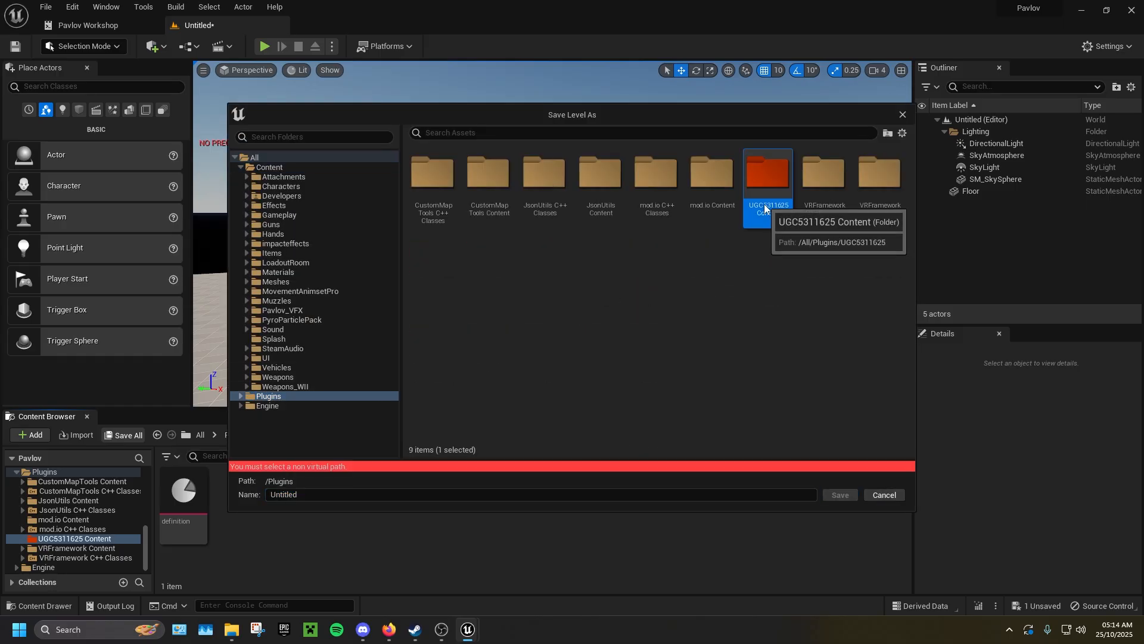
pyautogui.click(766, 175)
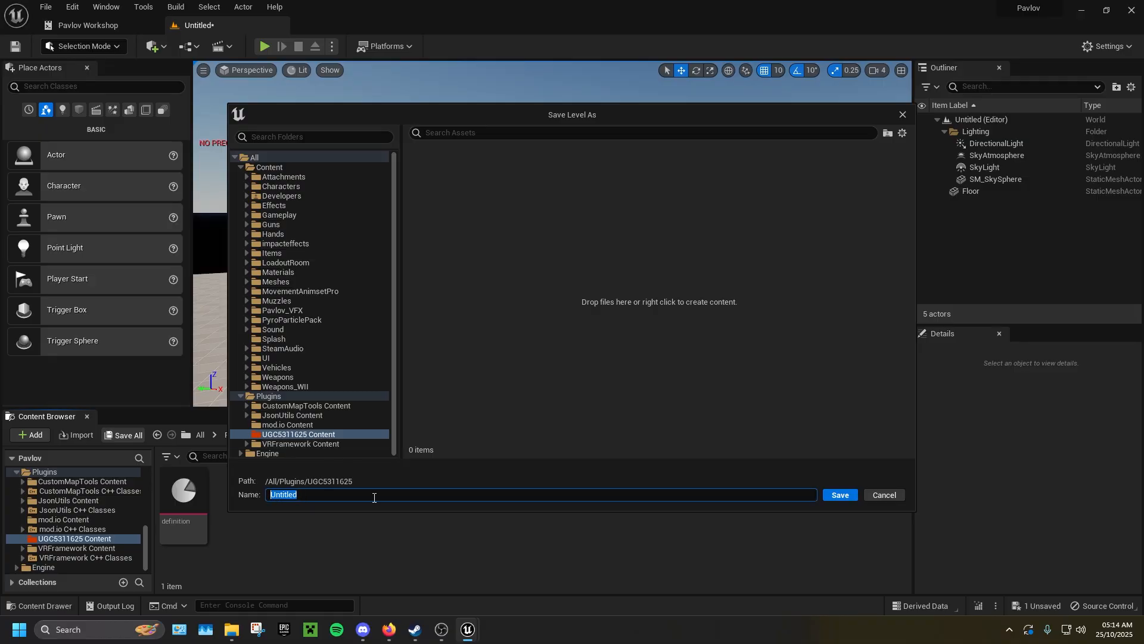
pyautogui.write('TUTORIAL_M')
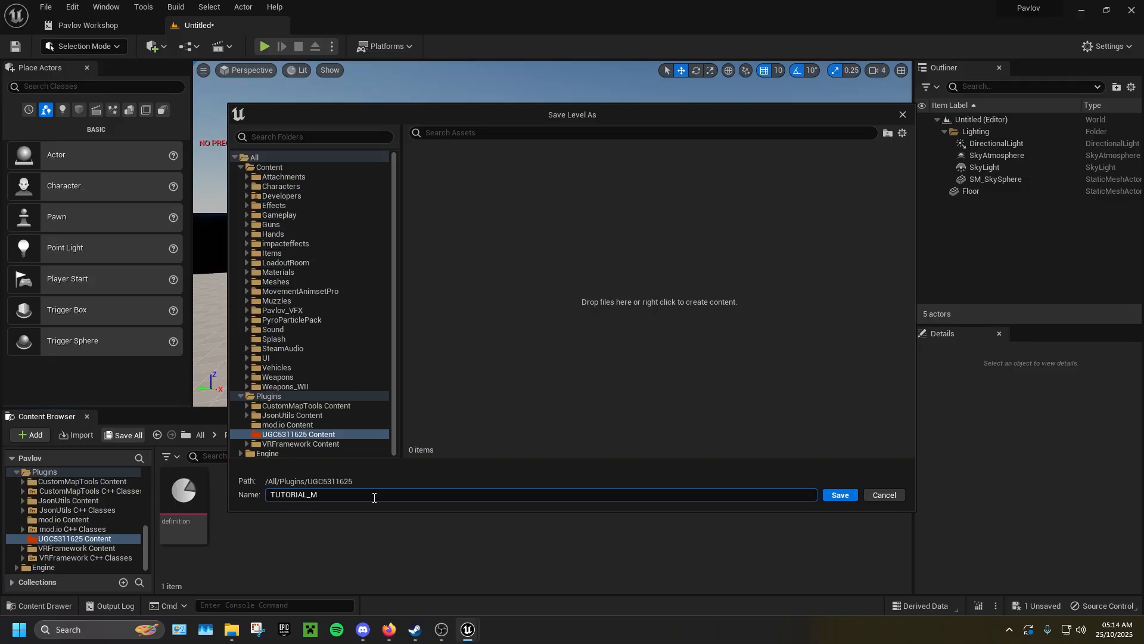
pyautogui.click(838, 493)
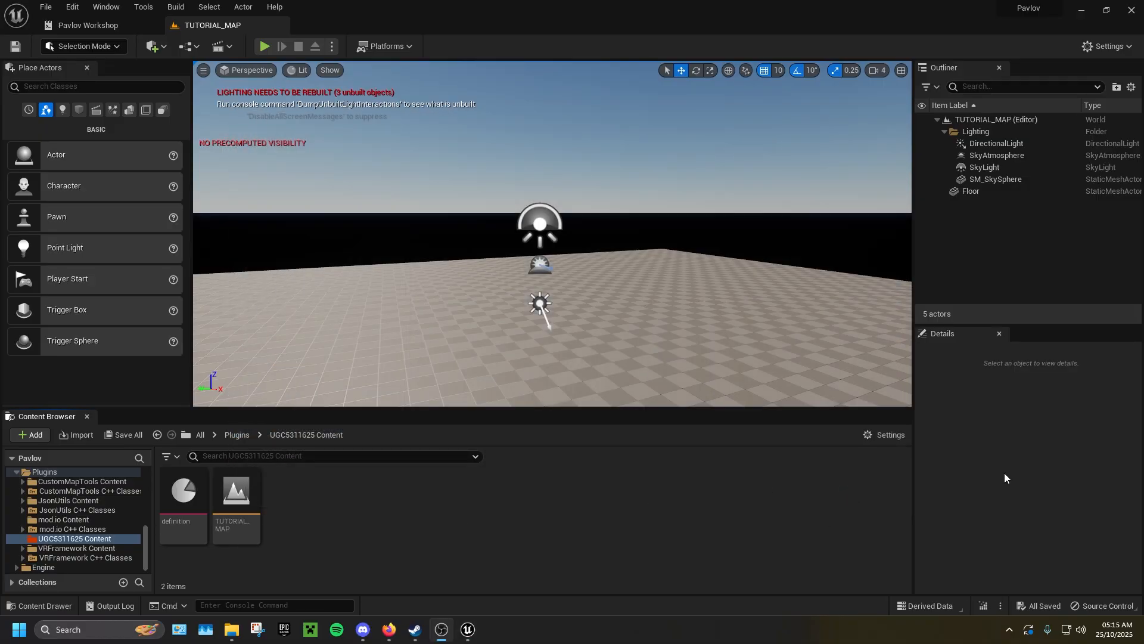
# Step: Find Sphere Reflection Capture via 'reflection' search and place it in the level
pyautogui.click(96, 86)
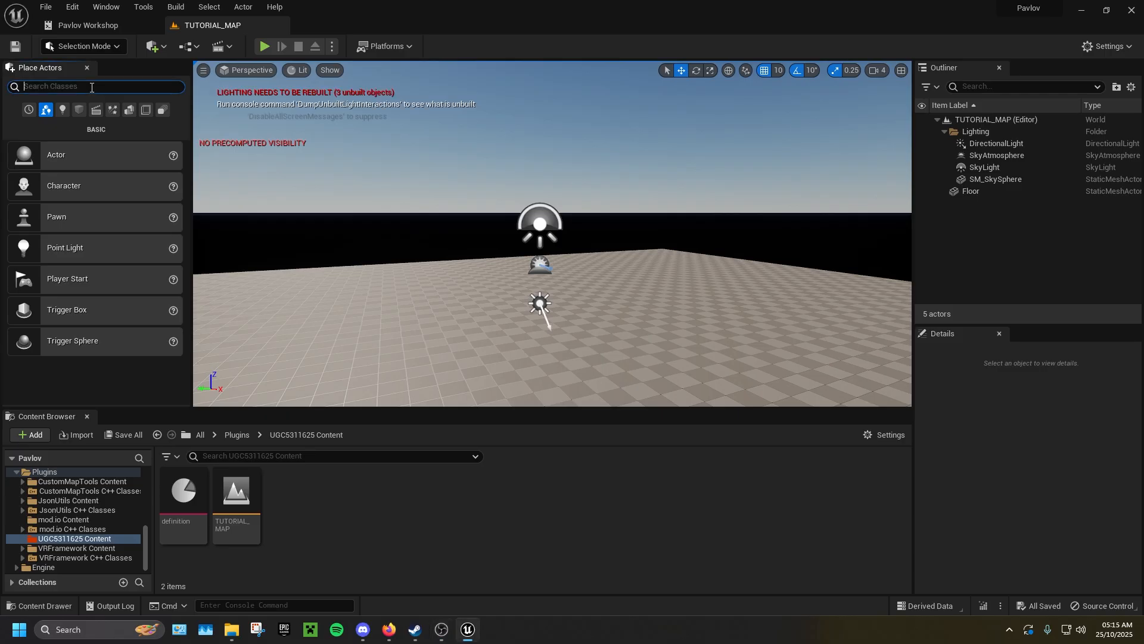
pyautogui.write('reflection')
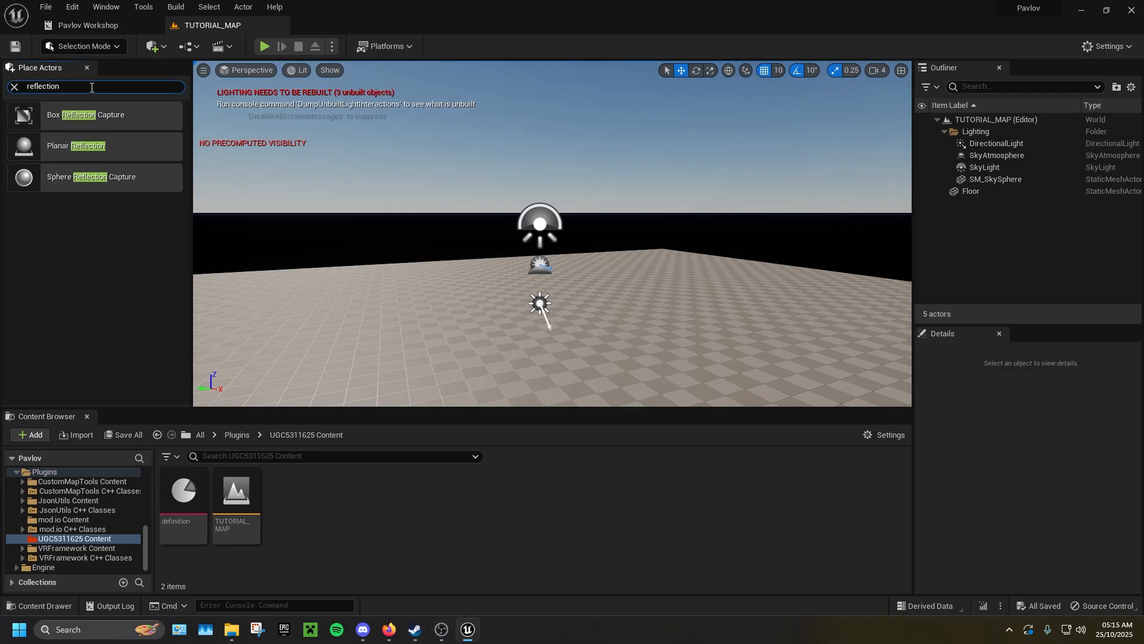
pyautogui.moveTo(91, 176)
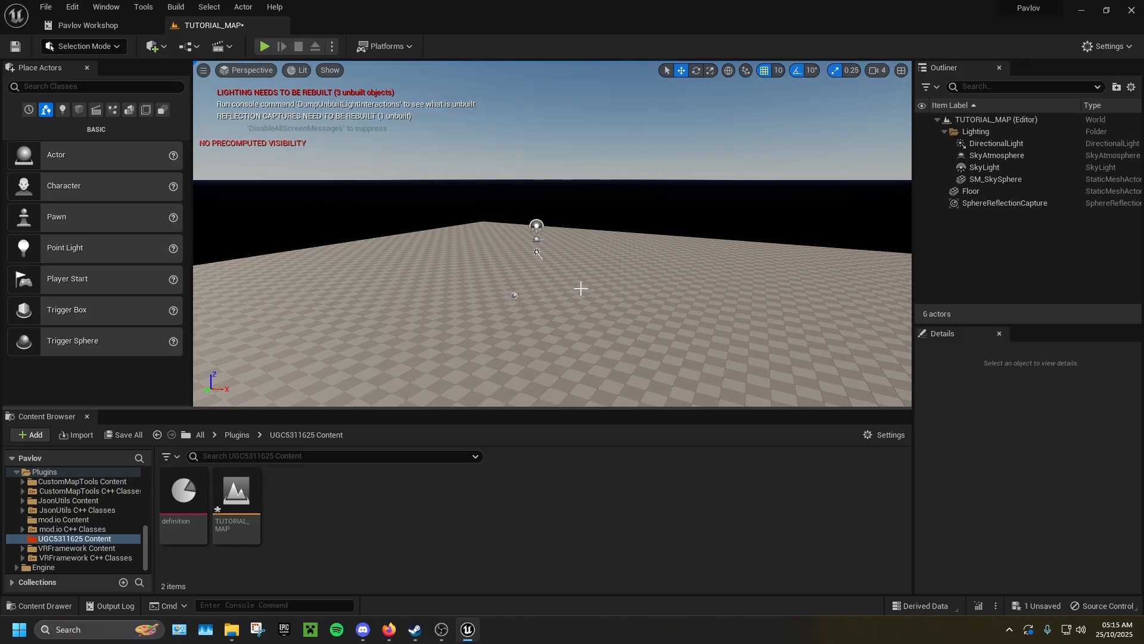
pyautogui.click(174, 7)
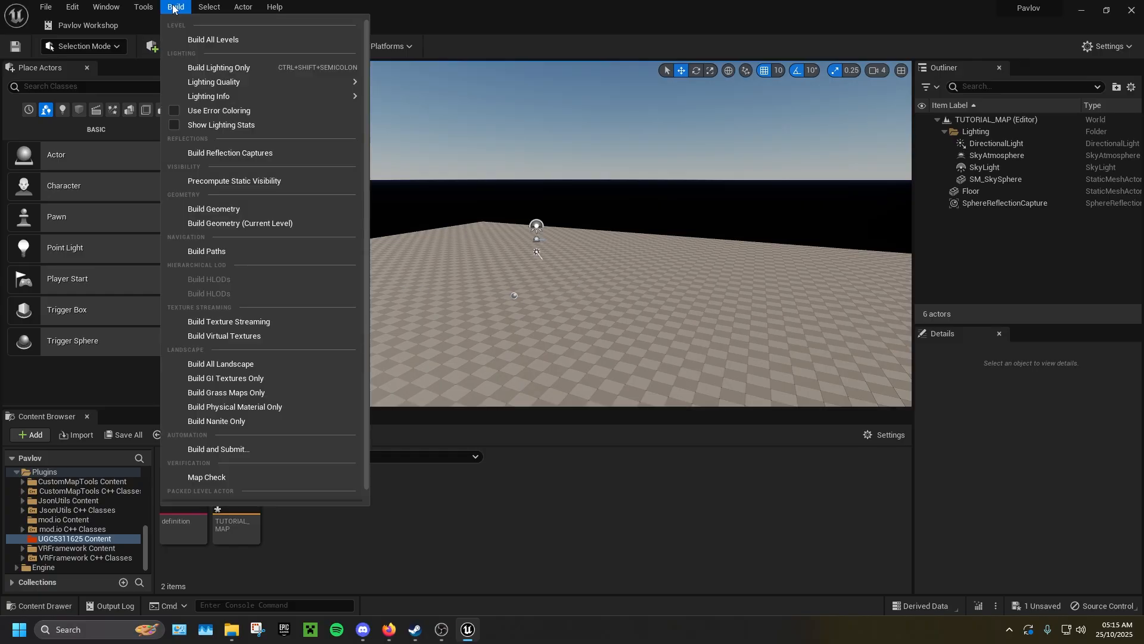
pyautogui.moveTo(230, 153)
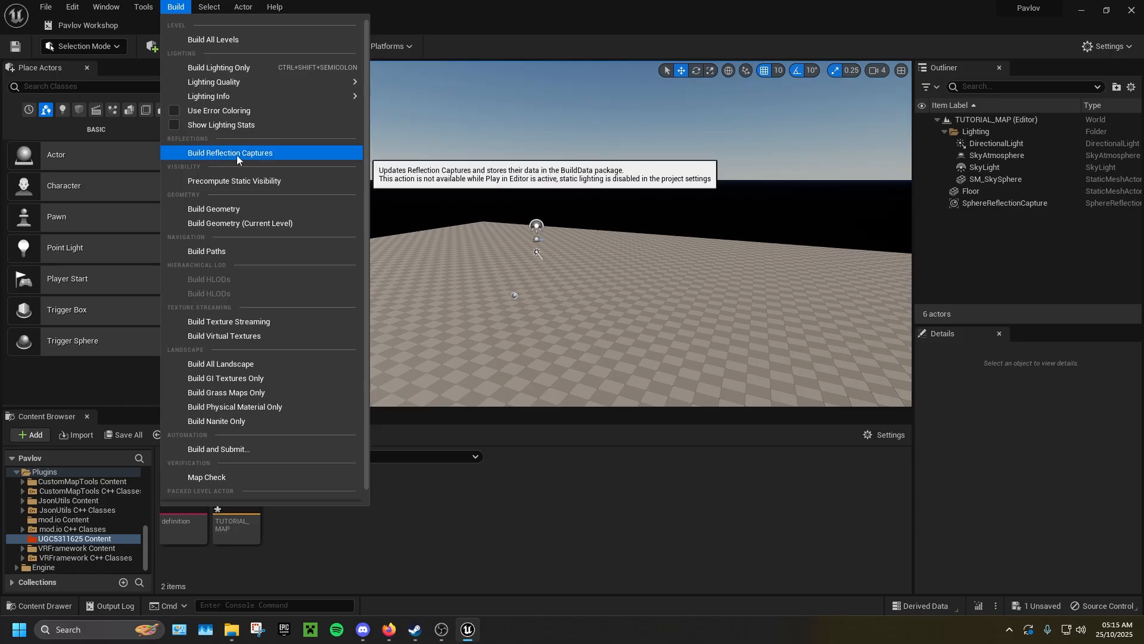
# Step: Rebuild reflection captures, build Production-quality lighting and save the map's built data
pyautogui.click(230, 153)
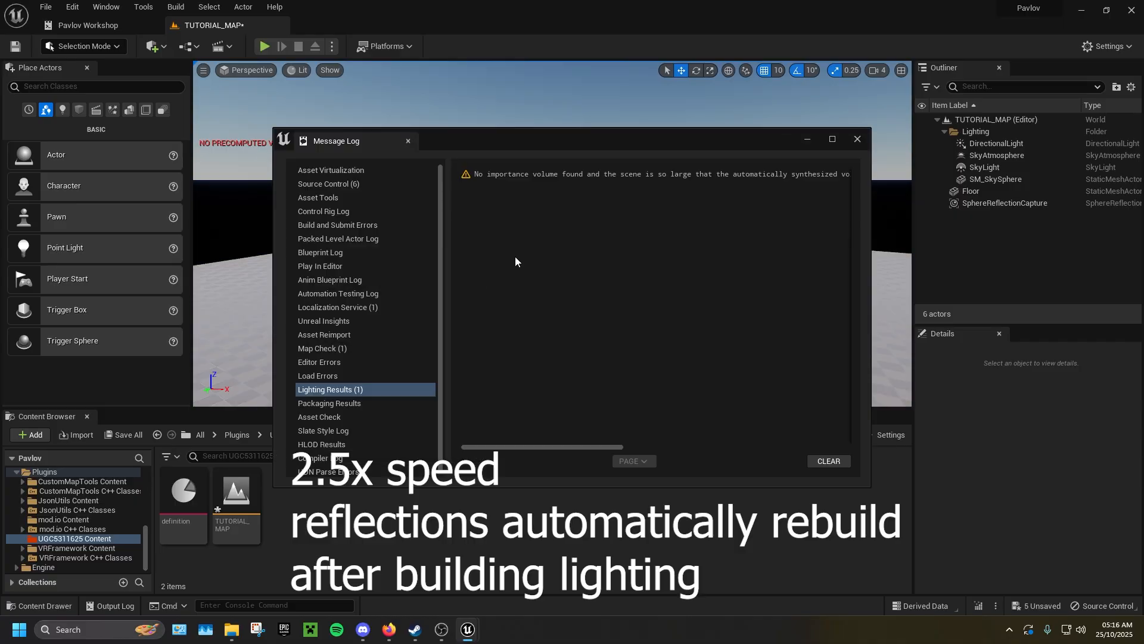
pyautogui.click(174, 7)
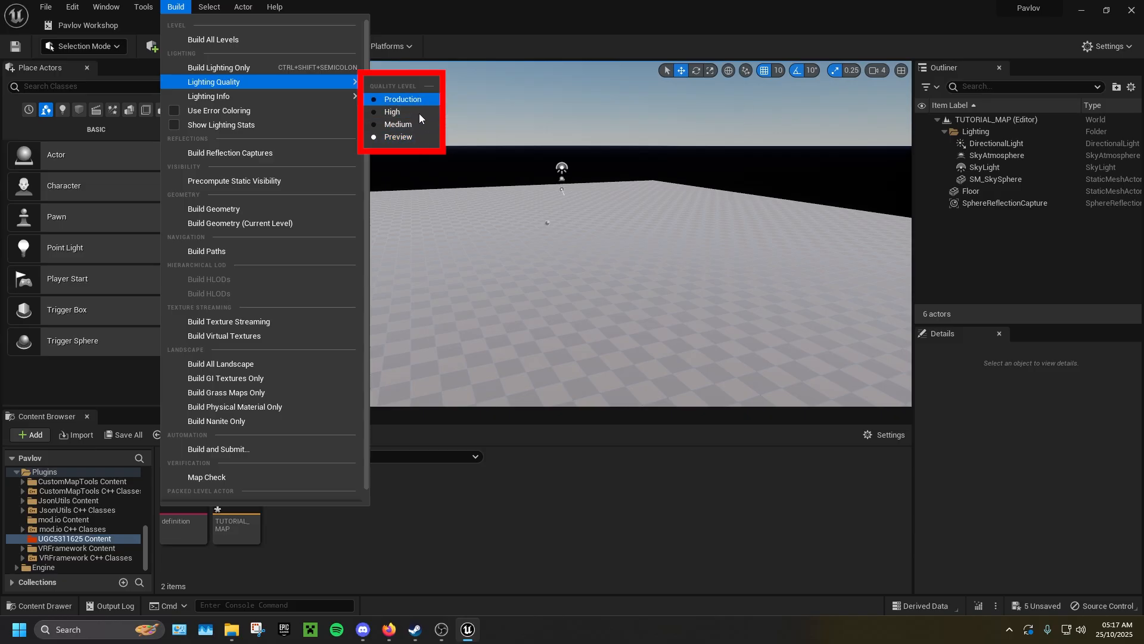
pyautogui.moveTo(398, 136)
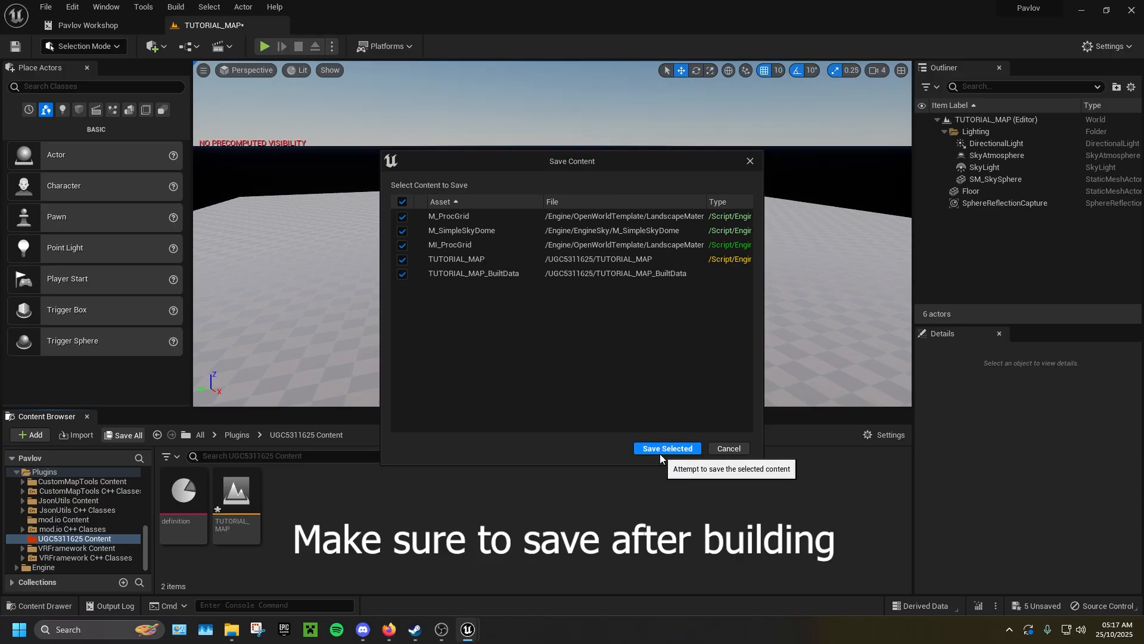
pyautogui.click(665, 448)
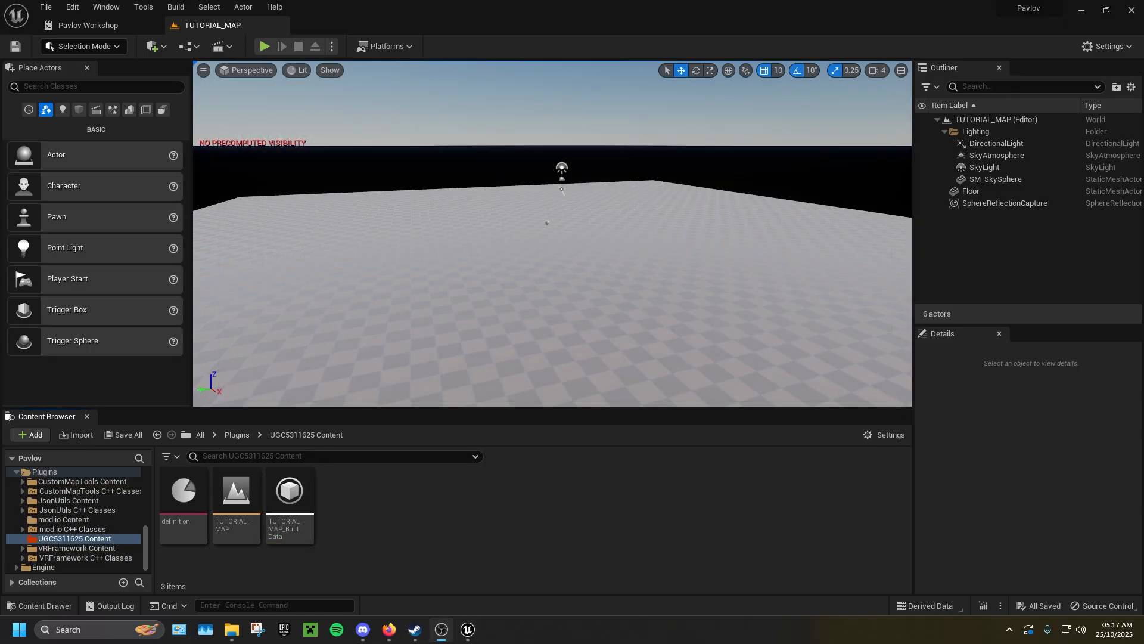
# Step: Place a Pavlov Game Logic actor linked to the definition asset with Pavlov_PlayerInfo as player info class
pyautogui.write('game logic')
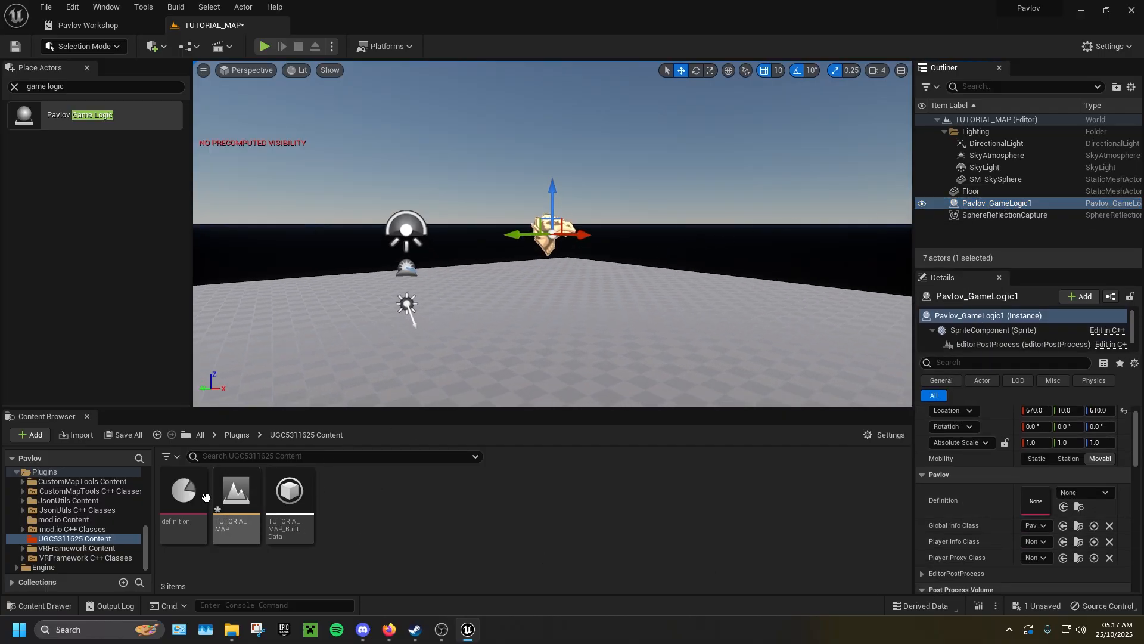
pyautogui.click(183, 490)
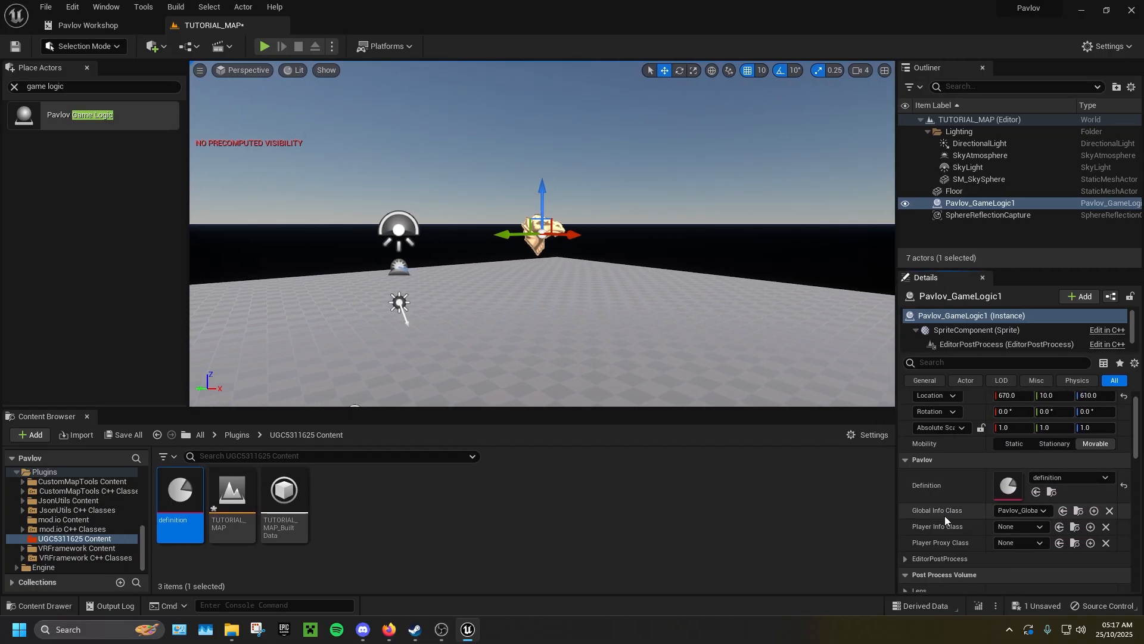
pyautogui.click(1020, 526)
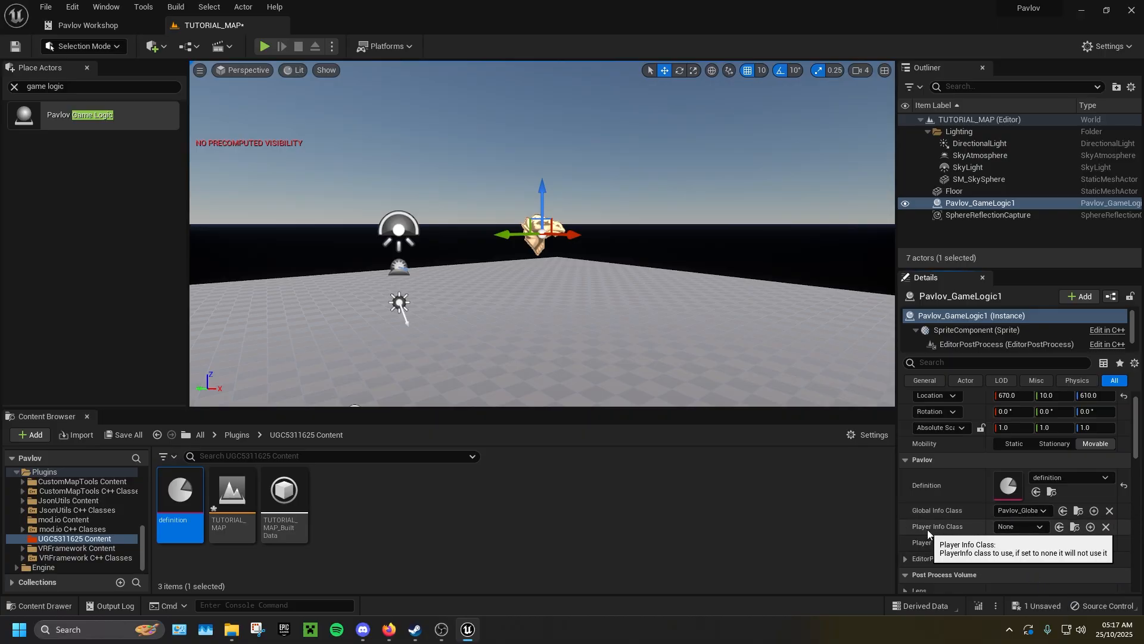
pyautogui.click(1020, 542)
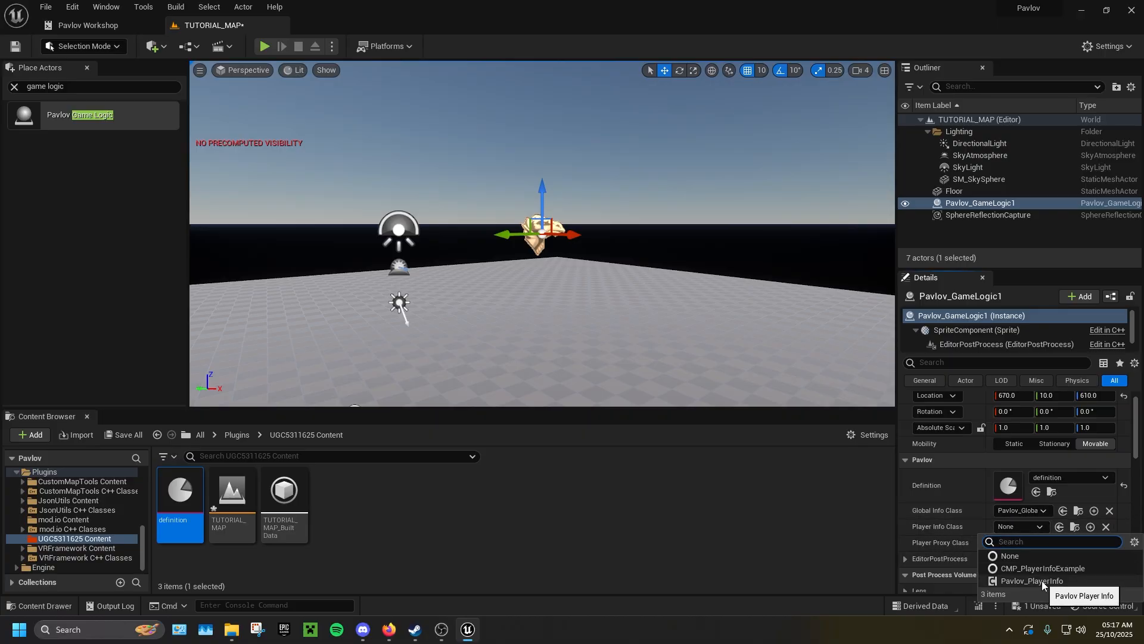
pyautogui.click(1039, 581)
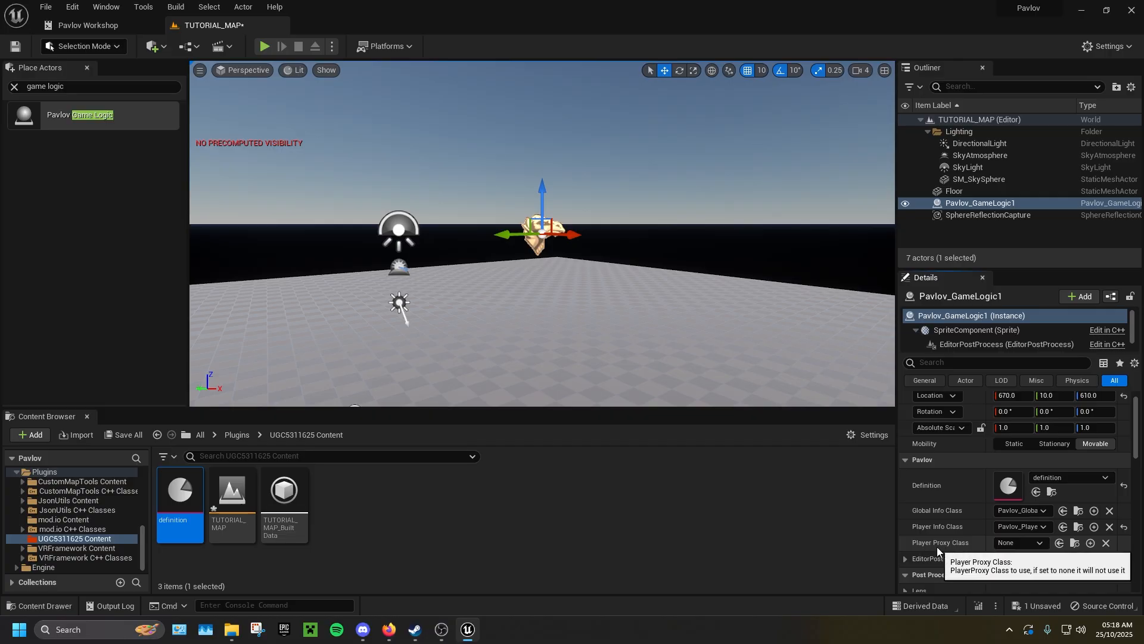
pyautogui.click(1019, 543)
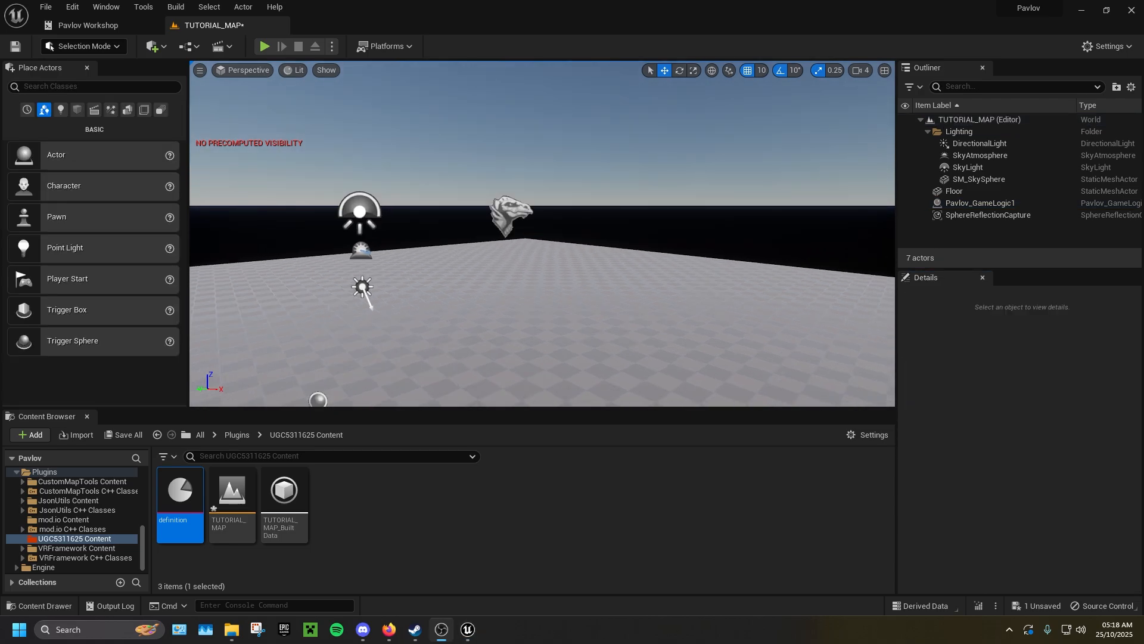
# Step: Place Pavlov spawn points from a 'spawn' search and set the spawn's Team Id to 0
pyautogui.write('spawn')
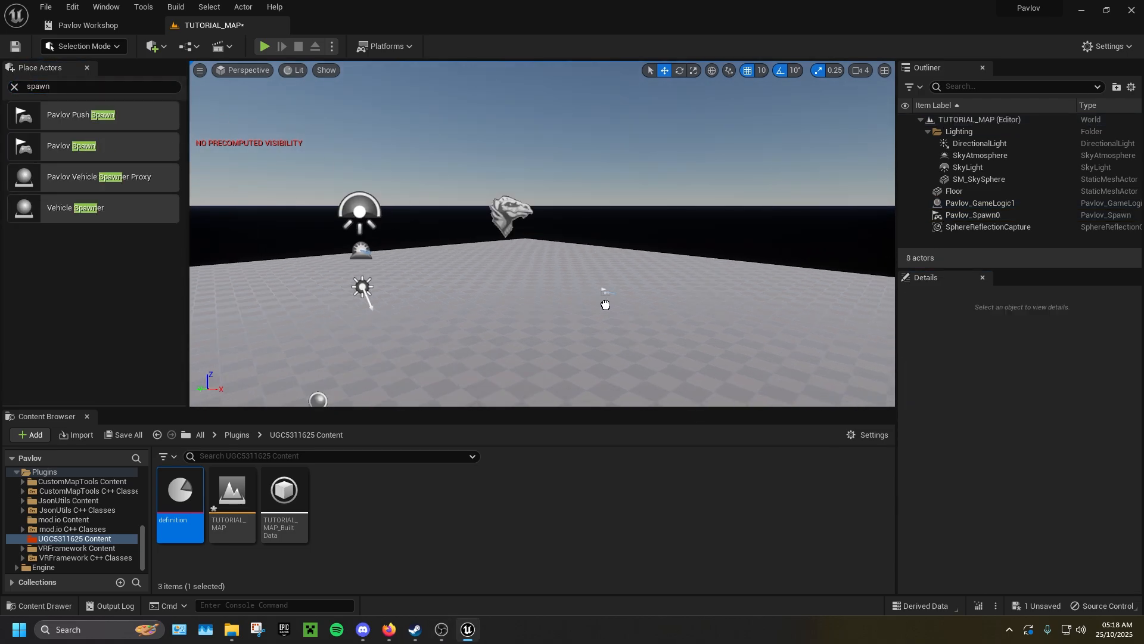
pyautogui.click(971, 215)
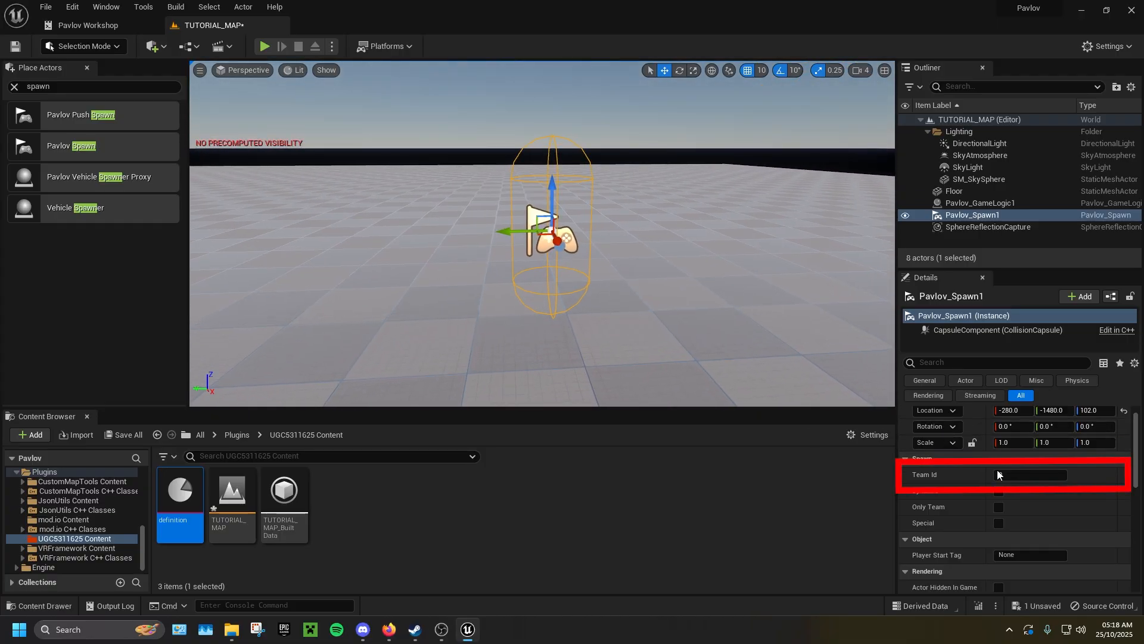
pyautogui.click(1030, 475)
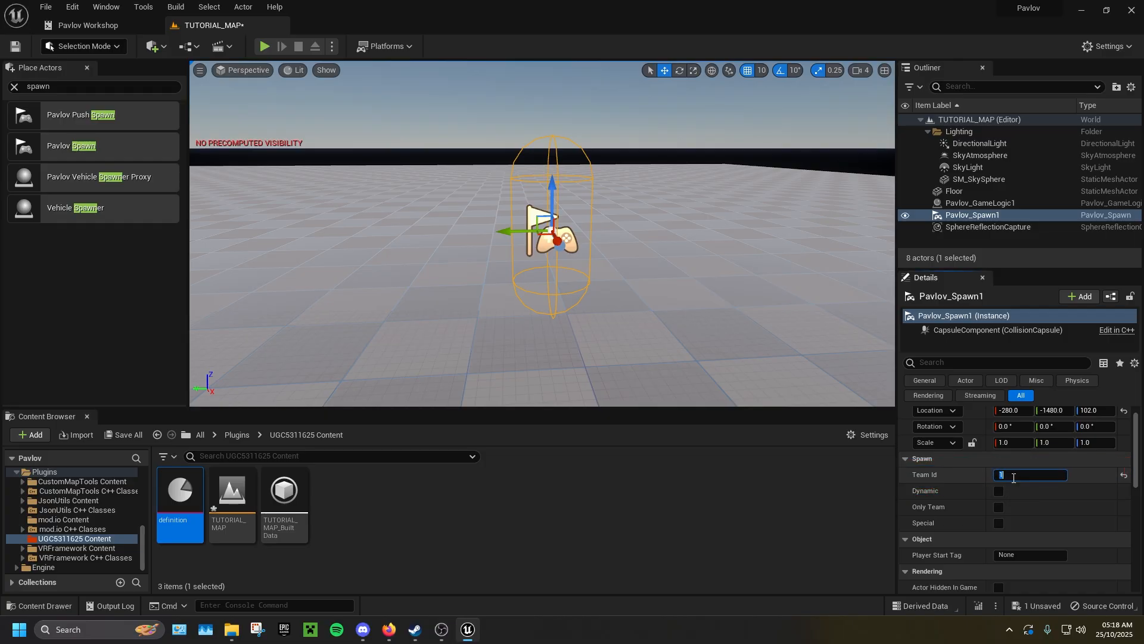
pyautogui.write('0')
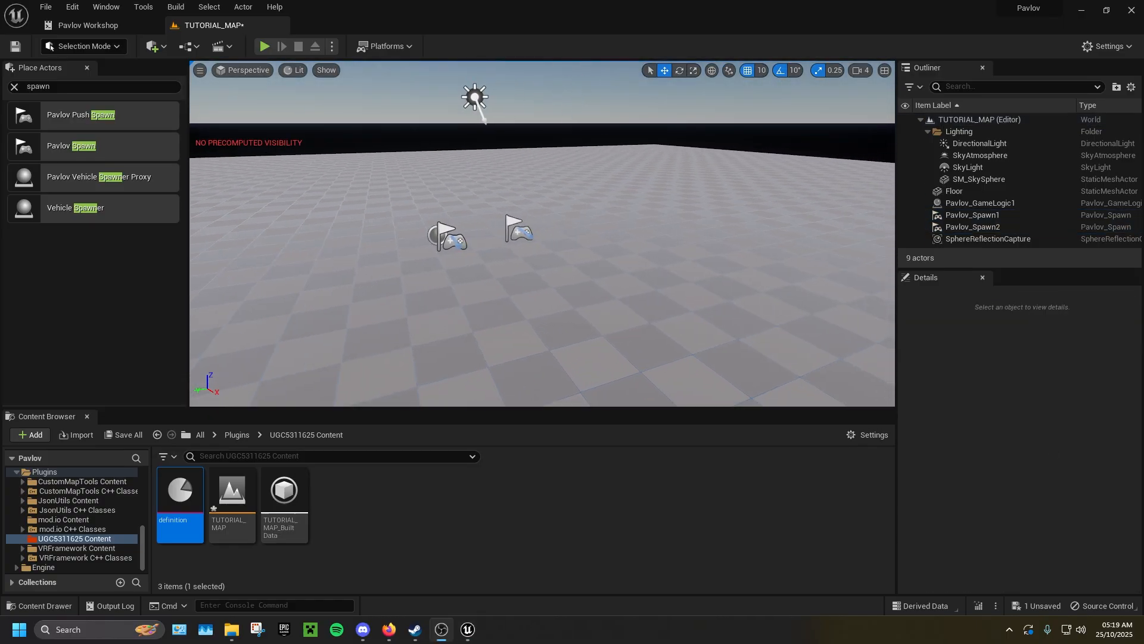
# Step: Place a Pavlov Ladder in the level and add a cube scaled into a tall pillar
pyautogui.click(87, 86)
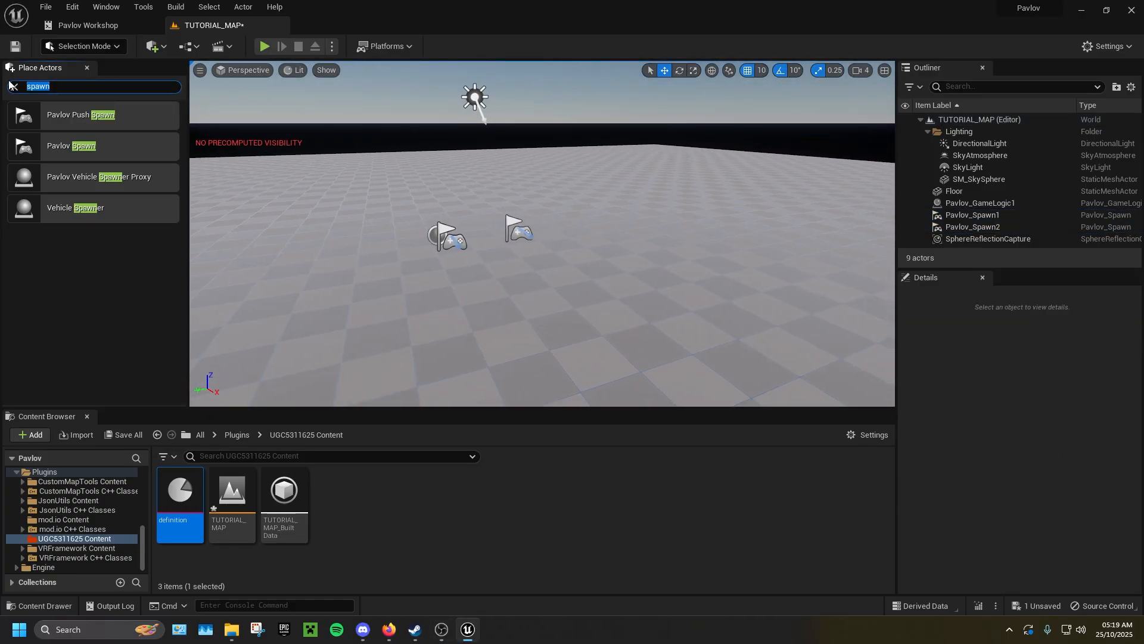
pyautogui.write('ladder')
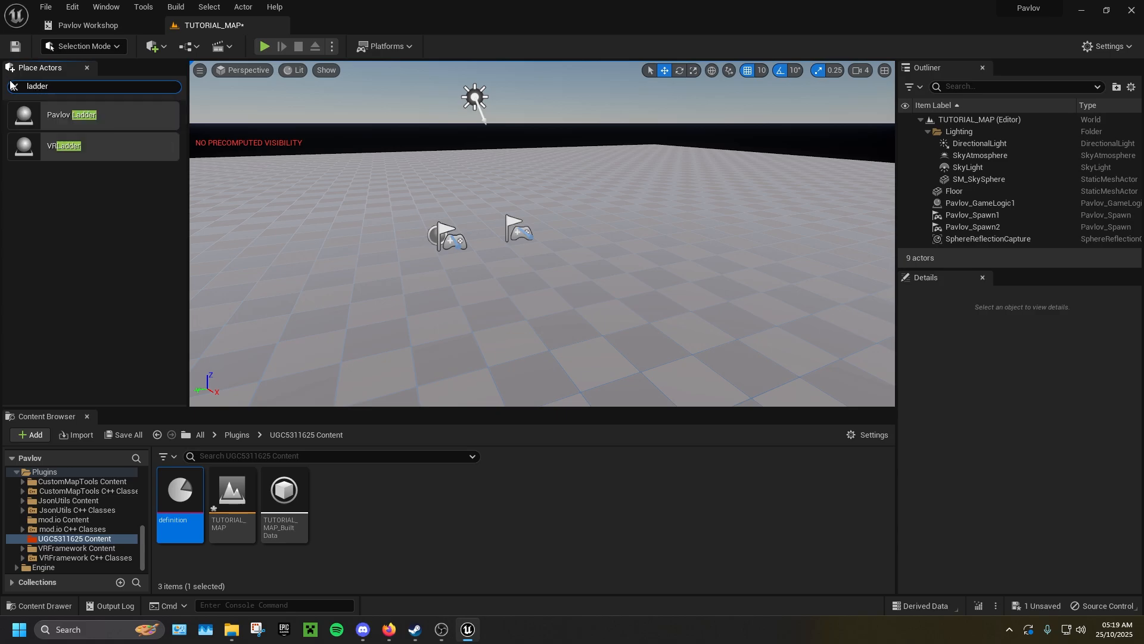
pyautogui.moveTo(70, 115); pyautogui.dragTo(511, 227)
pyautogui.write('cube')
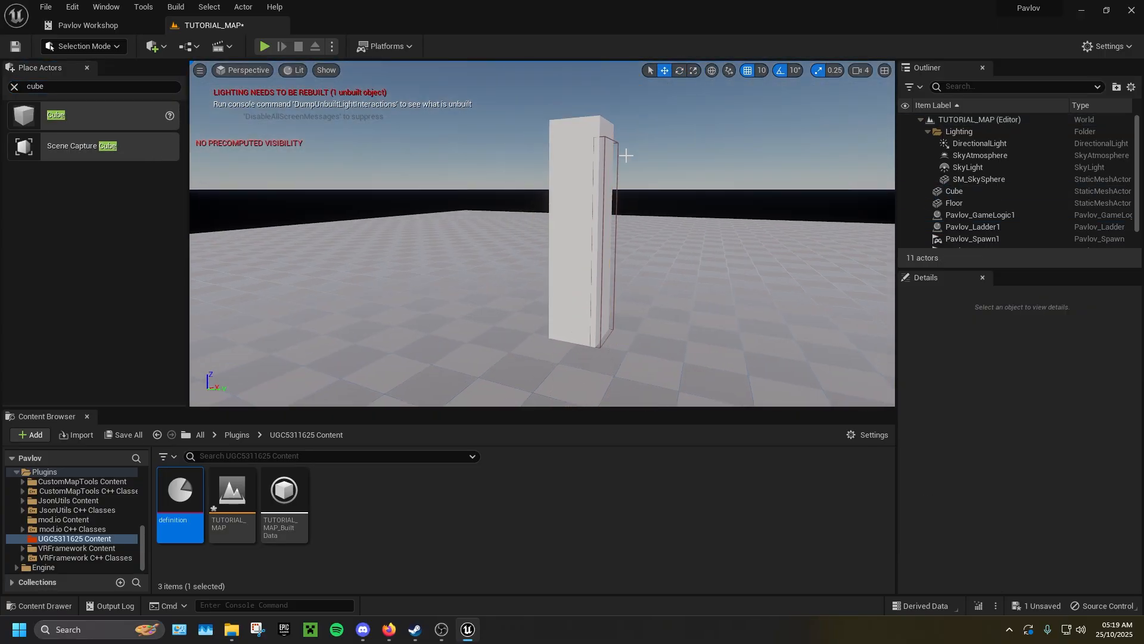
pyautogui.click(974, 227)
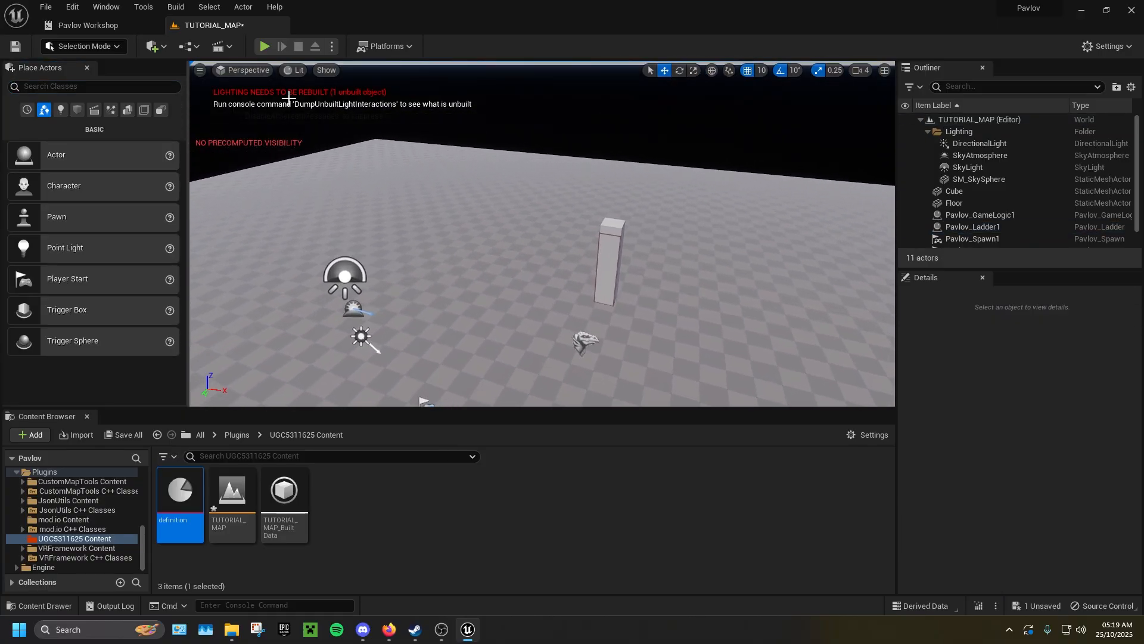
# Step: Place a Pavlov KillVolume from a 'kill' search and save TUTORIAL_MAP
pyautogui.write('kill')
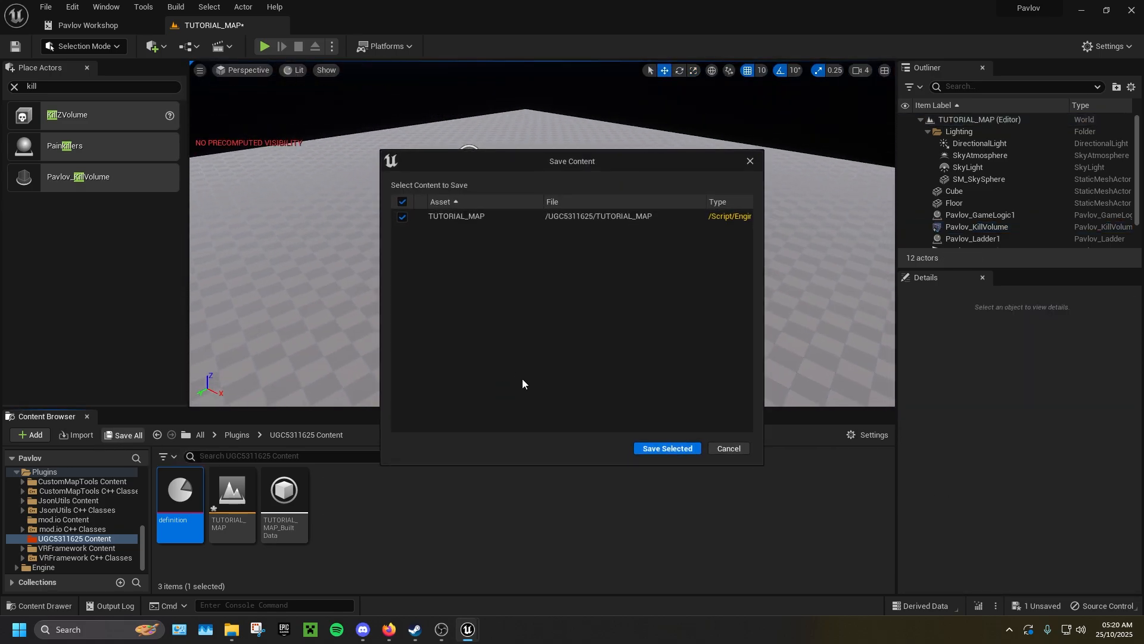
pyautogui.click(665, 448)
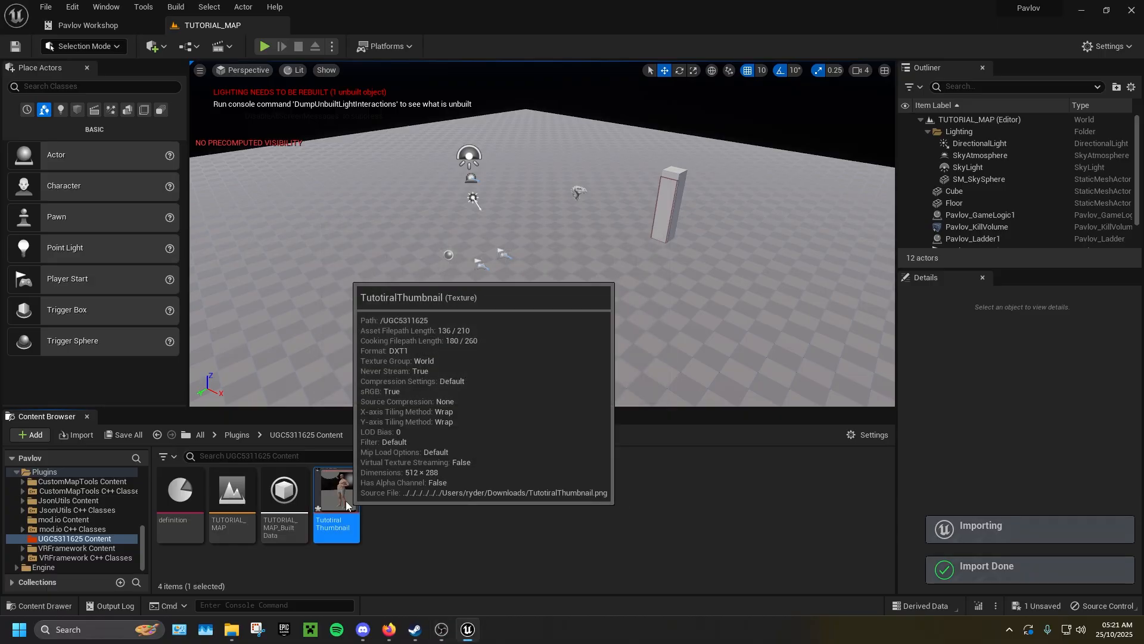
# Step: Import TutotiralThumbnail.png as a texture and select the definition asset
pyautogui.doubleClick(336, 488)
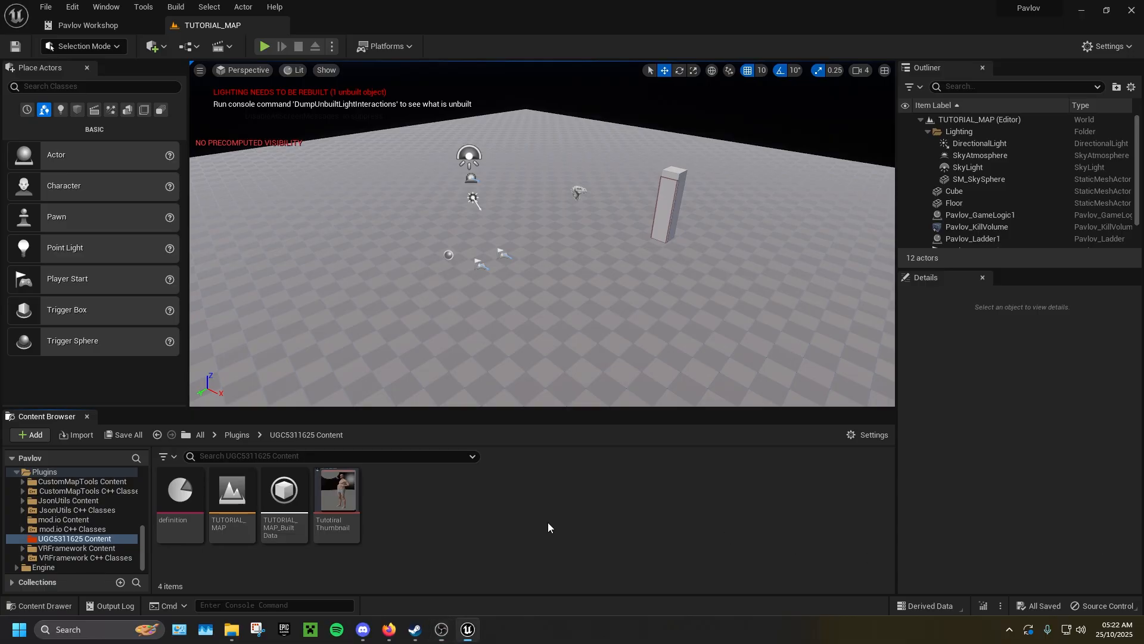
pyautogui.click(179, 496)
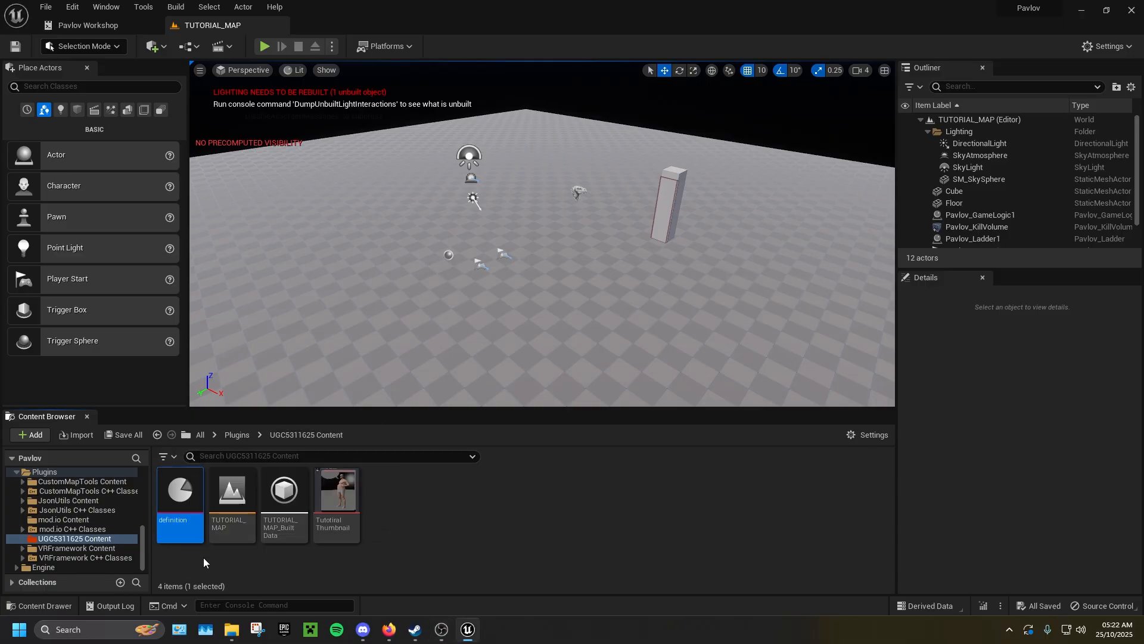
pyautogui.moveTo(193, 557)
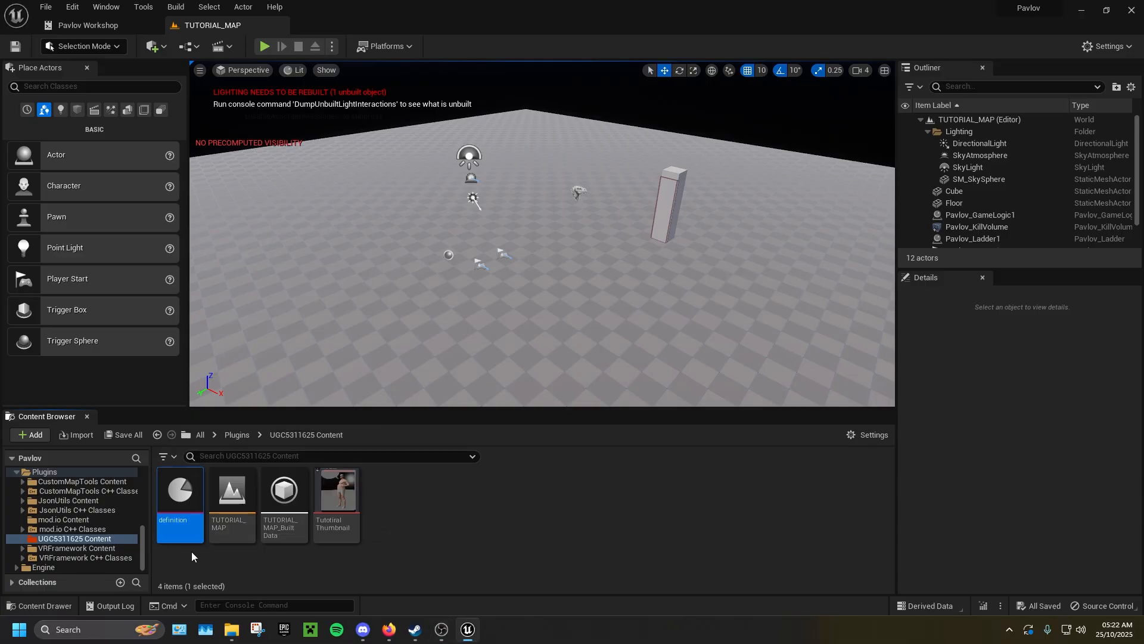
# Step: Label the definition asset TUTORIAL MAP V3
pyautogui.doubleClick(180, 489)
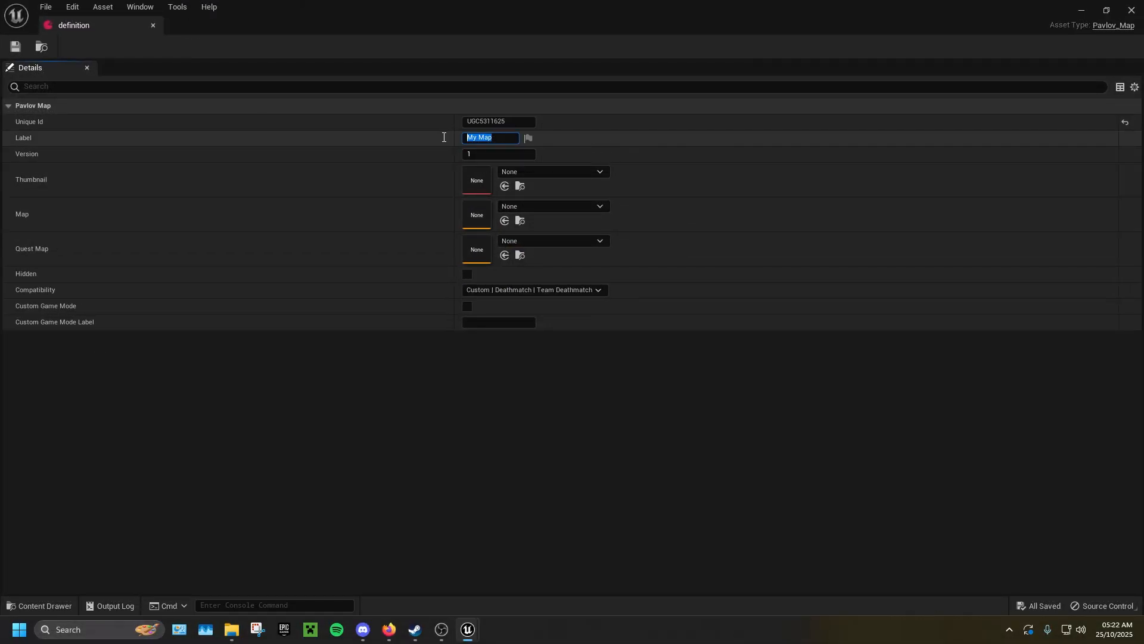
pyautogui.write('TUTORIAL MAP')
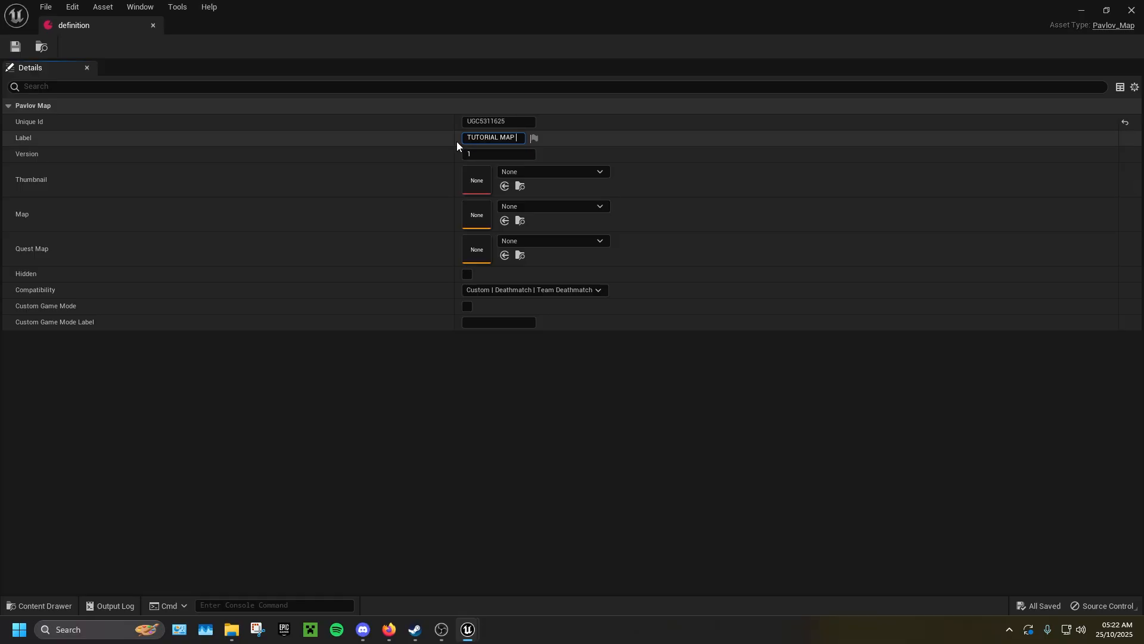
pyautogui.write('V3')
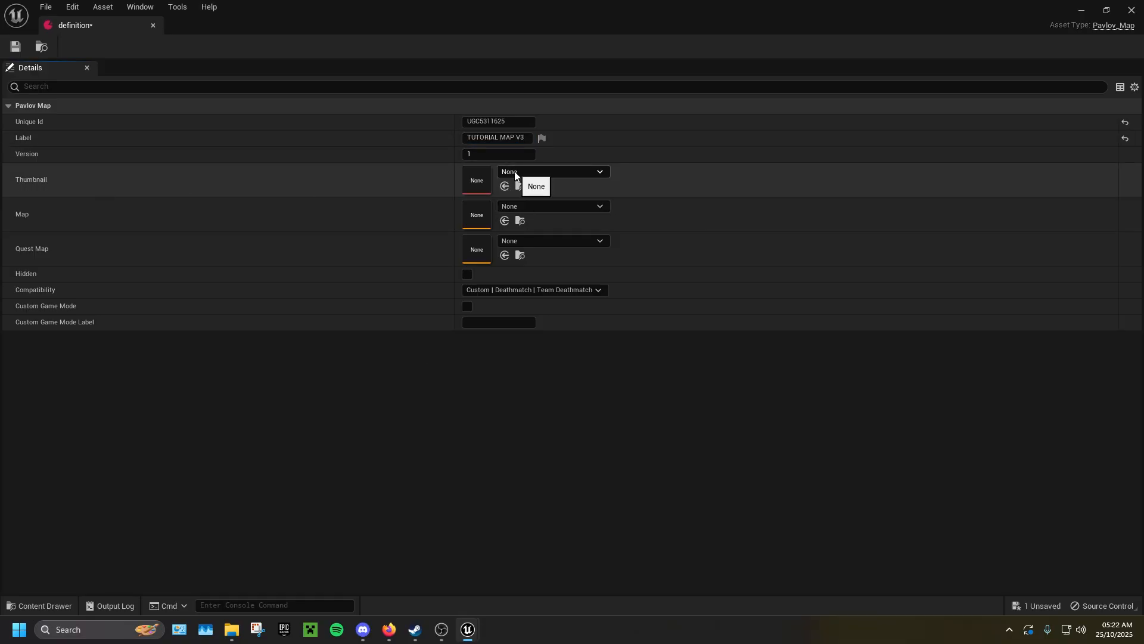
# Step: Set TutotiralThumbnail as thumbnail and TUTORIAL_MAP as both map and quest map
pyautogui.click(552, 170)
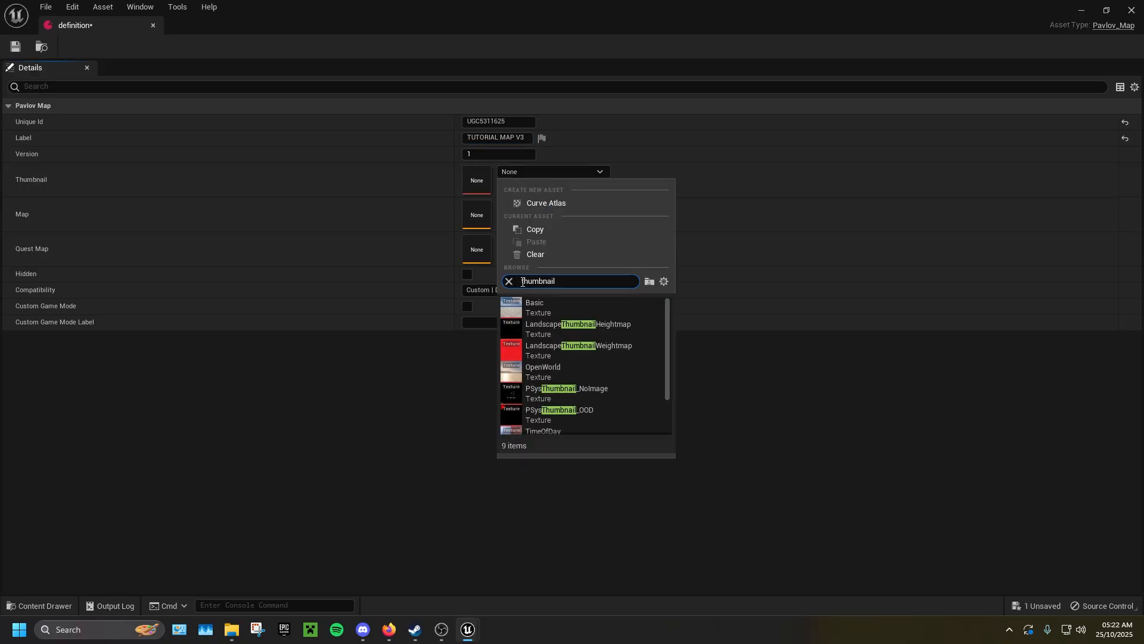
pyautogui.write('TUTO')
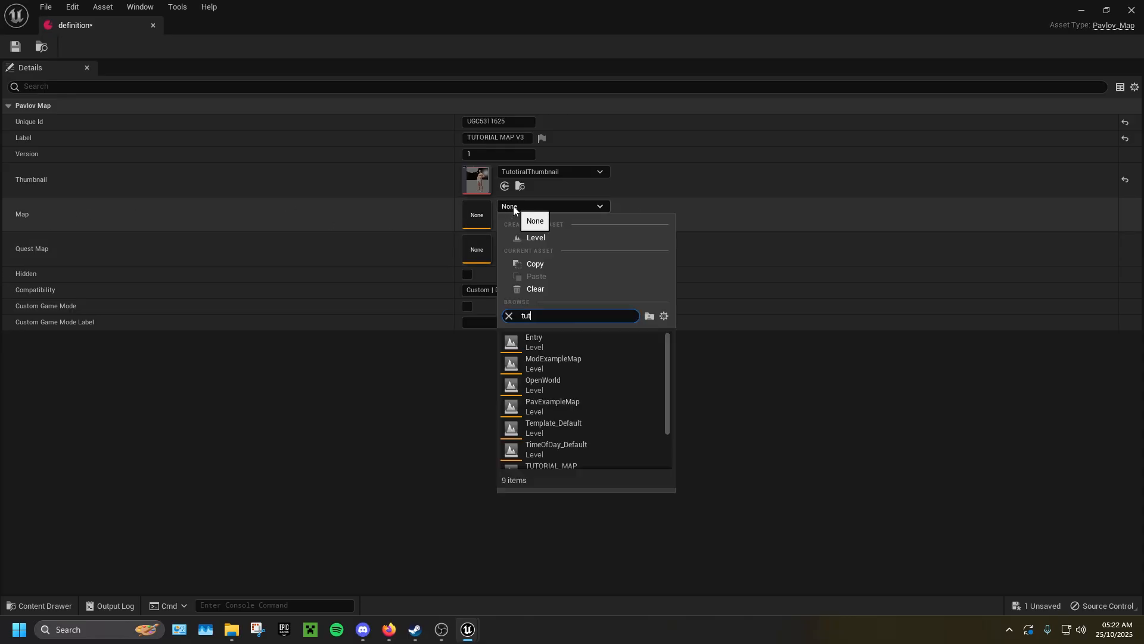
pyautogui.click(552, 466)
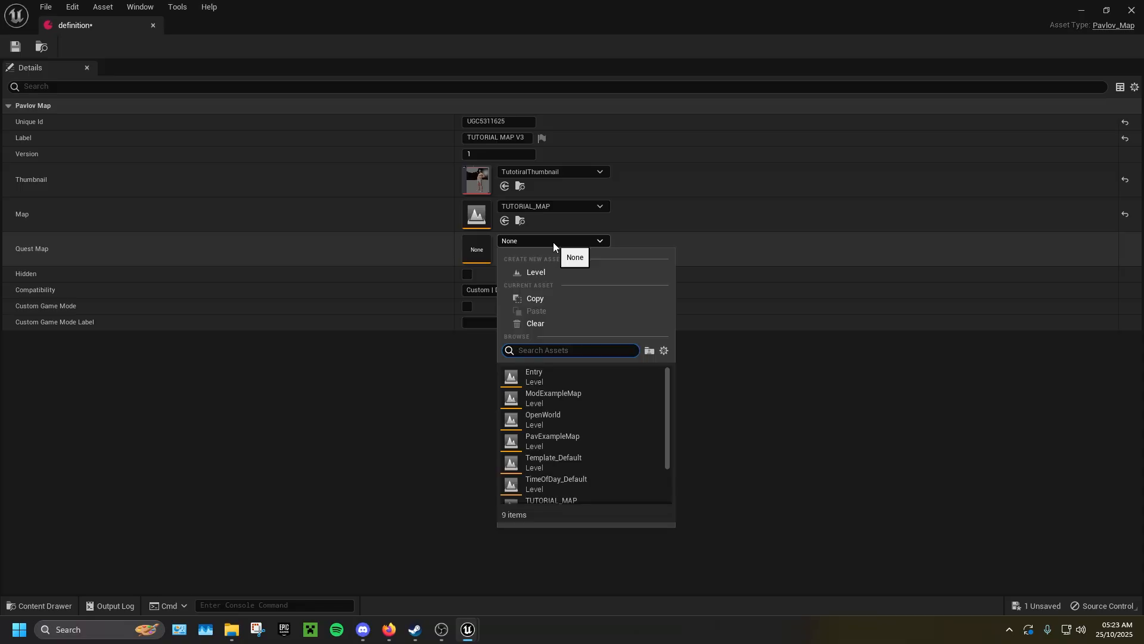
pyautogui.write('tutorial')
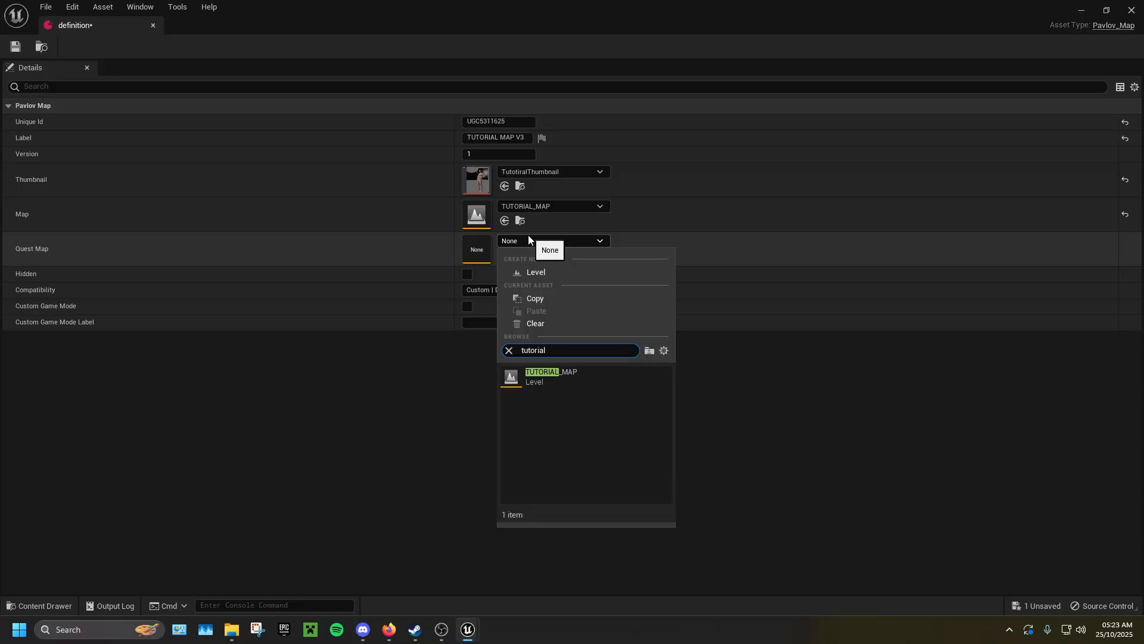
pyautogui.click(550, 375)
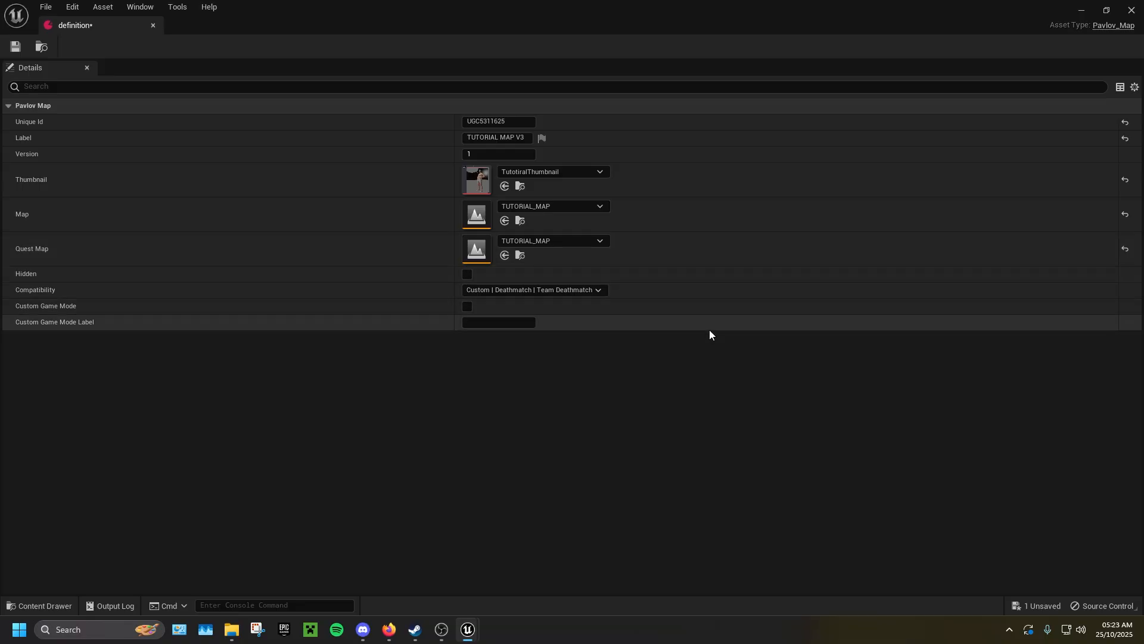
pyautogui.moveTo(692, 399)
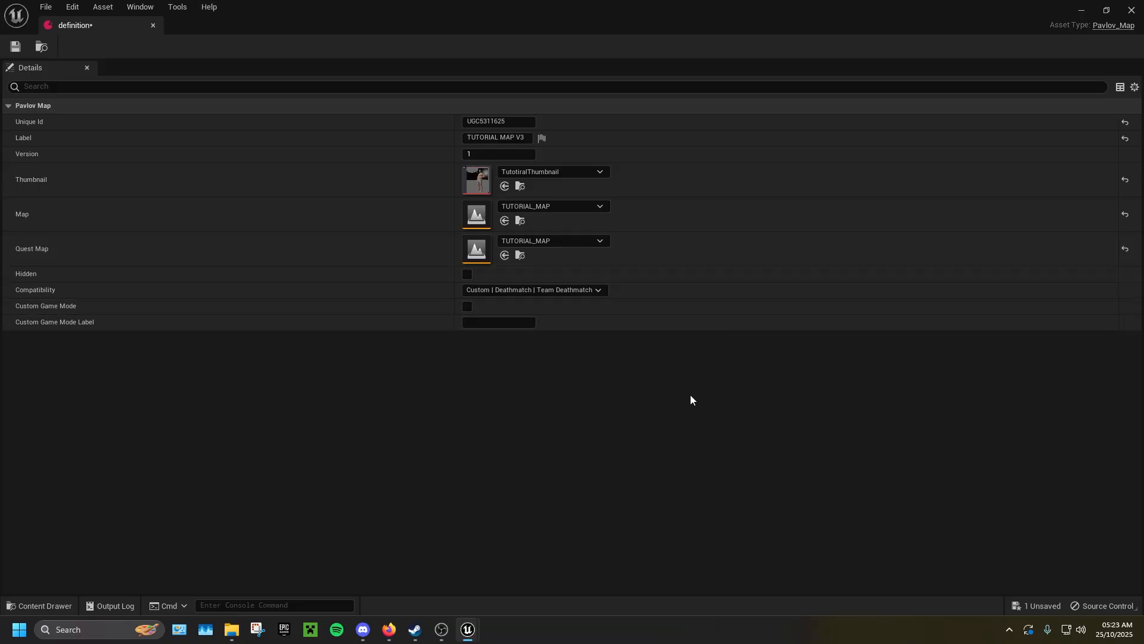
pyautogui.moveTo(474, 289)
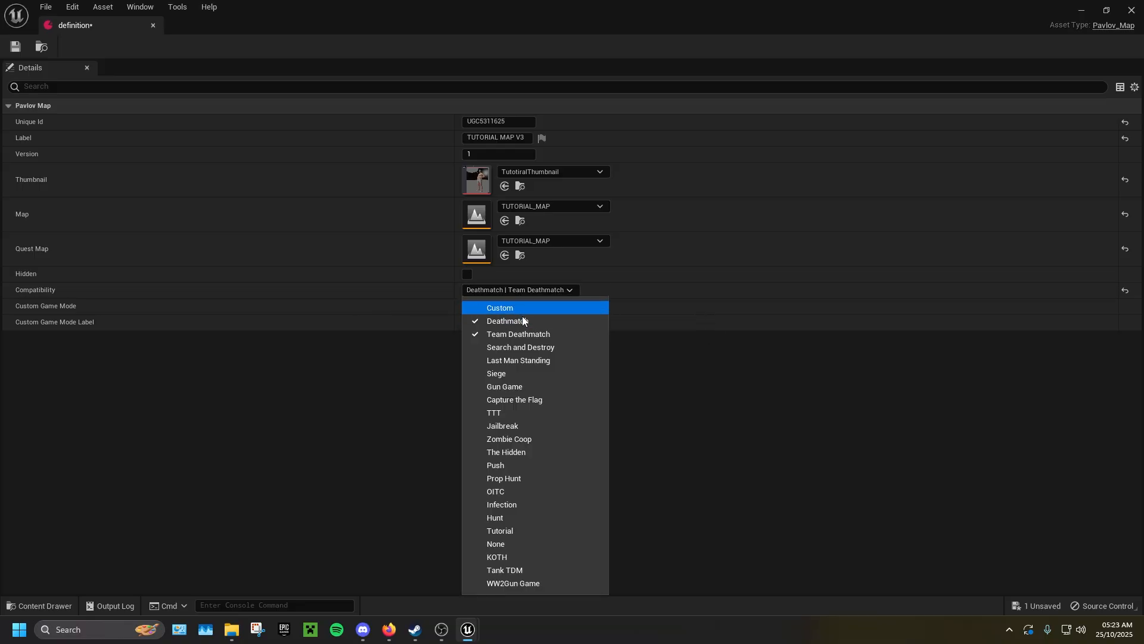
pyautogui.moveTo(521, 347)
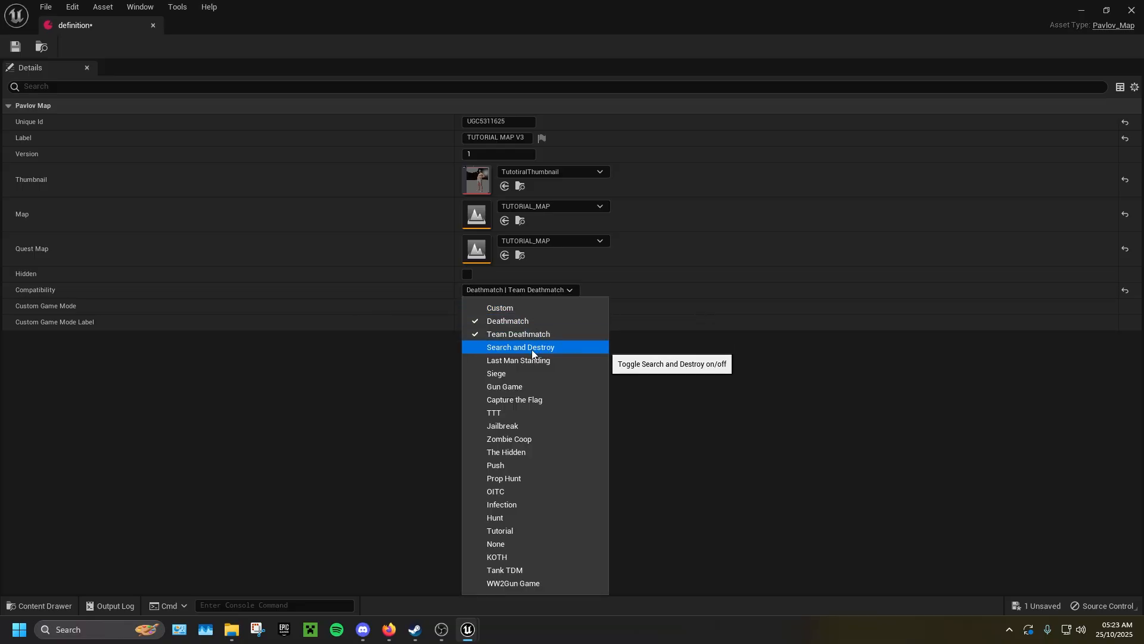
pyautogui.moveTo(543, 478)
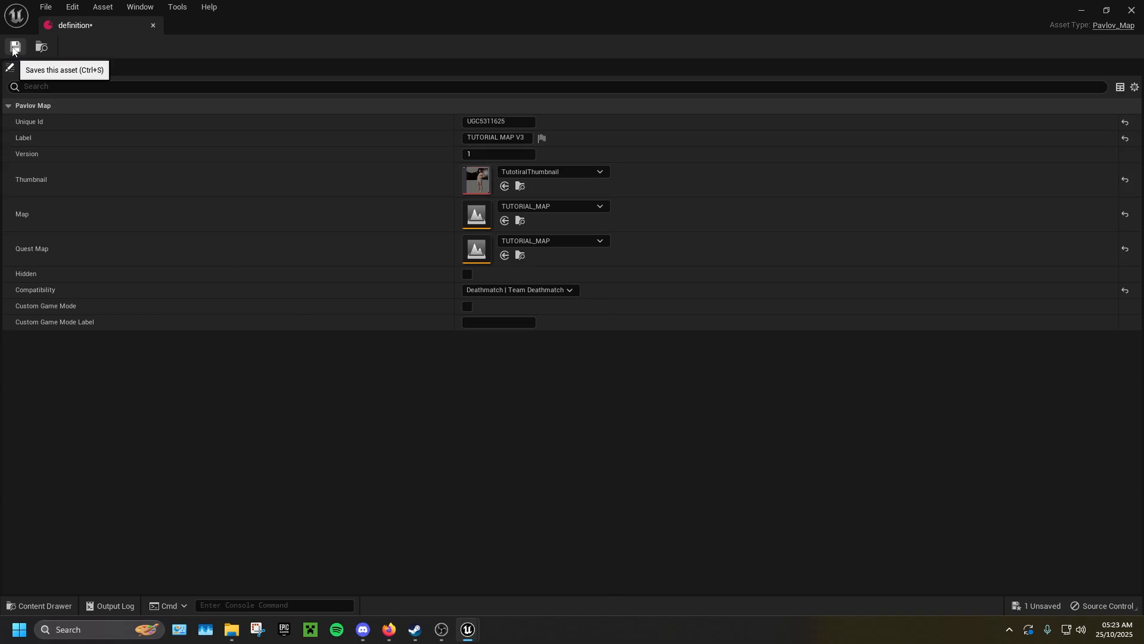
# Step: Save the definition asset and close its editor
pyautogui.click(15, 47)
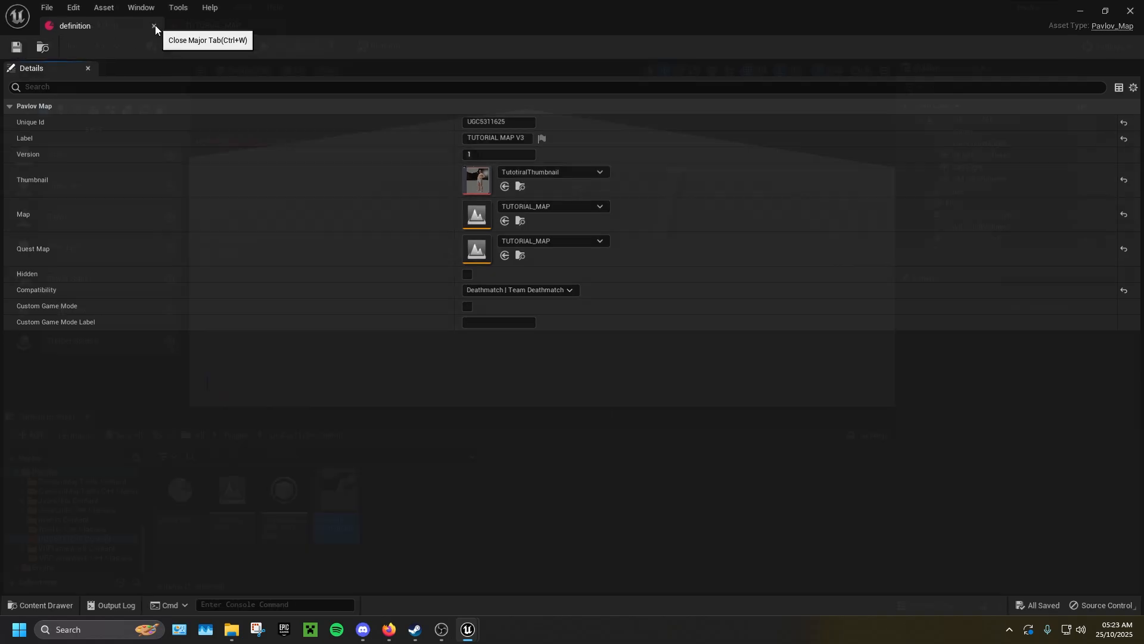
pyautogui.click(154, 25)
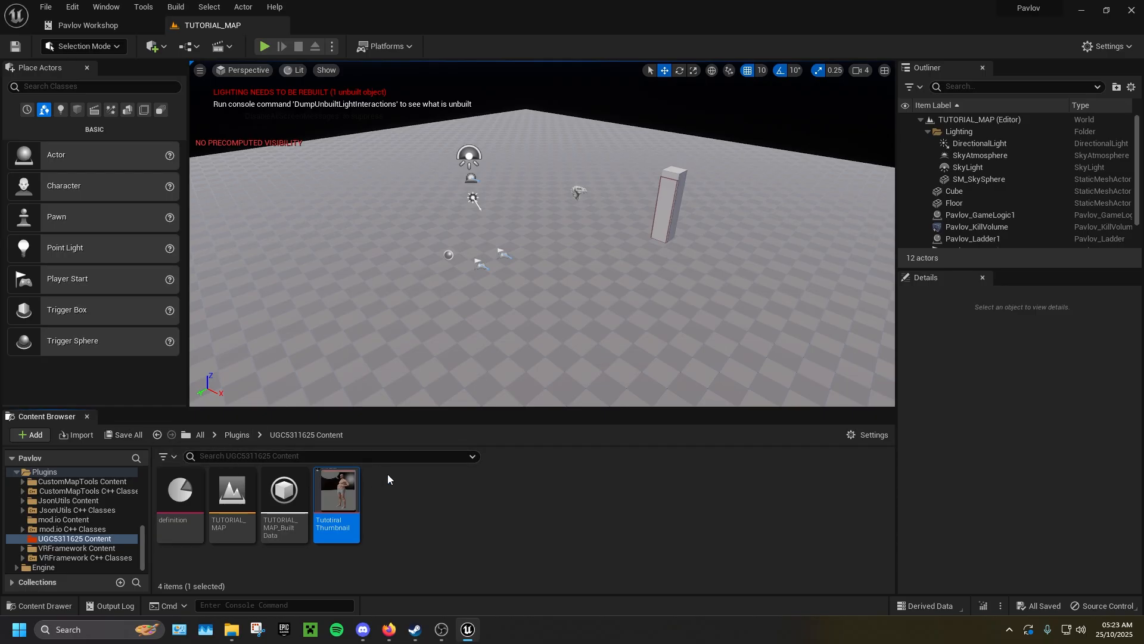
pyautogui.click(389, 479)
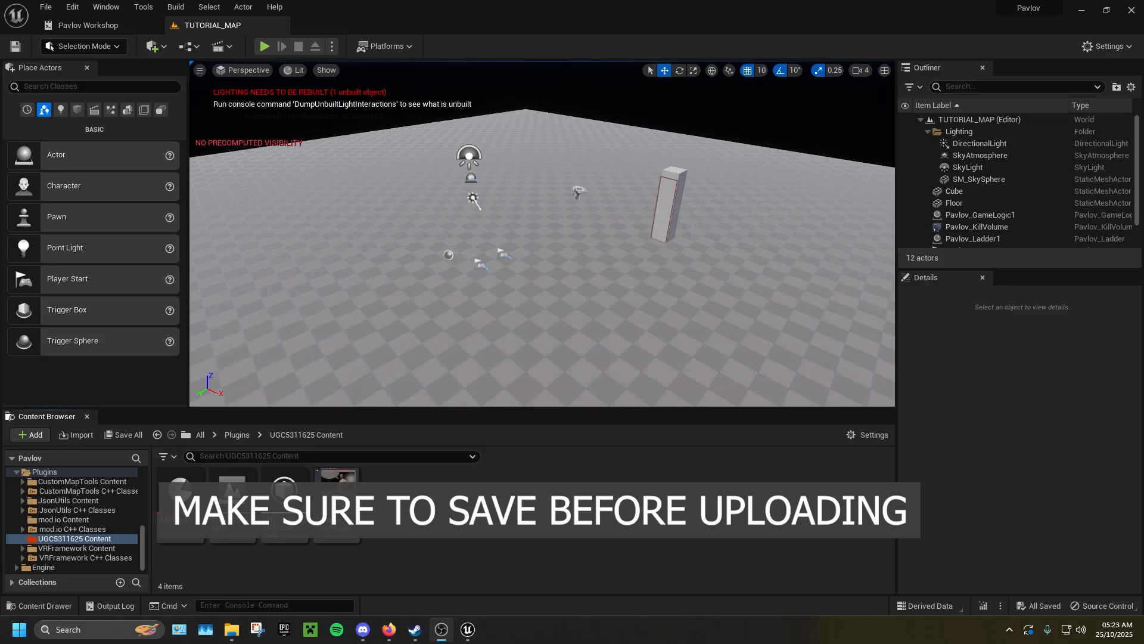
pyautogui.moveTo(82, 25)
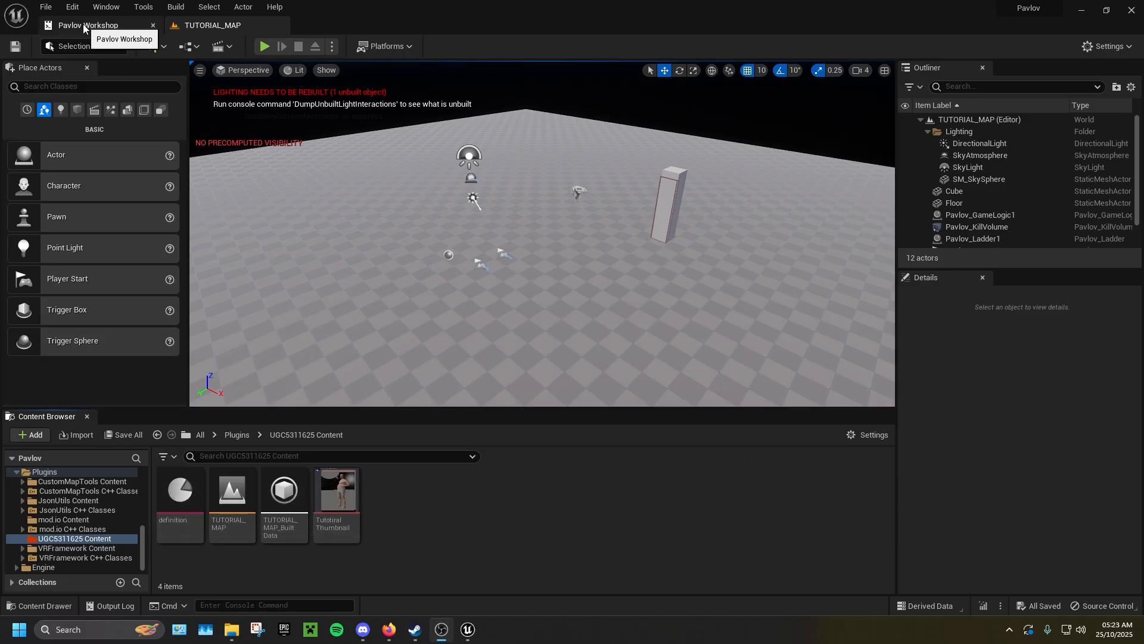
# Step: In Pavlov Workshop, pick the tutorial test map, tick Windows and Android, and start Upload Mod
pyautogui.click(87, 25)
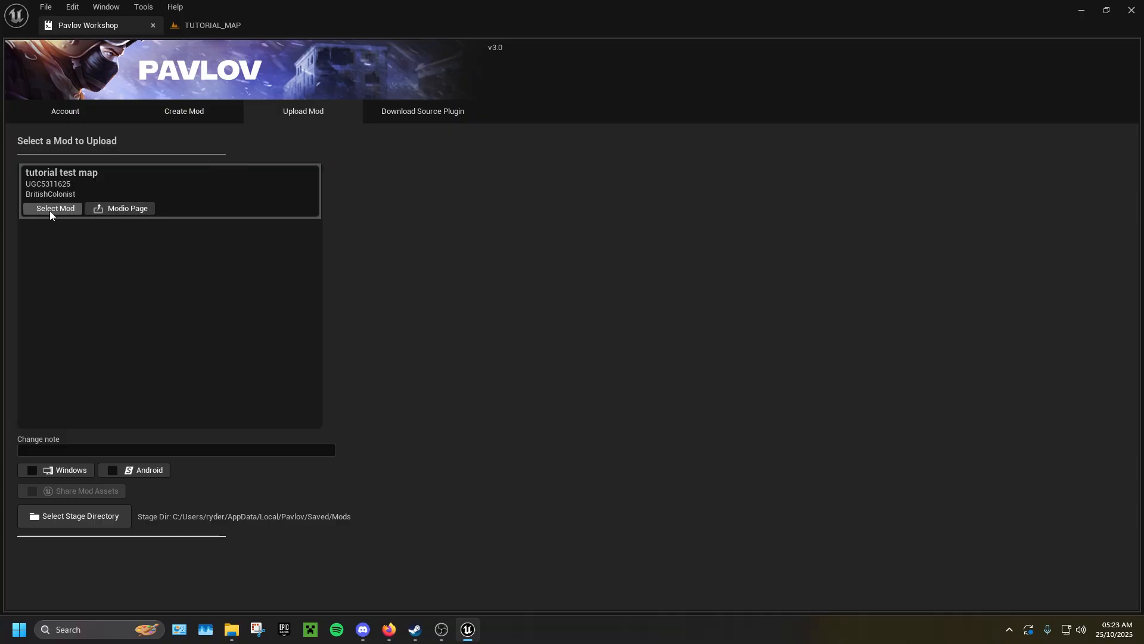
pyautogui.click(53, 207)
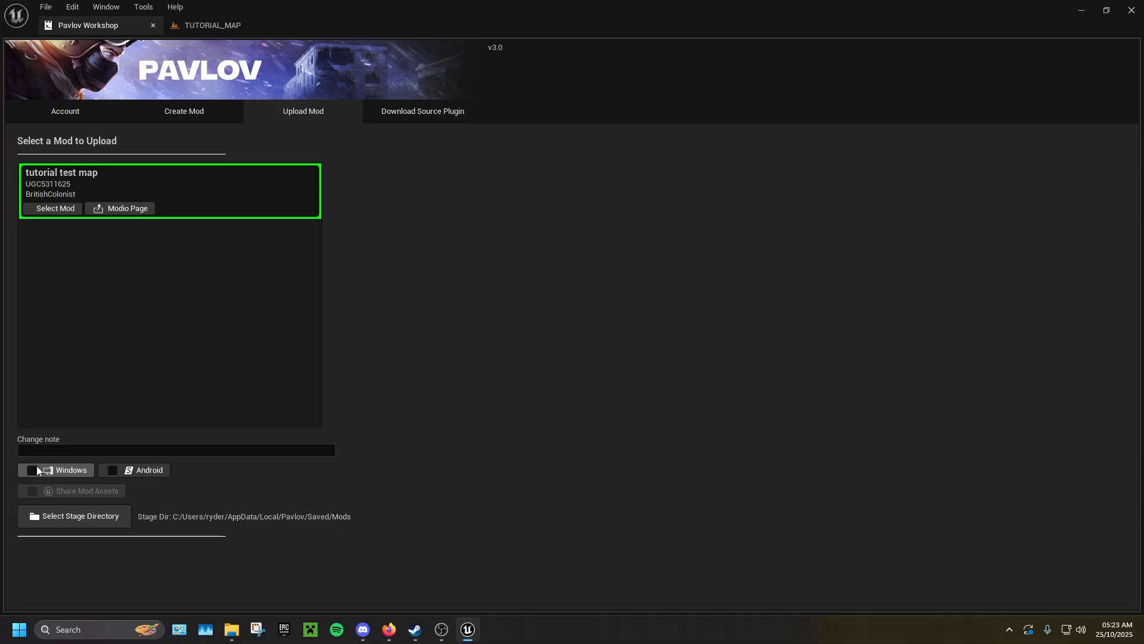
pyautogui.click(32, 470)
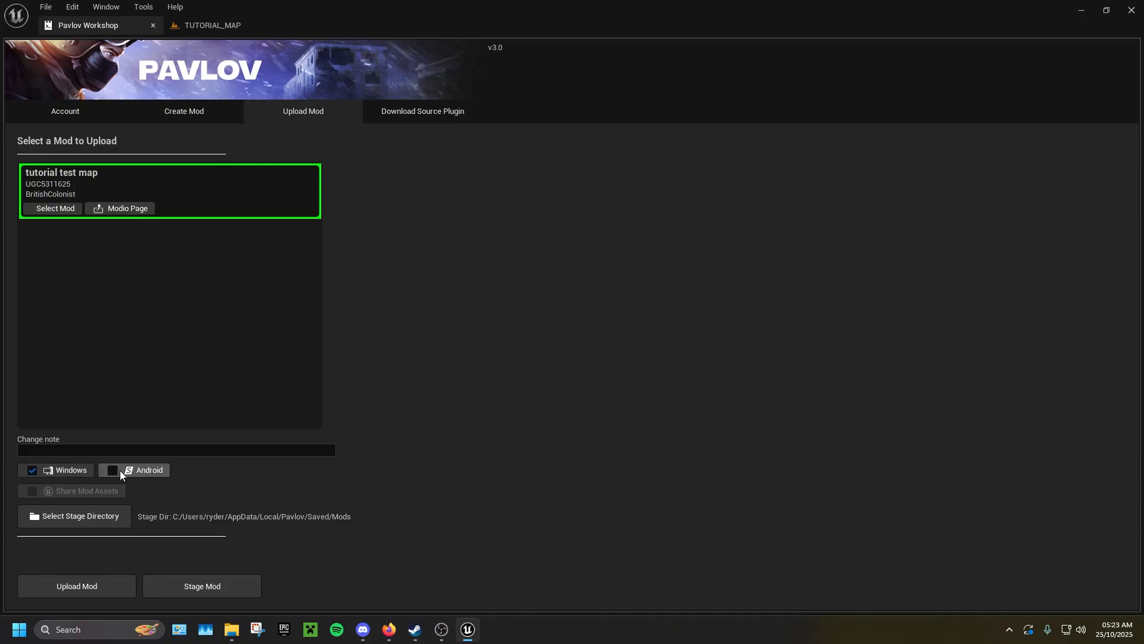
pyautogui.click(112, 470)
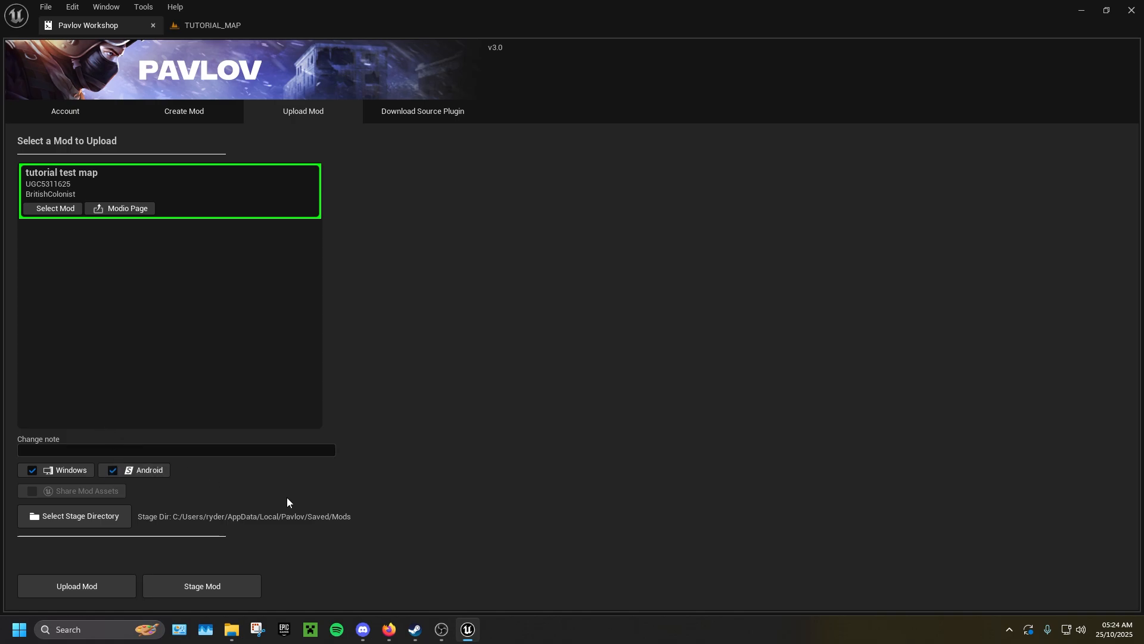
pyautogui.moveTo(66, 486)
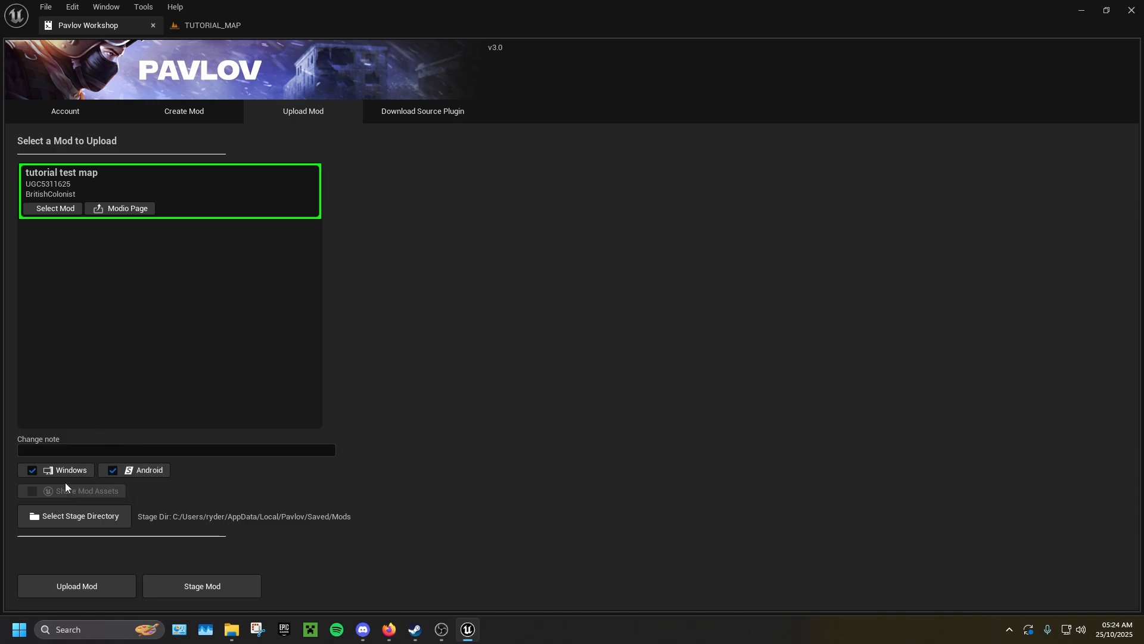
pyautogui.moveTo(44, 494)
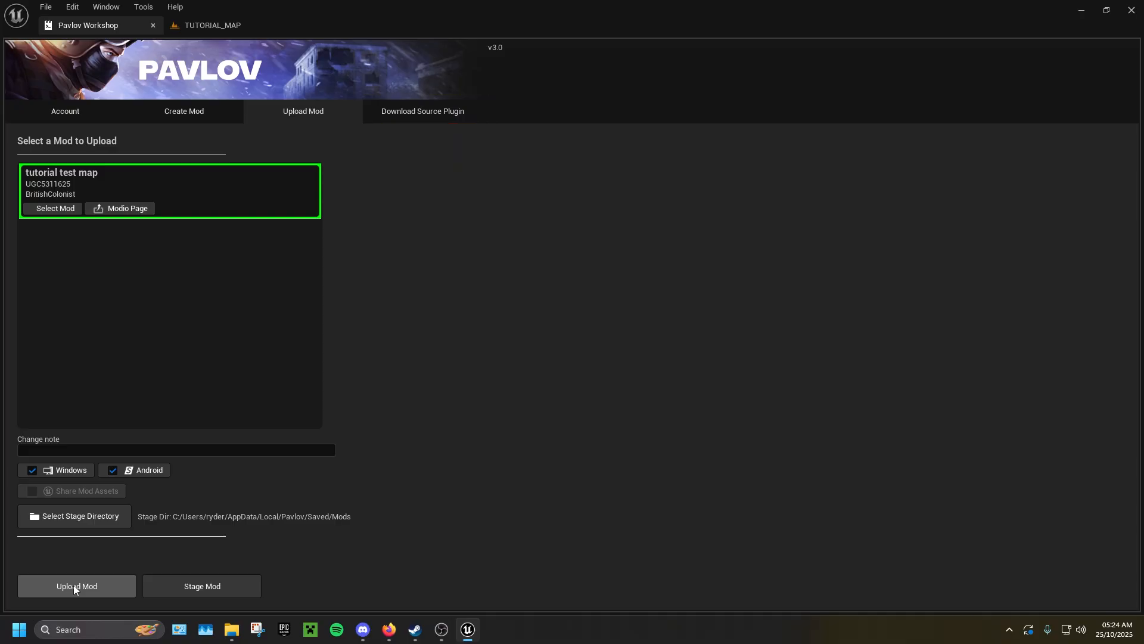
pyautogui.click(76, 585)
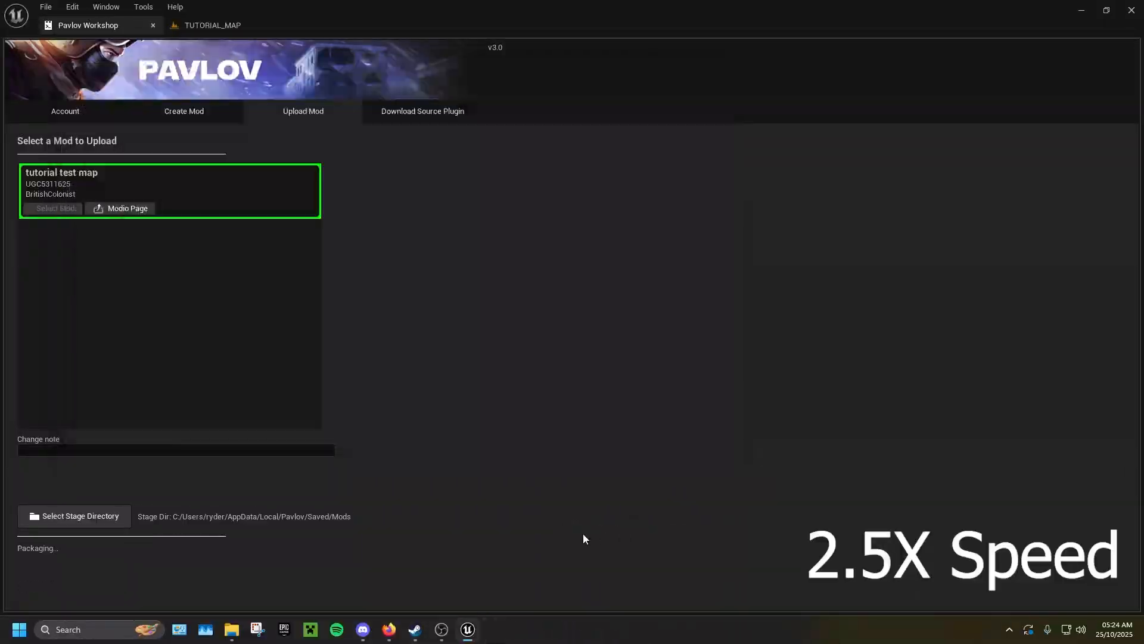
# Step: Let packaging finish, then return to the TUTORIAL_MAP level editor
pyautogui.click(55, 207)
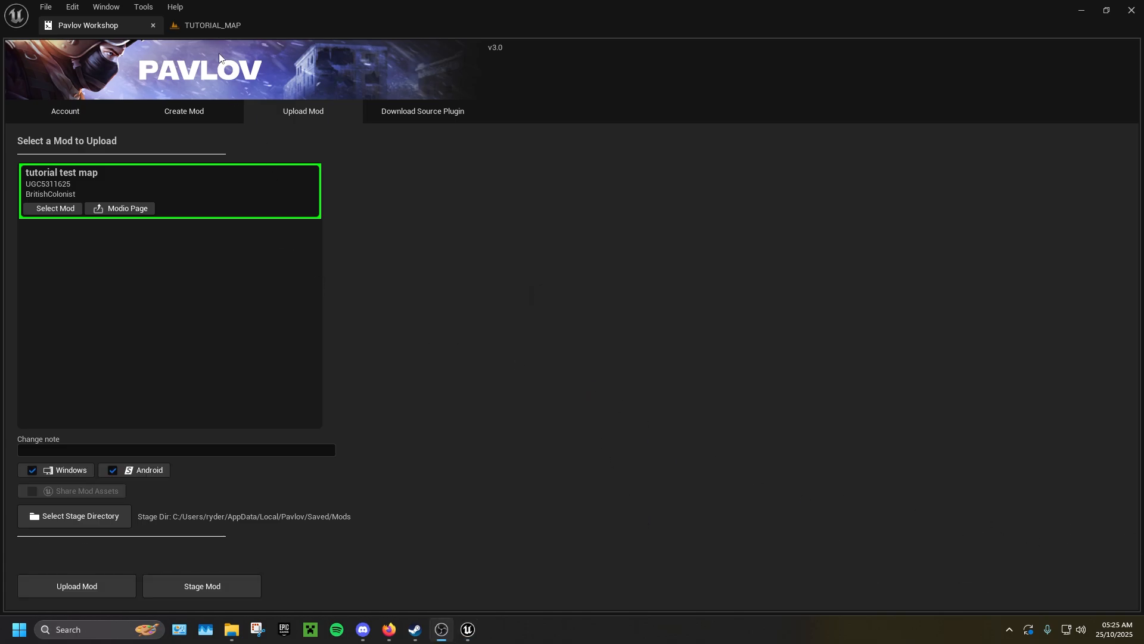
pyautogui.click(212, 25)
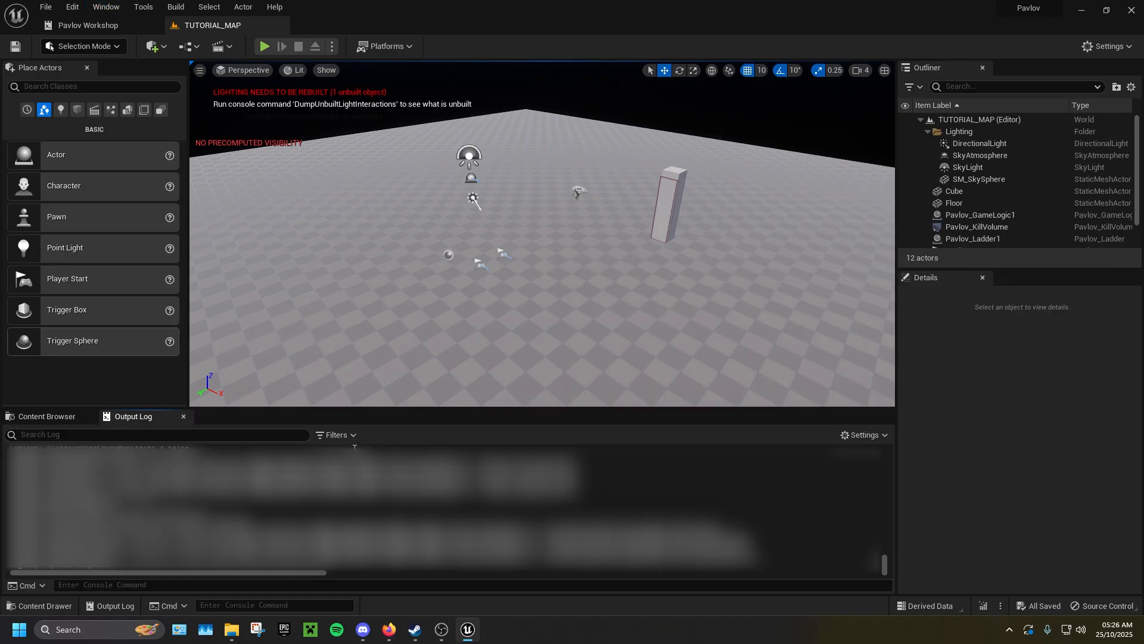
pyautogui.moveTo(133, 416)
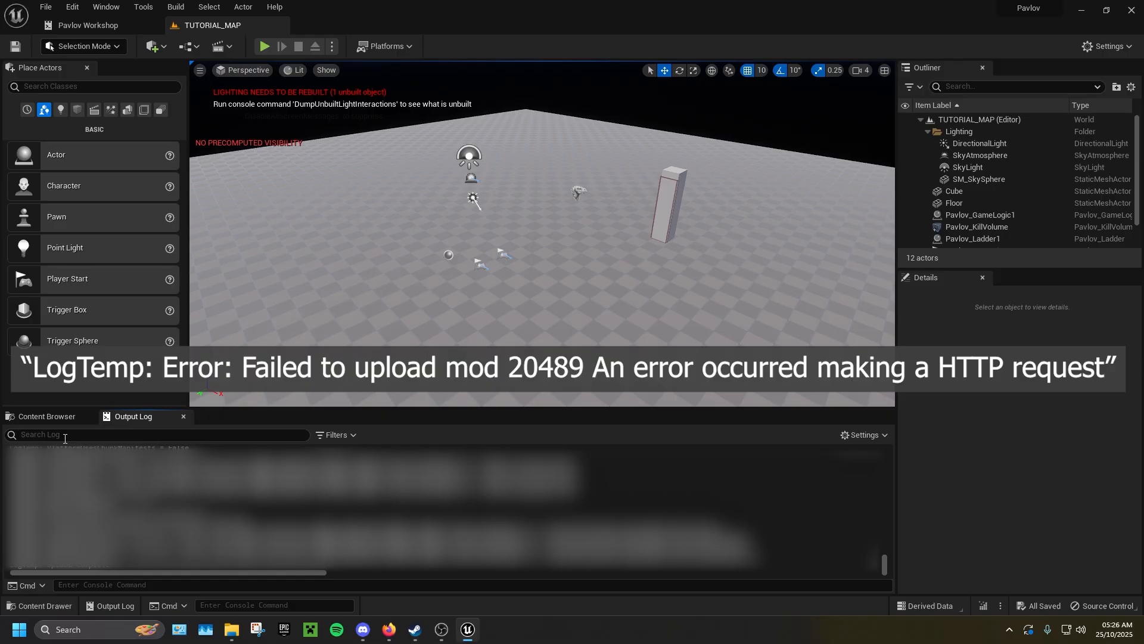
# Step: Search the Output Log for the upload result messages
pyautogui.click(45, 416)
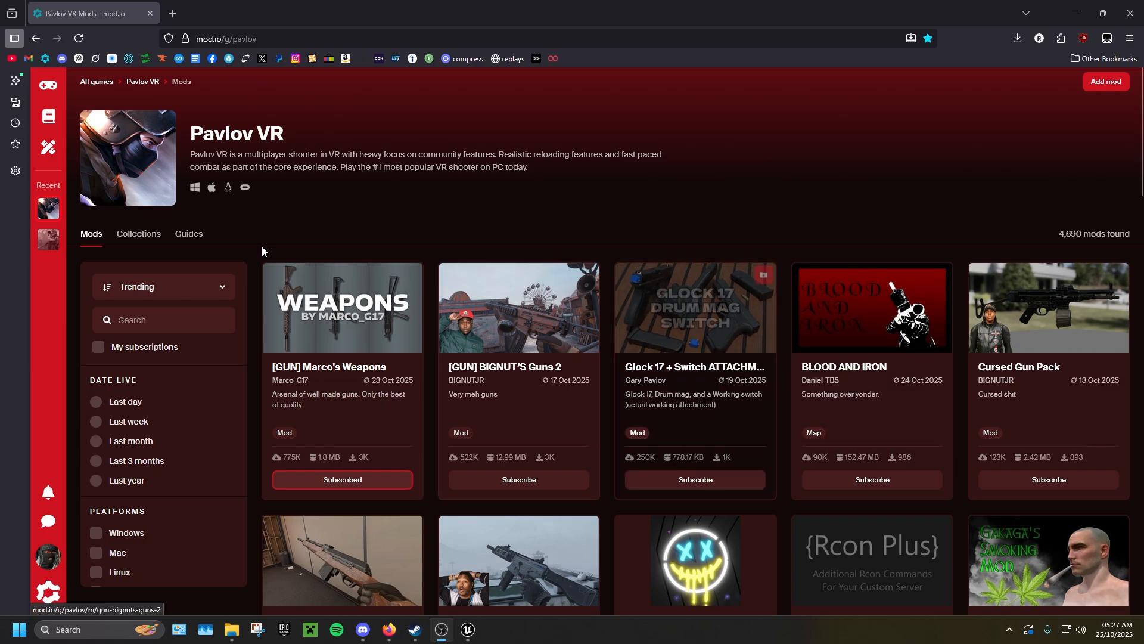
pyautogui.moveTo(48, 147)
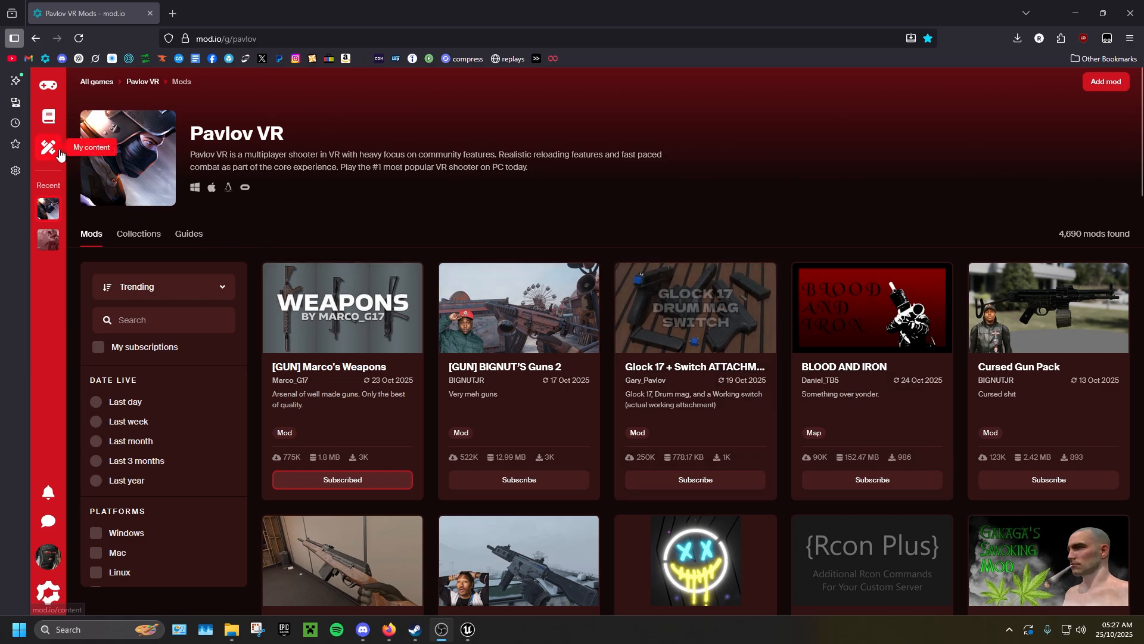
# Step: From My content, open the Manage page of the tutorial test map
pyautogui.click(48, 148)
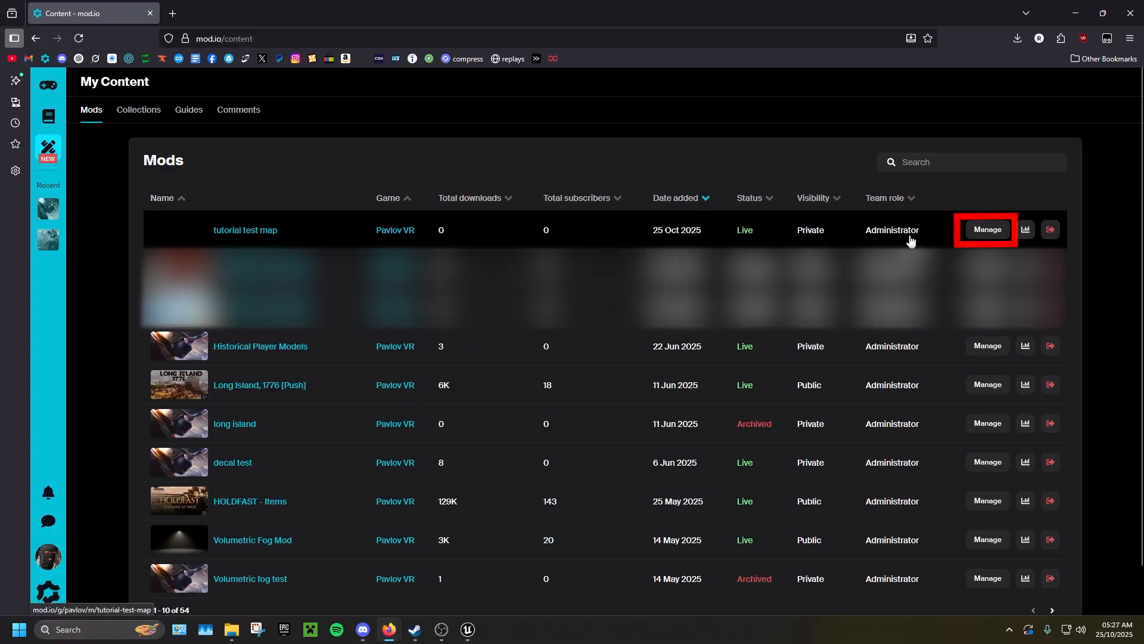
pyautogui.click(985, 229)
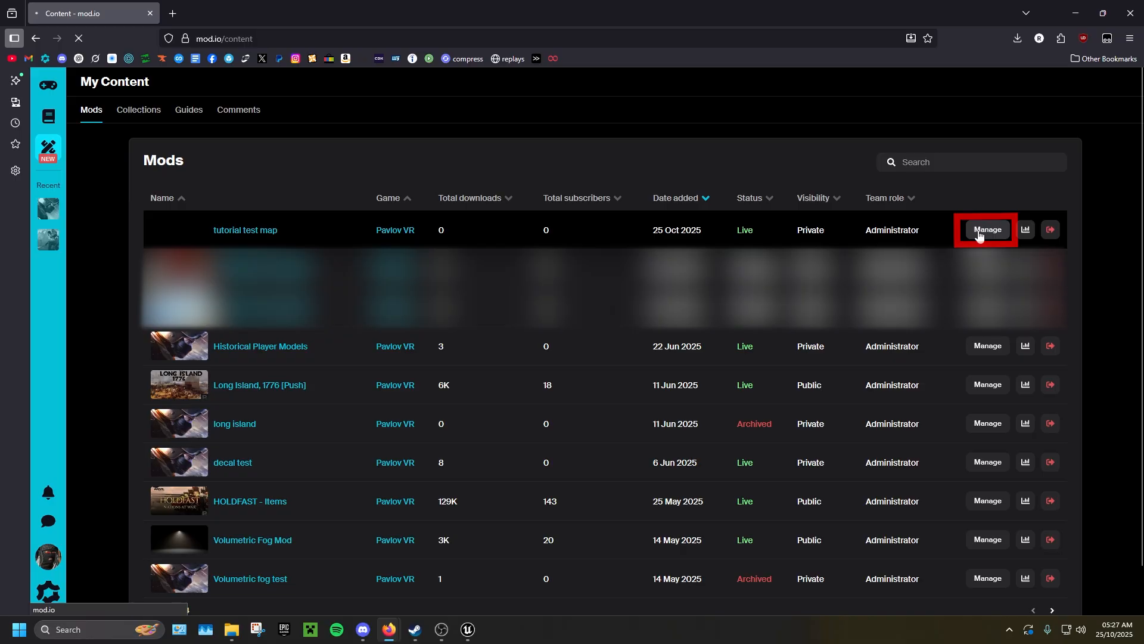
pyautogui.click(986, 228)
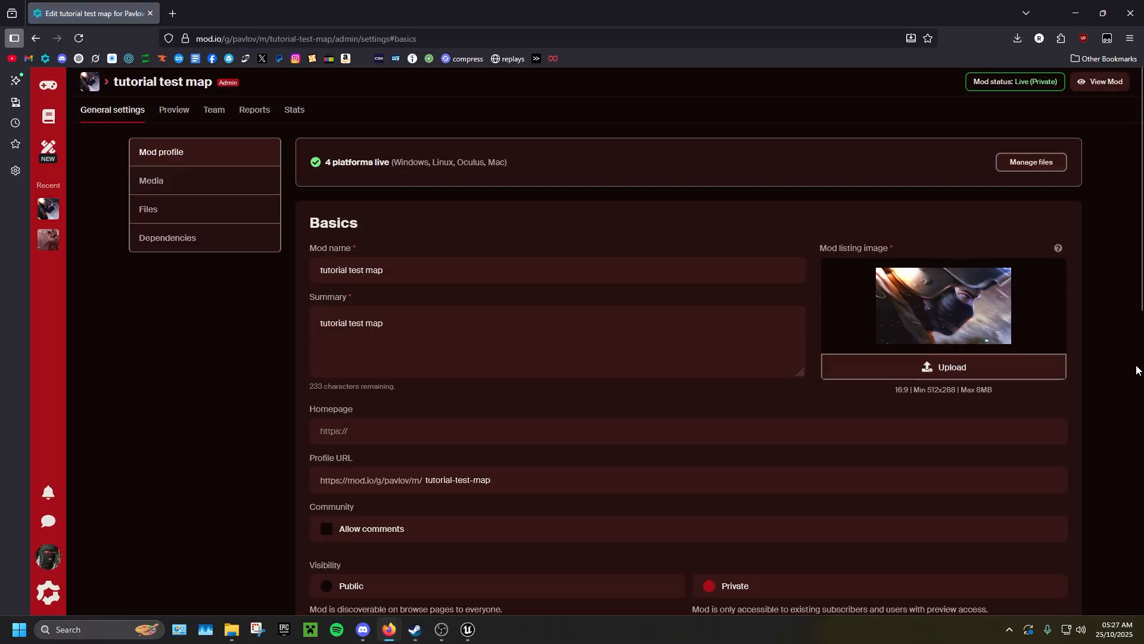
pyautogui.moveTo(1133, 369)
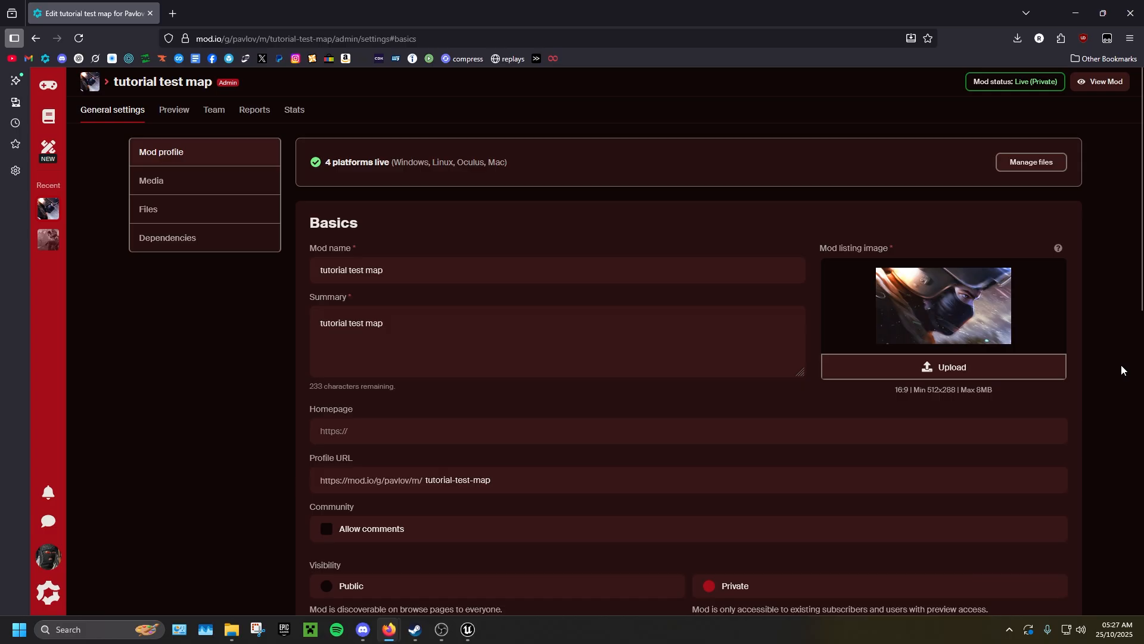
pyautogui.moveTo(1093, 283)
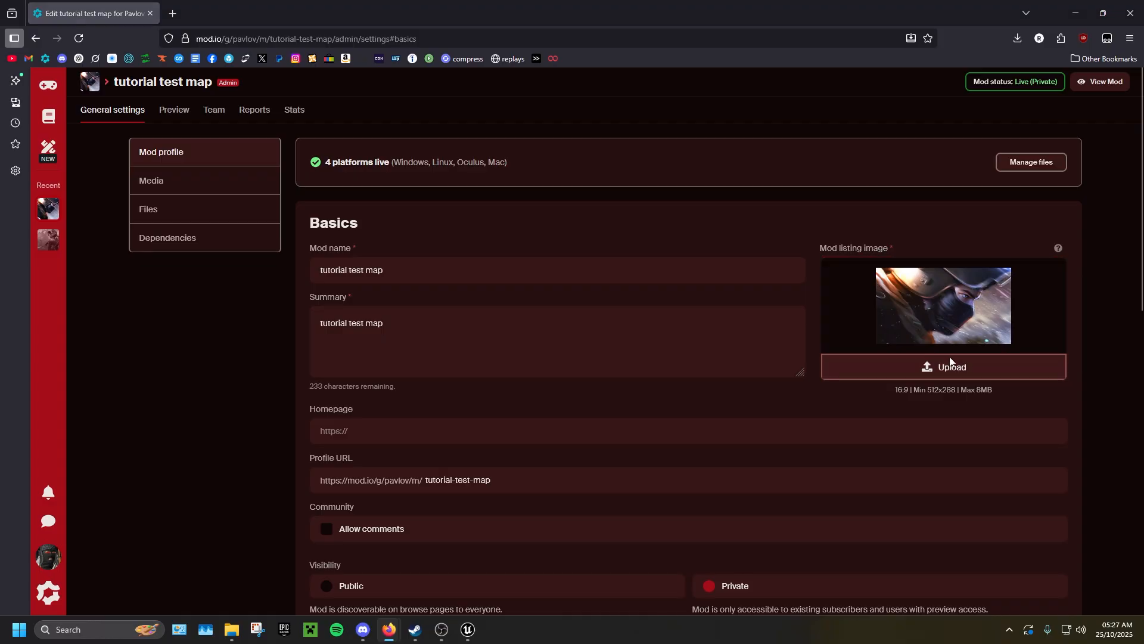
# Step: Upload a new listing image, enter description 'DESCIRPTION VER', and save
pyautogui.click(941, 366)
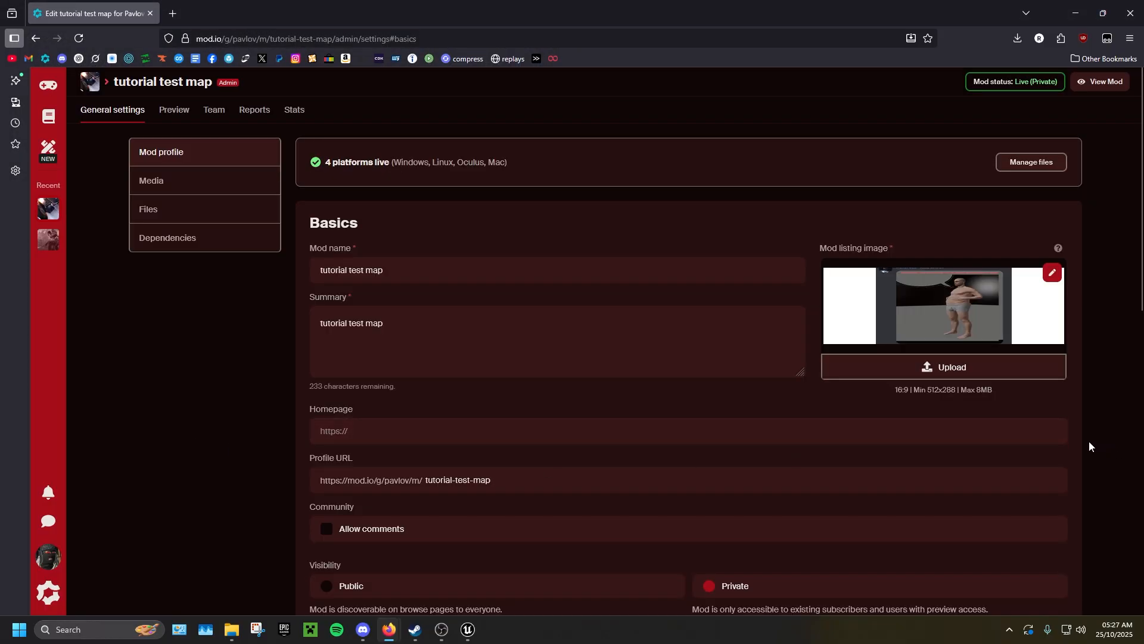
pyautogui.scroll(-3)
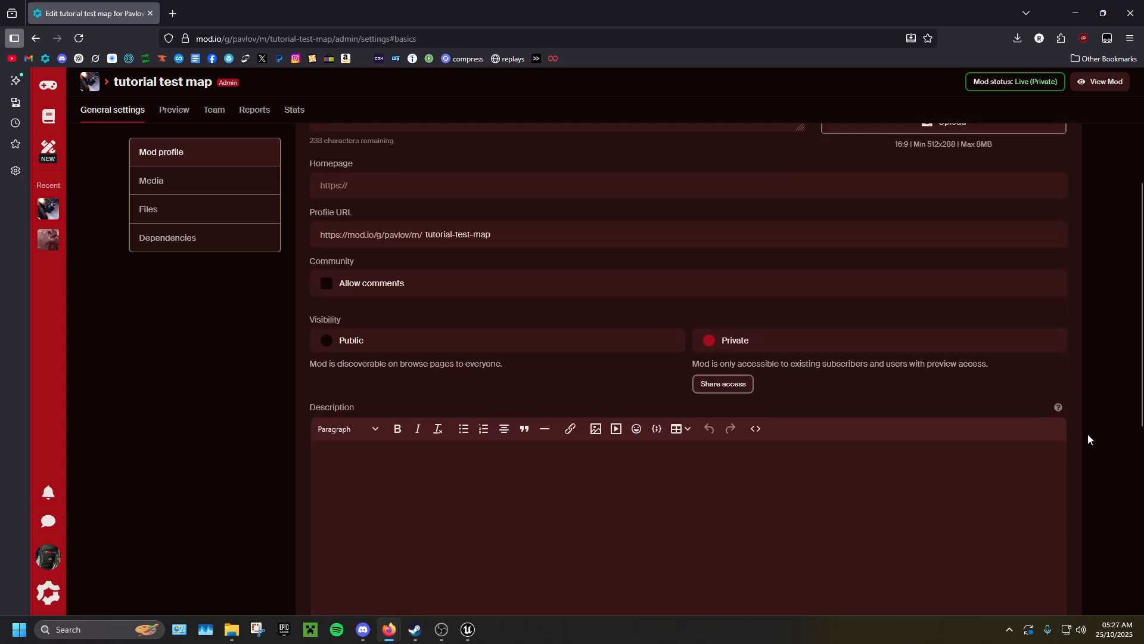
pyautogui.write('DESCIRPTION VER')
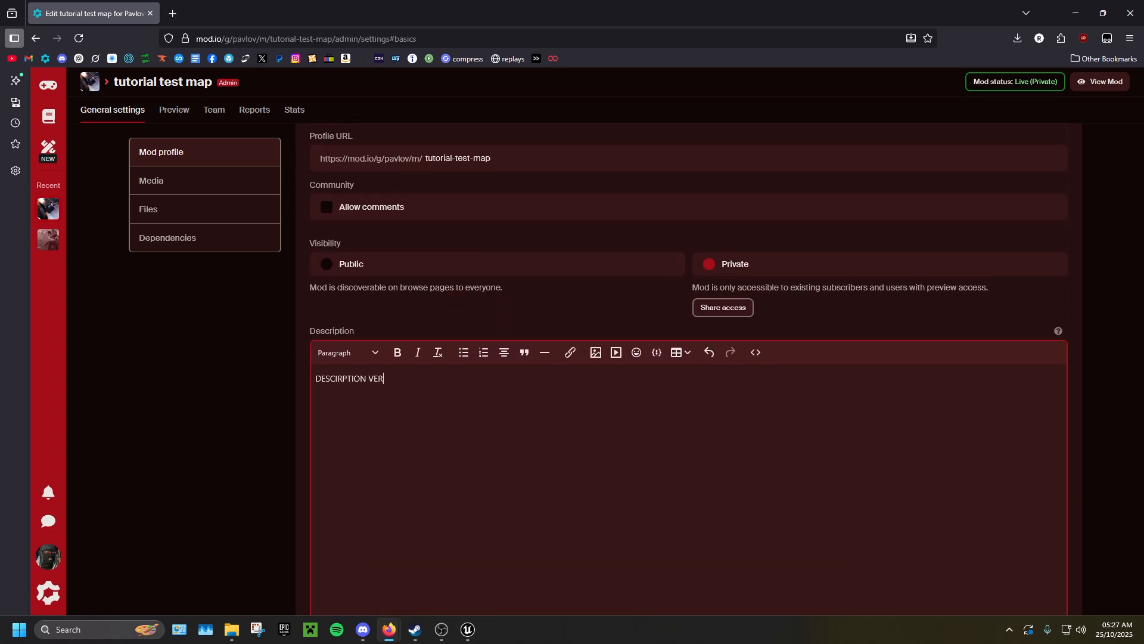
pyautogui.scroll(-3)
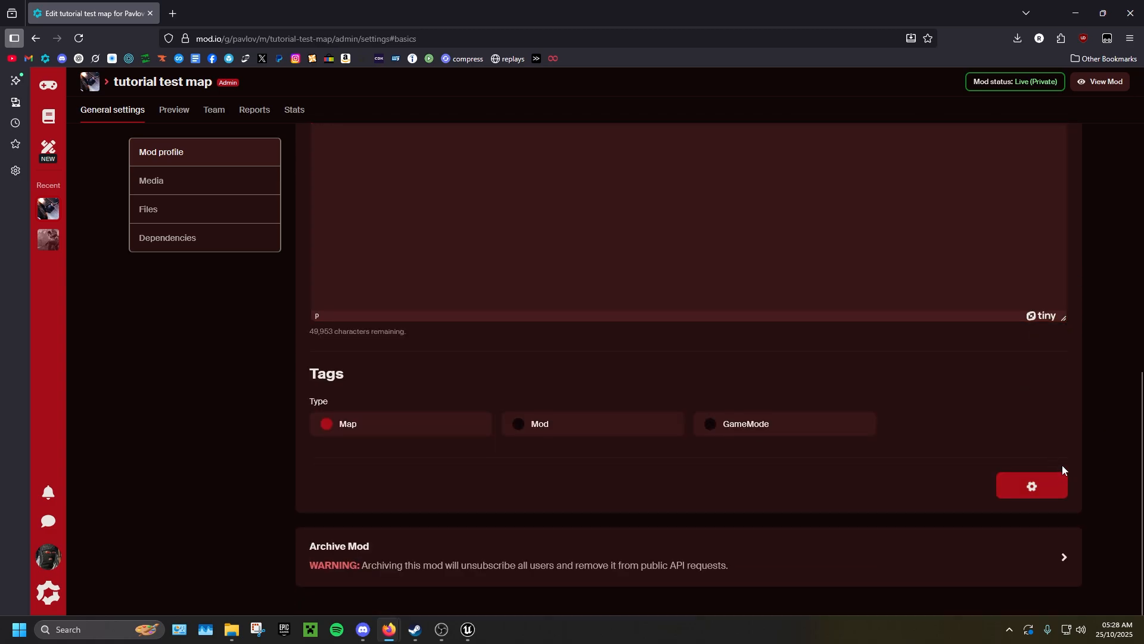
pyautogui.click(1029, 496)
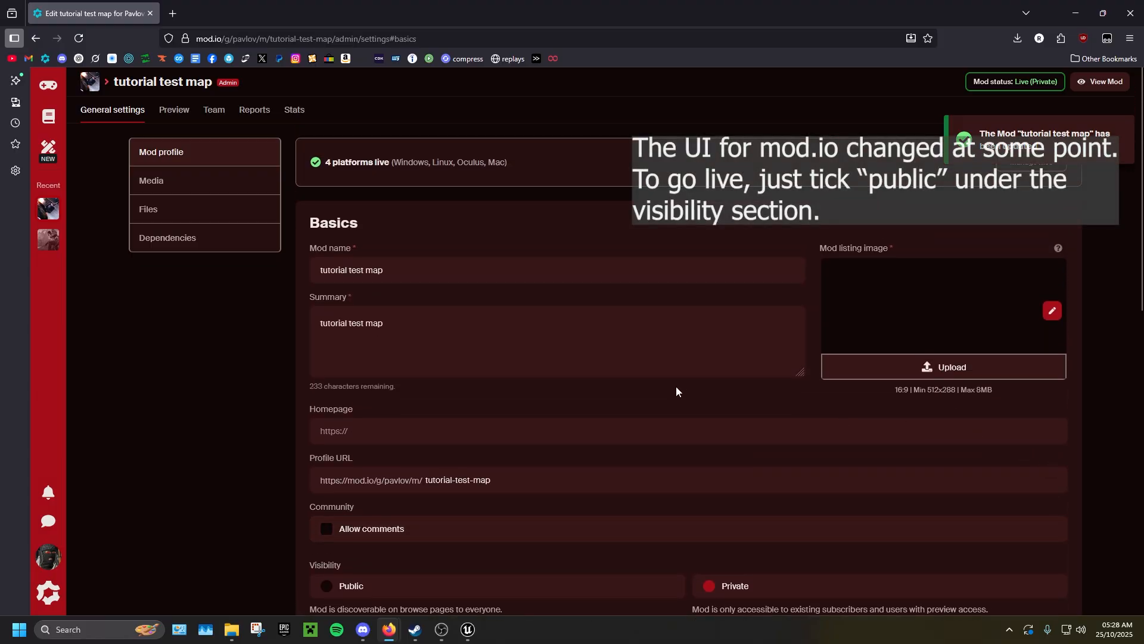
# Step: Set the mod's visibility to Public and save the change
pyautogui.scroll(-3)
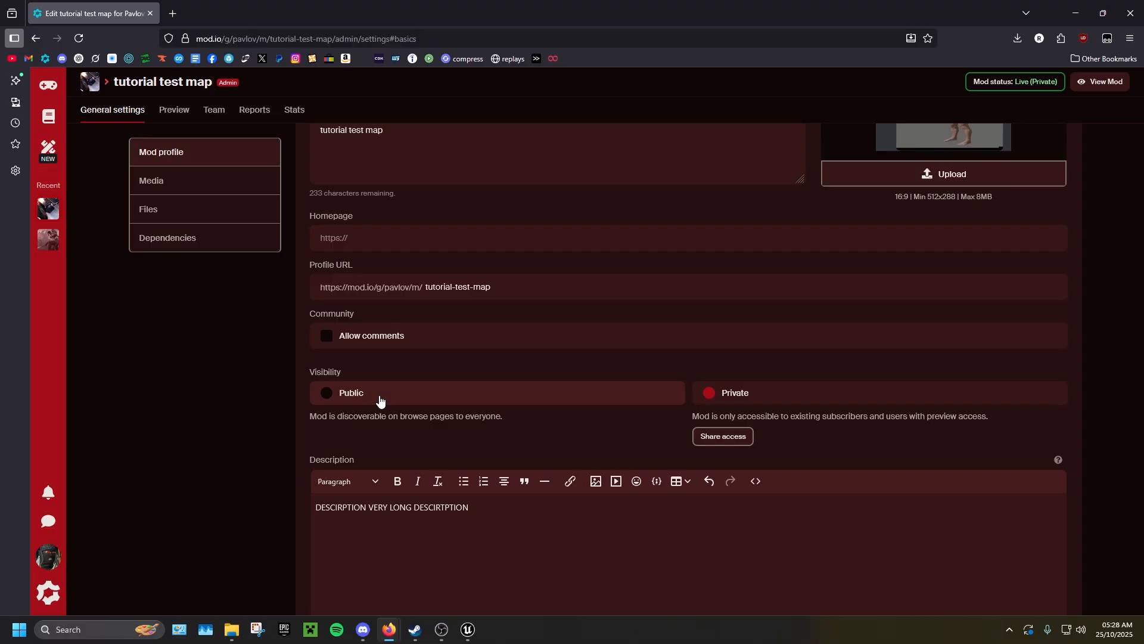
pyautogui.click(326, 392)
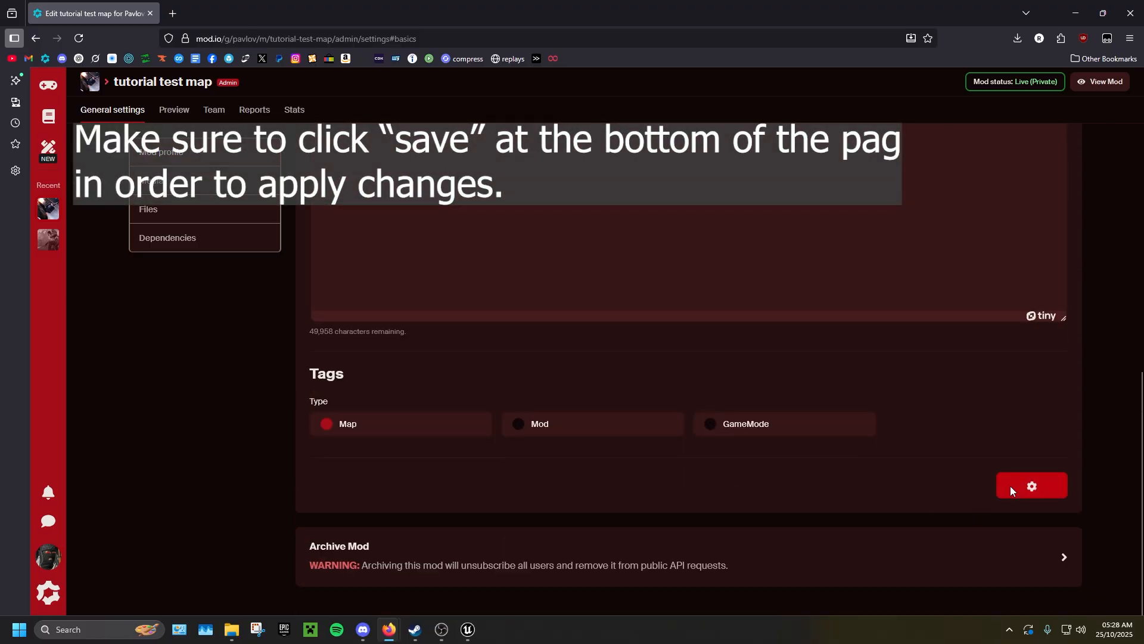
pyautogui.click(1030, 487)
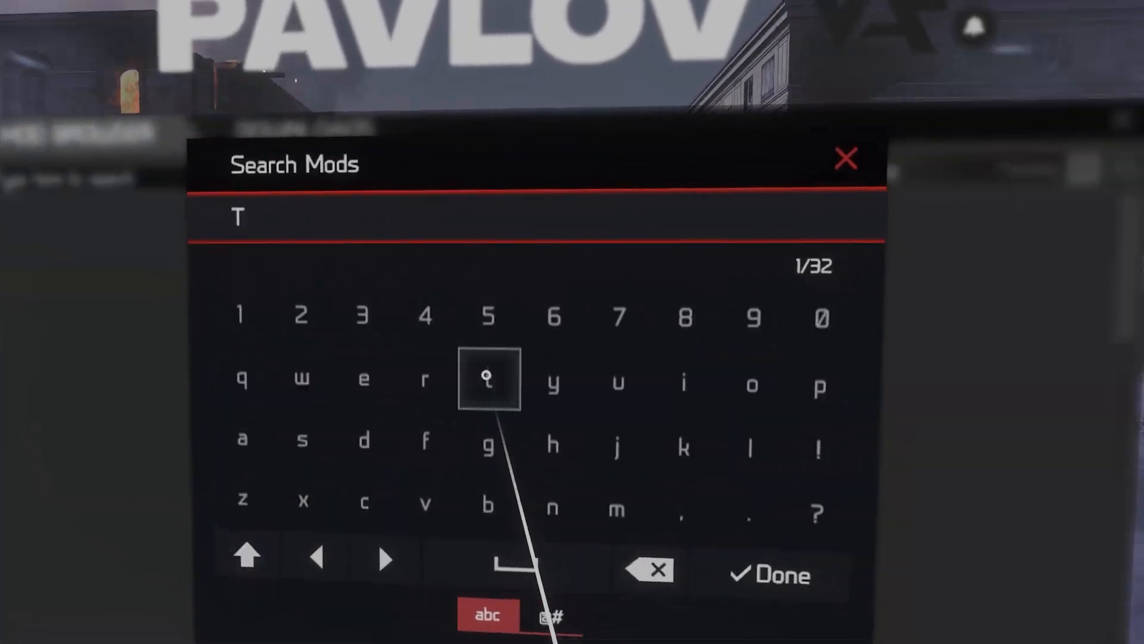
# Step: Search for the tutorial test map on the VR keyboard and start the match
pyautogui.click(768, 574)
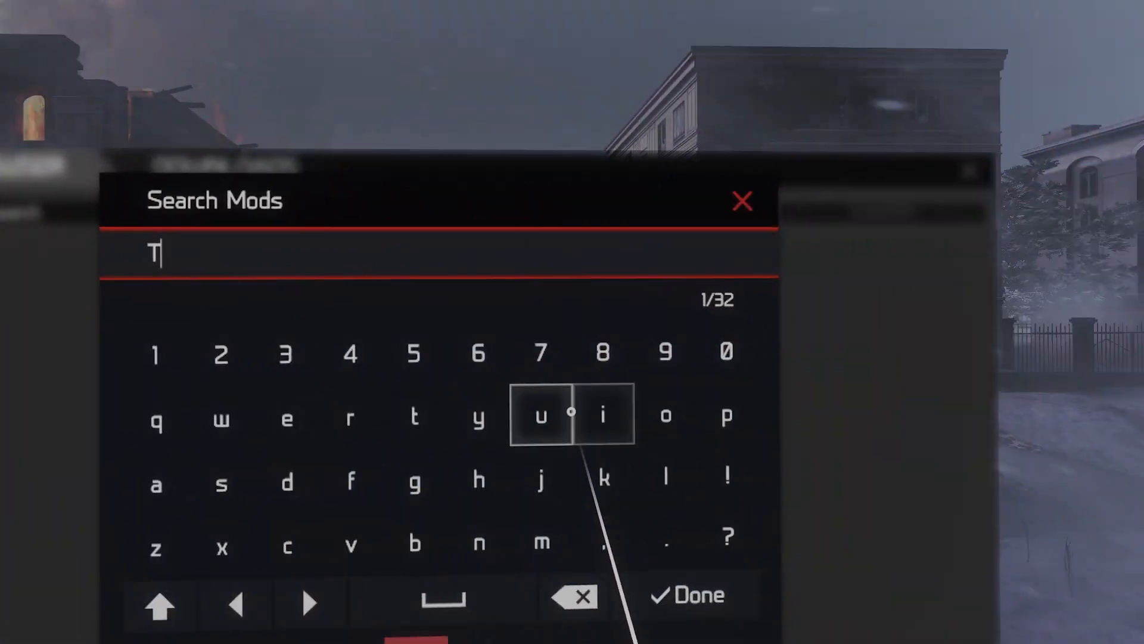
pyautogui.click(690, 595)
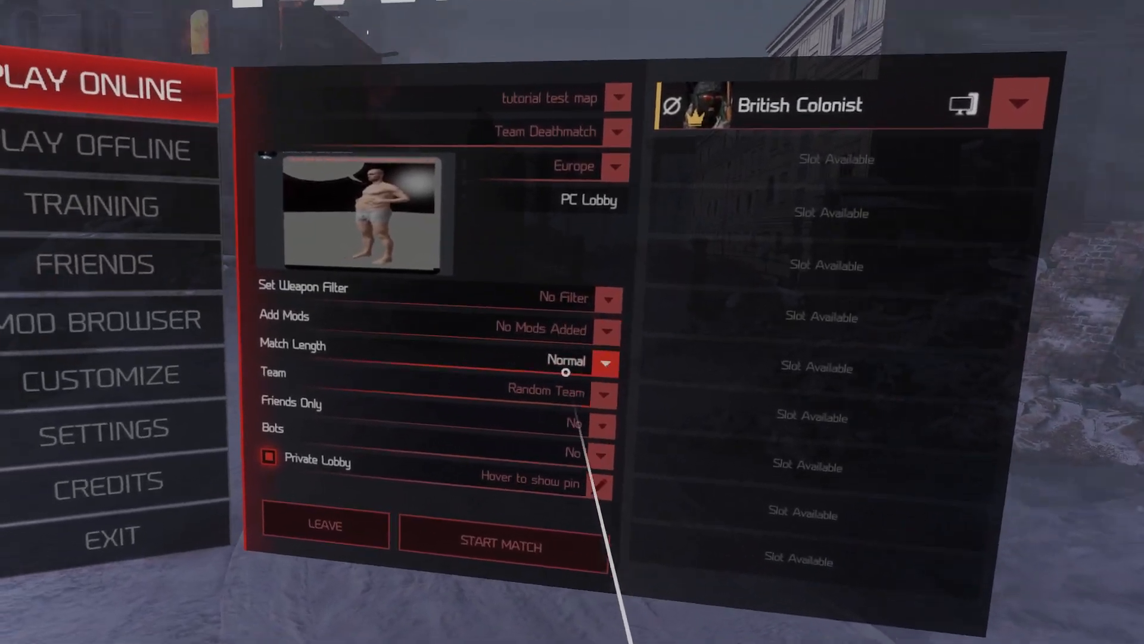
pyautogui.click(502, 545)
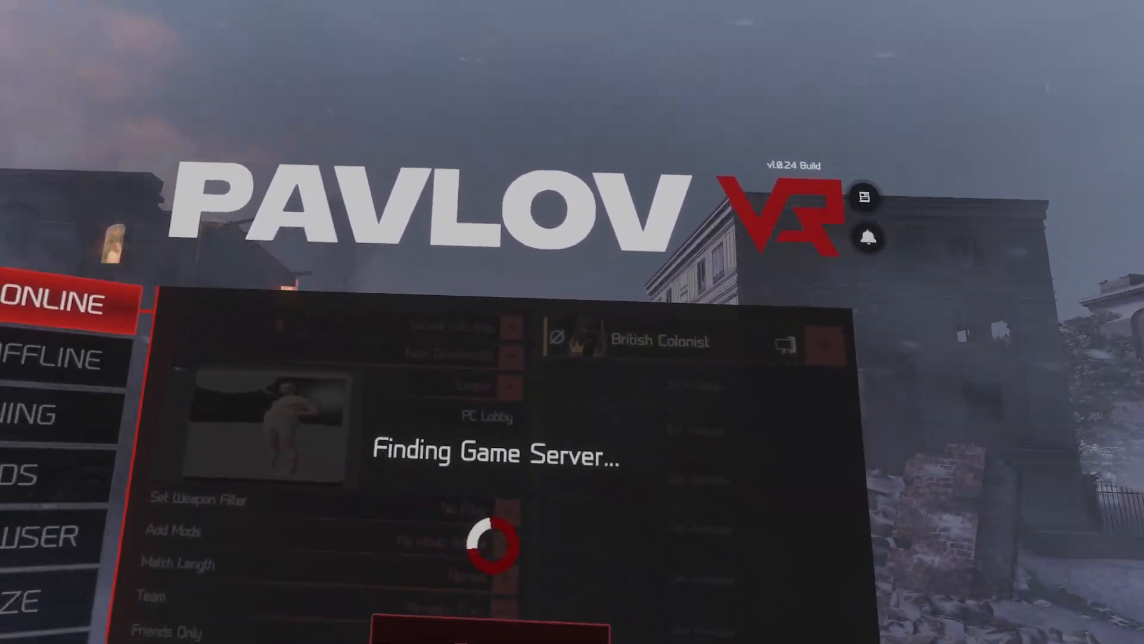